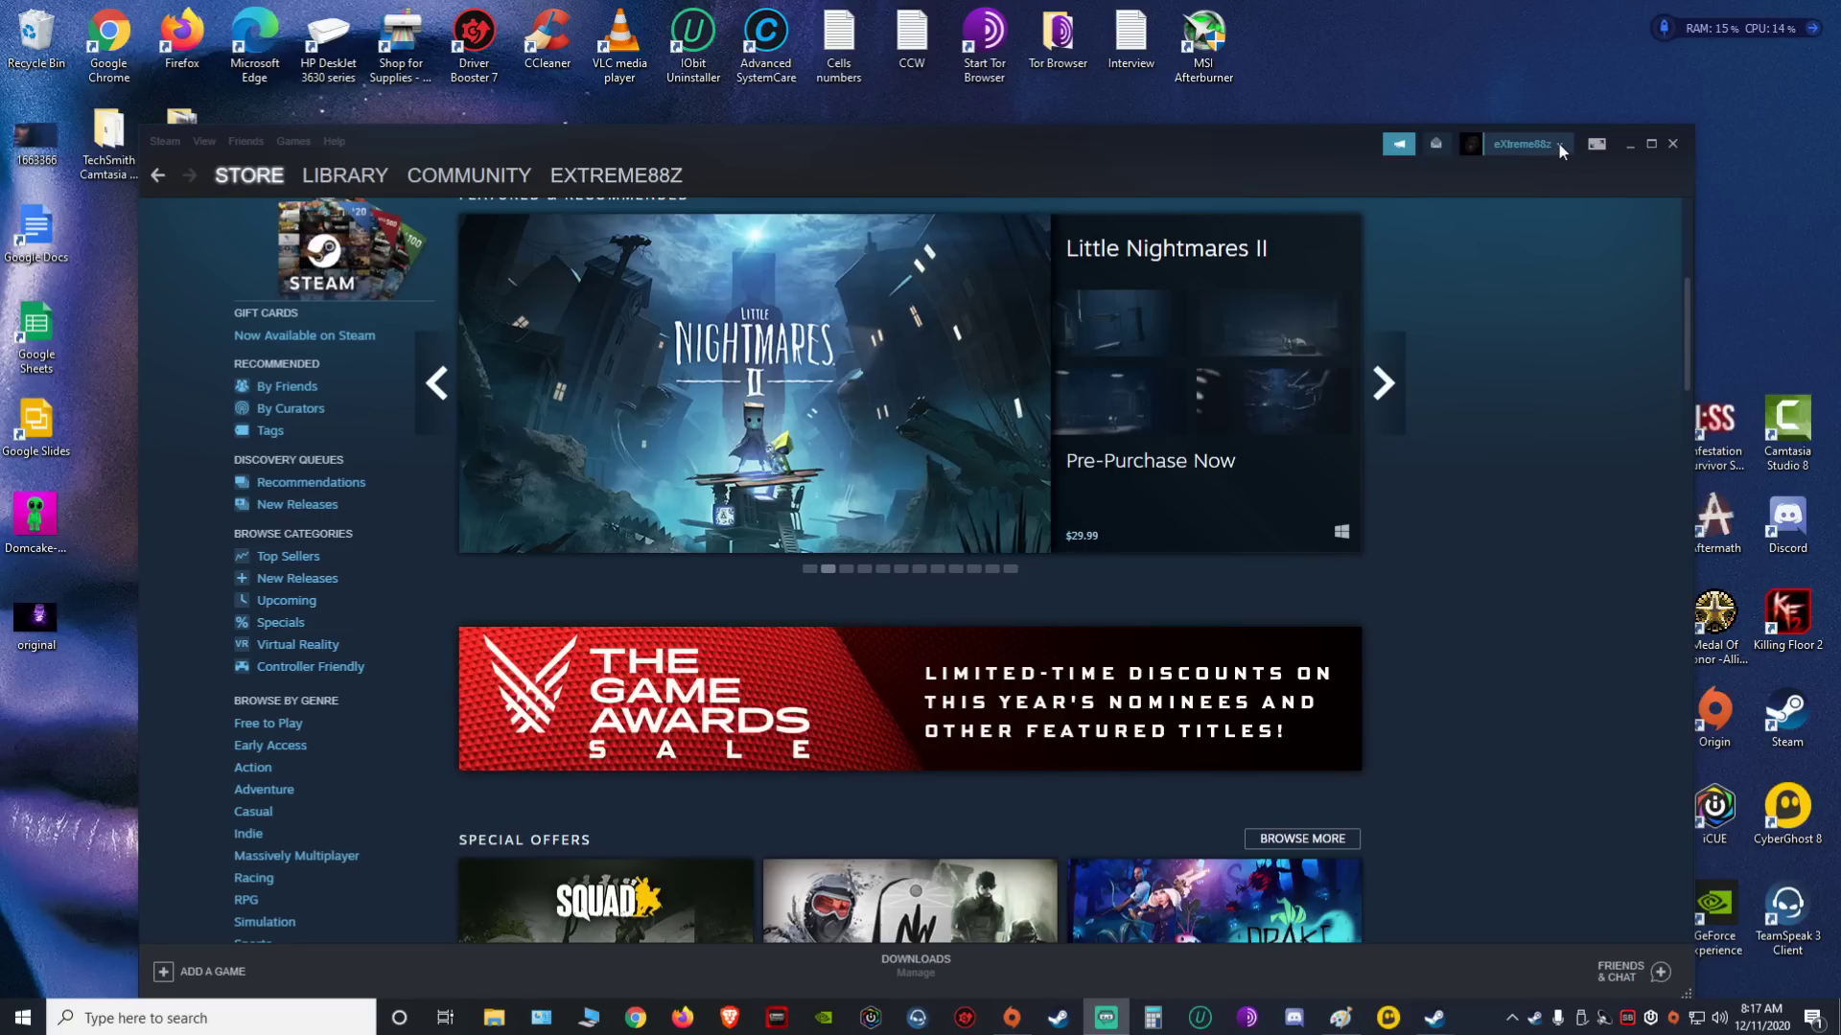
# Go to your own profile from the account dropdown and scroll toward the Artwork link
pyautogui.click(1521, 142)
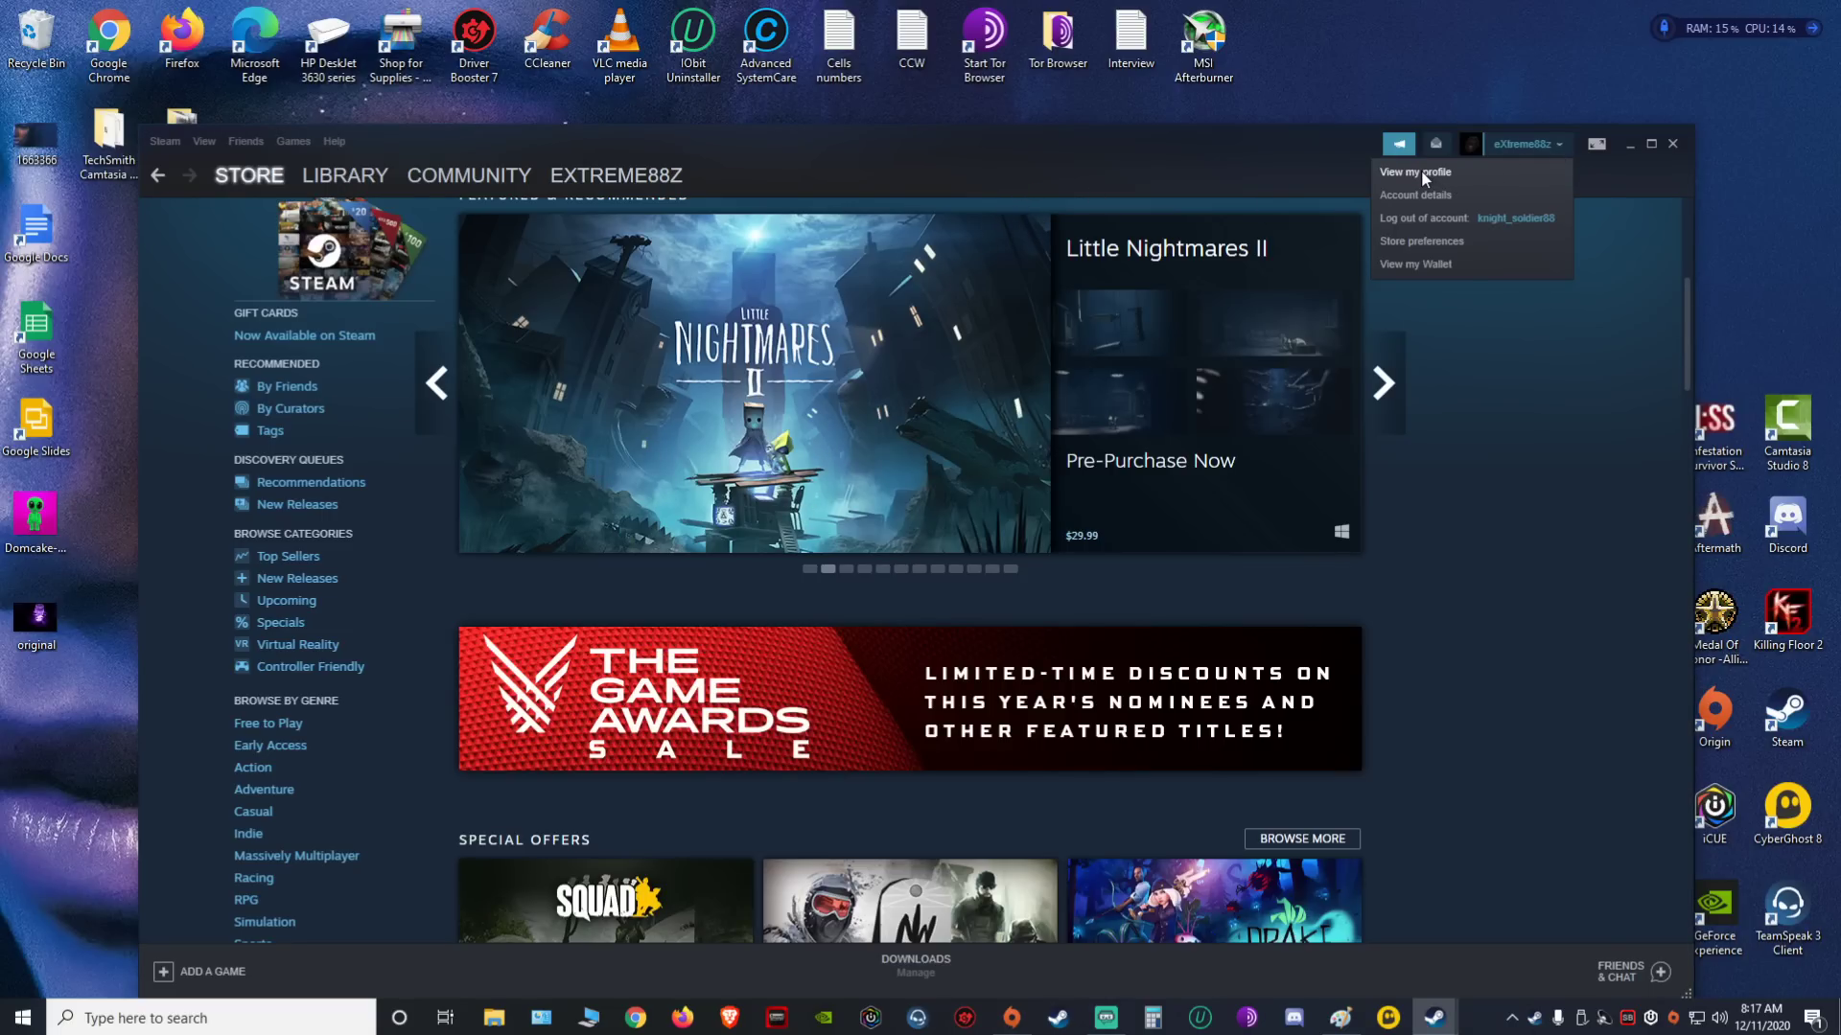
pyautogui.click(1415, 172)
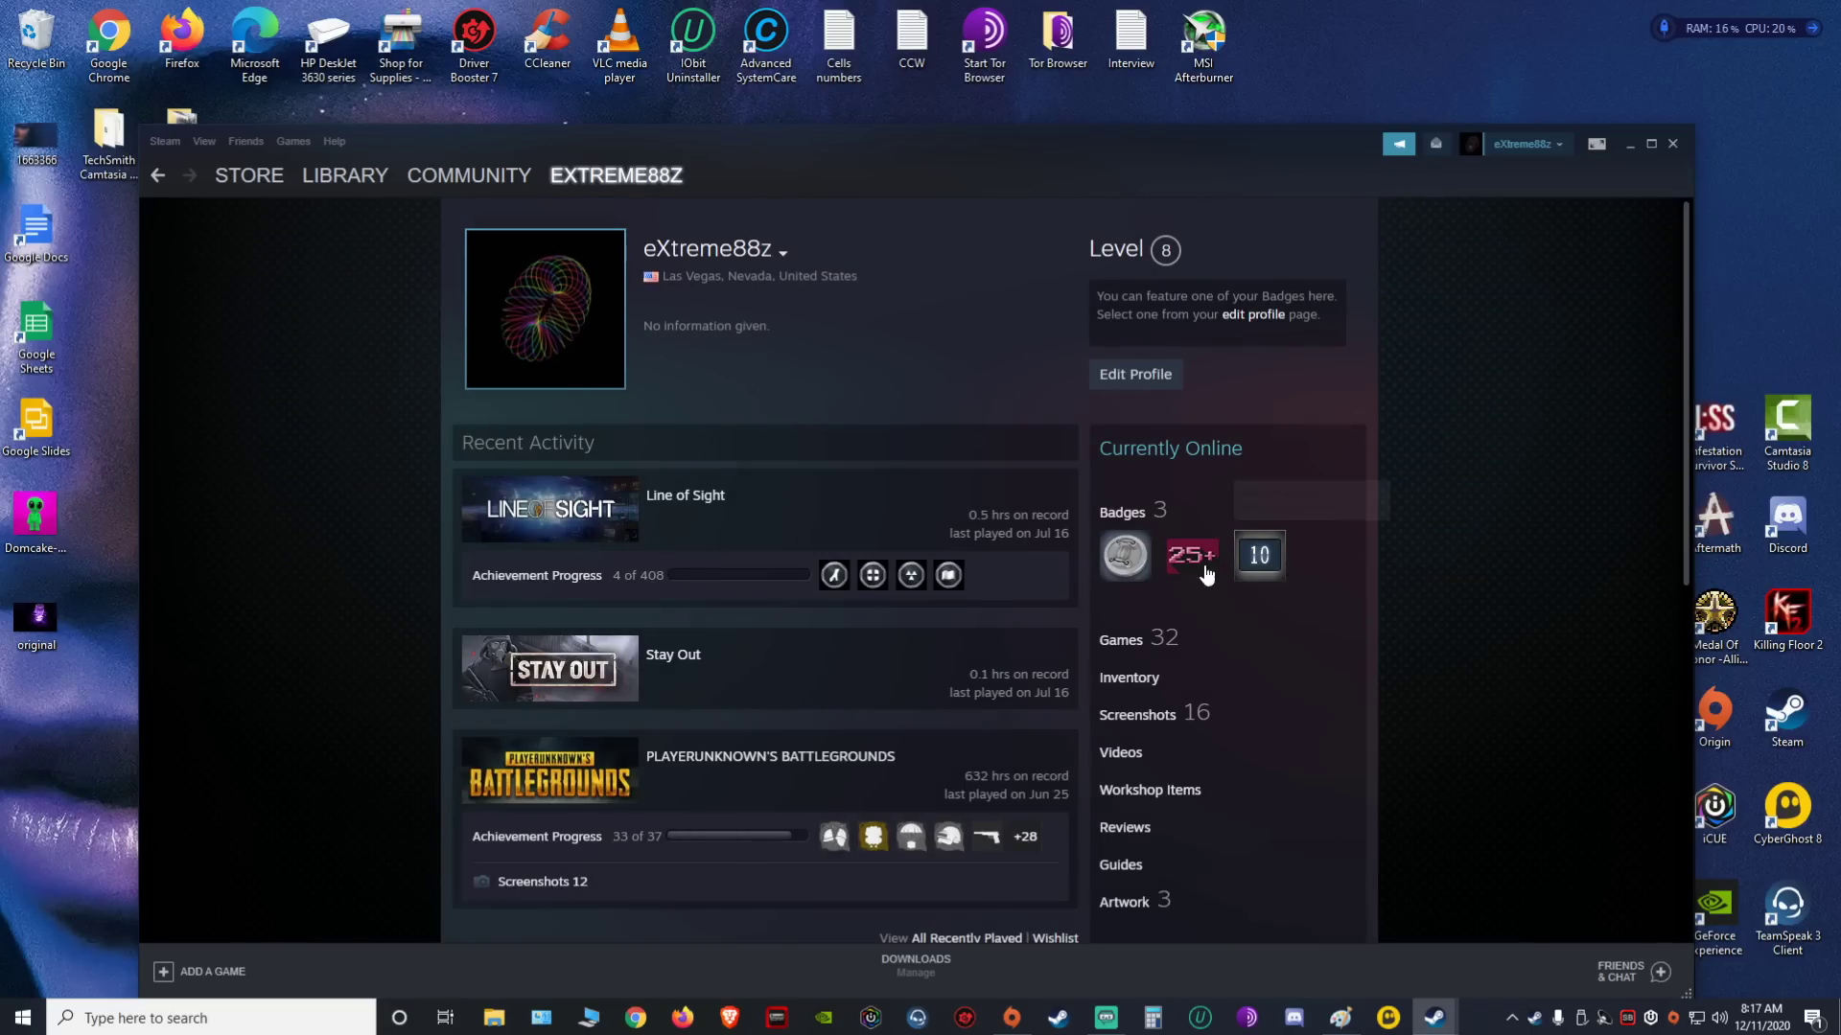
pyautogui.scroll(-3)
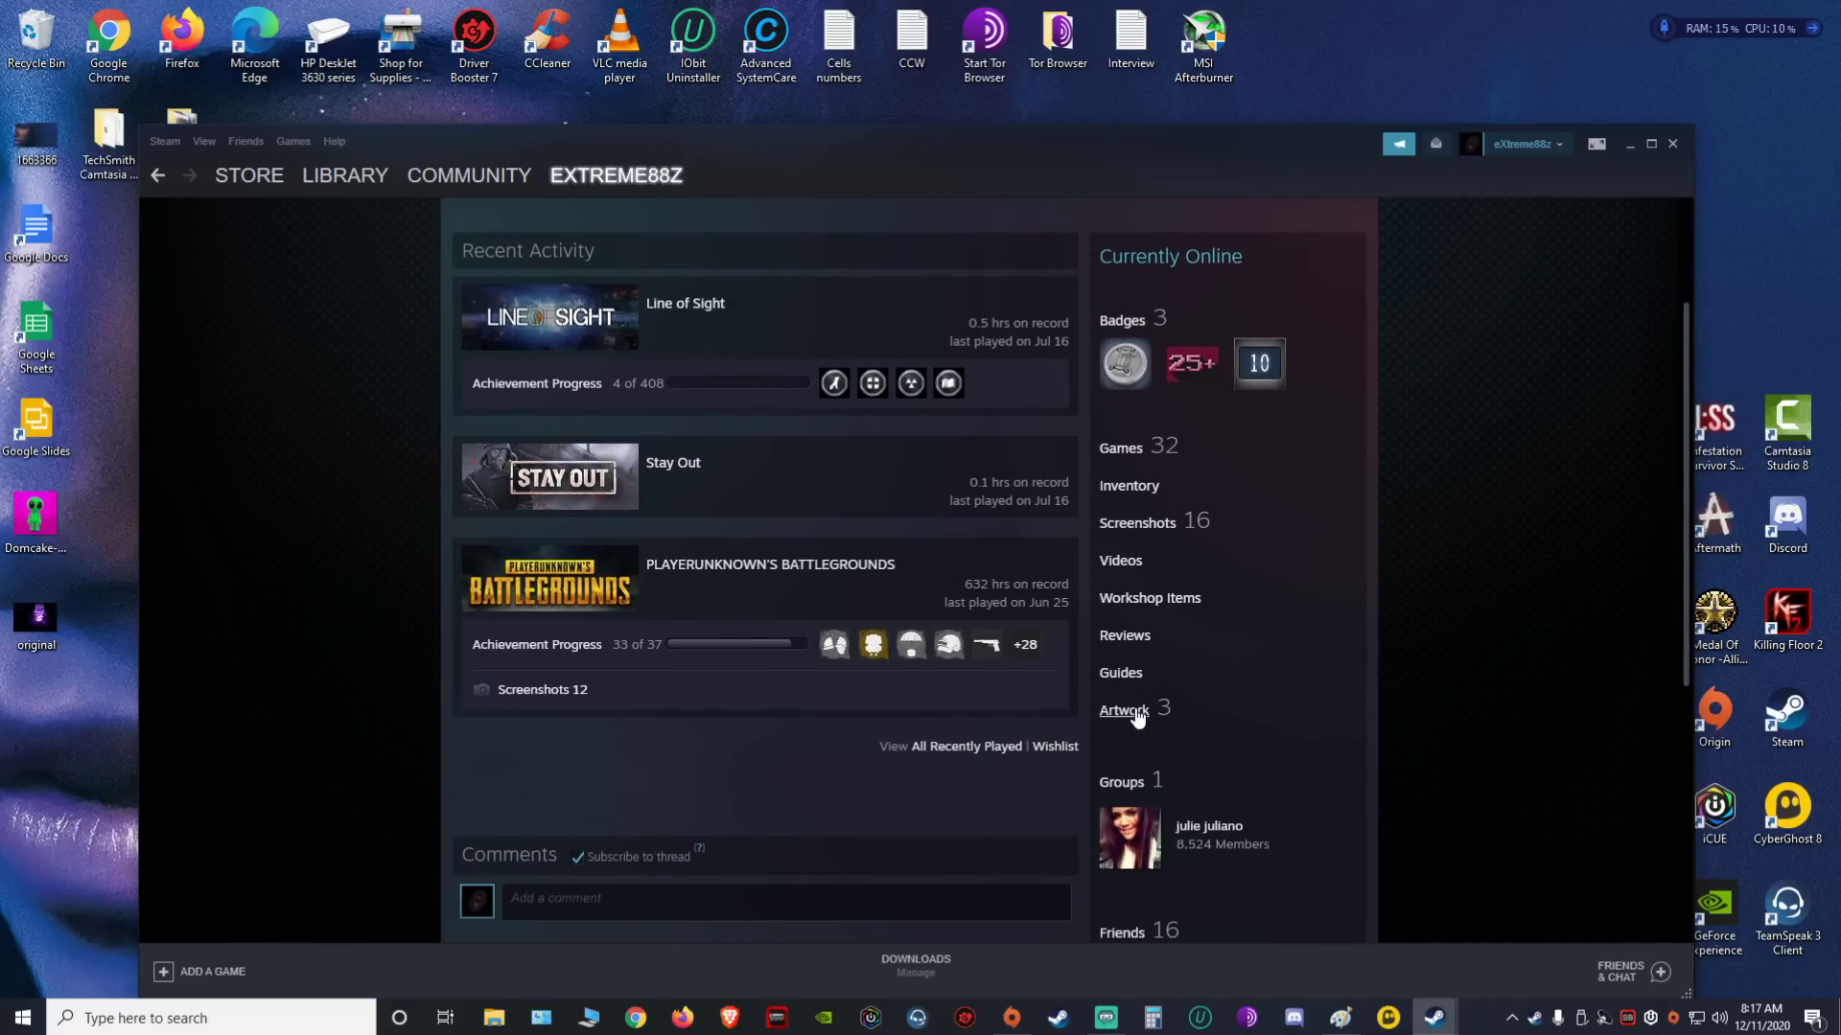
# Open profile Artwork, browse Workshop Items, Collections and Screenshots, then return to Artwork
pyautogui.click(1123, 710)
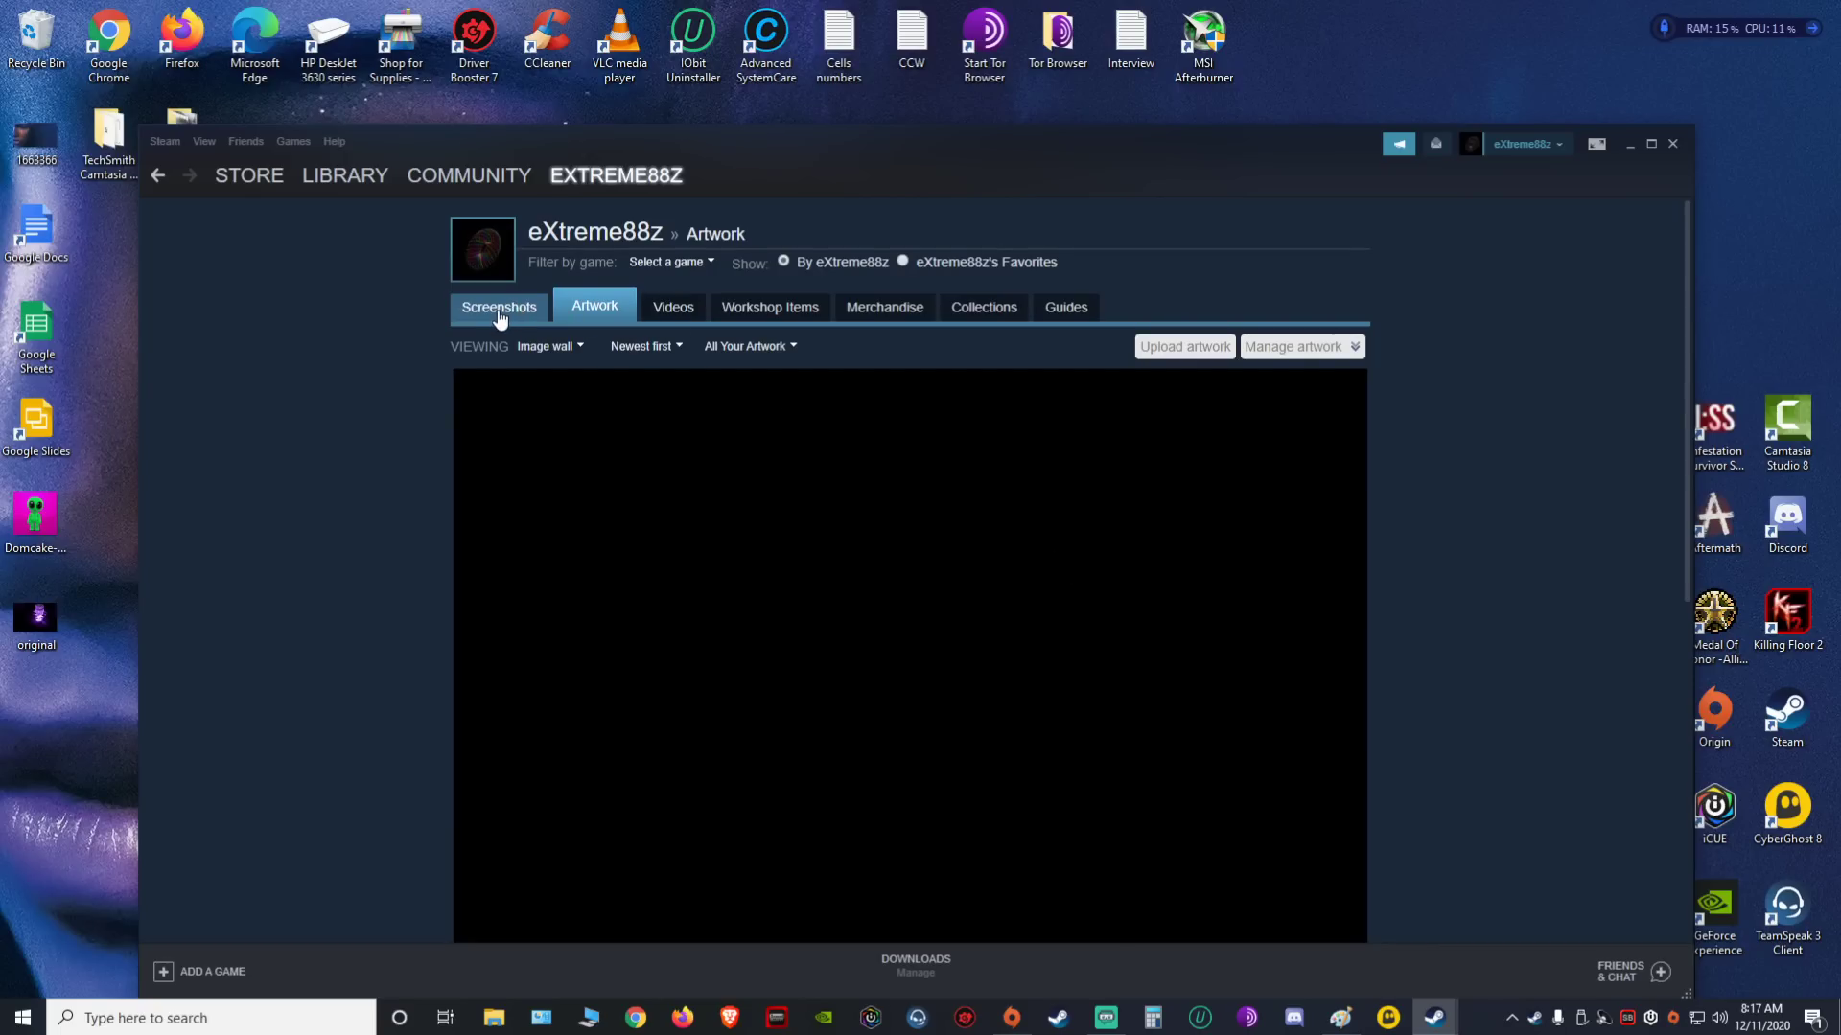
pyautogui.click(774, 307)
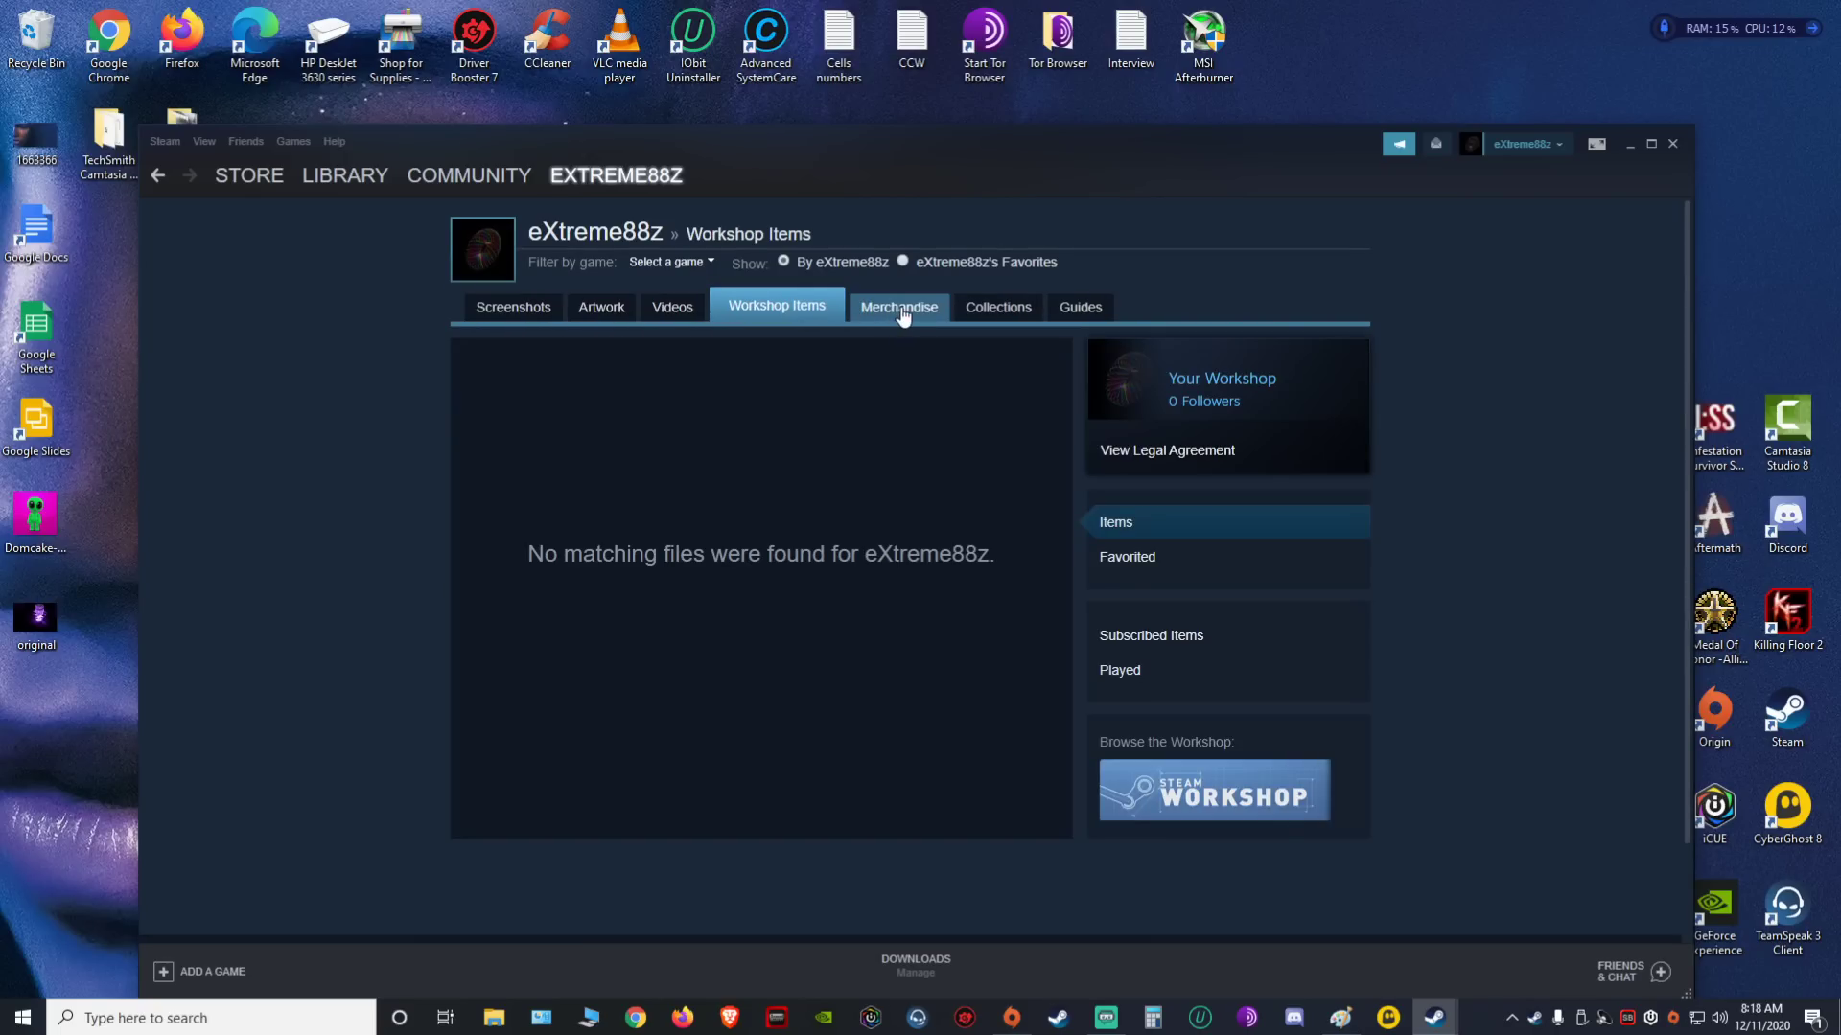
pyautogui.click(989, 307)
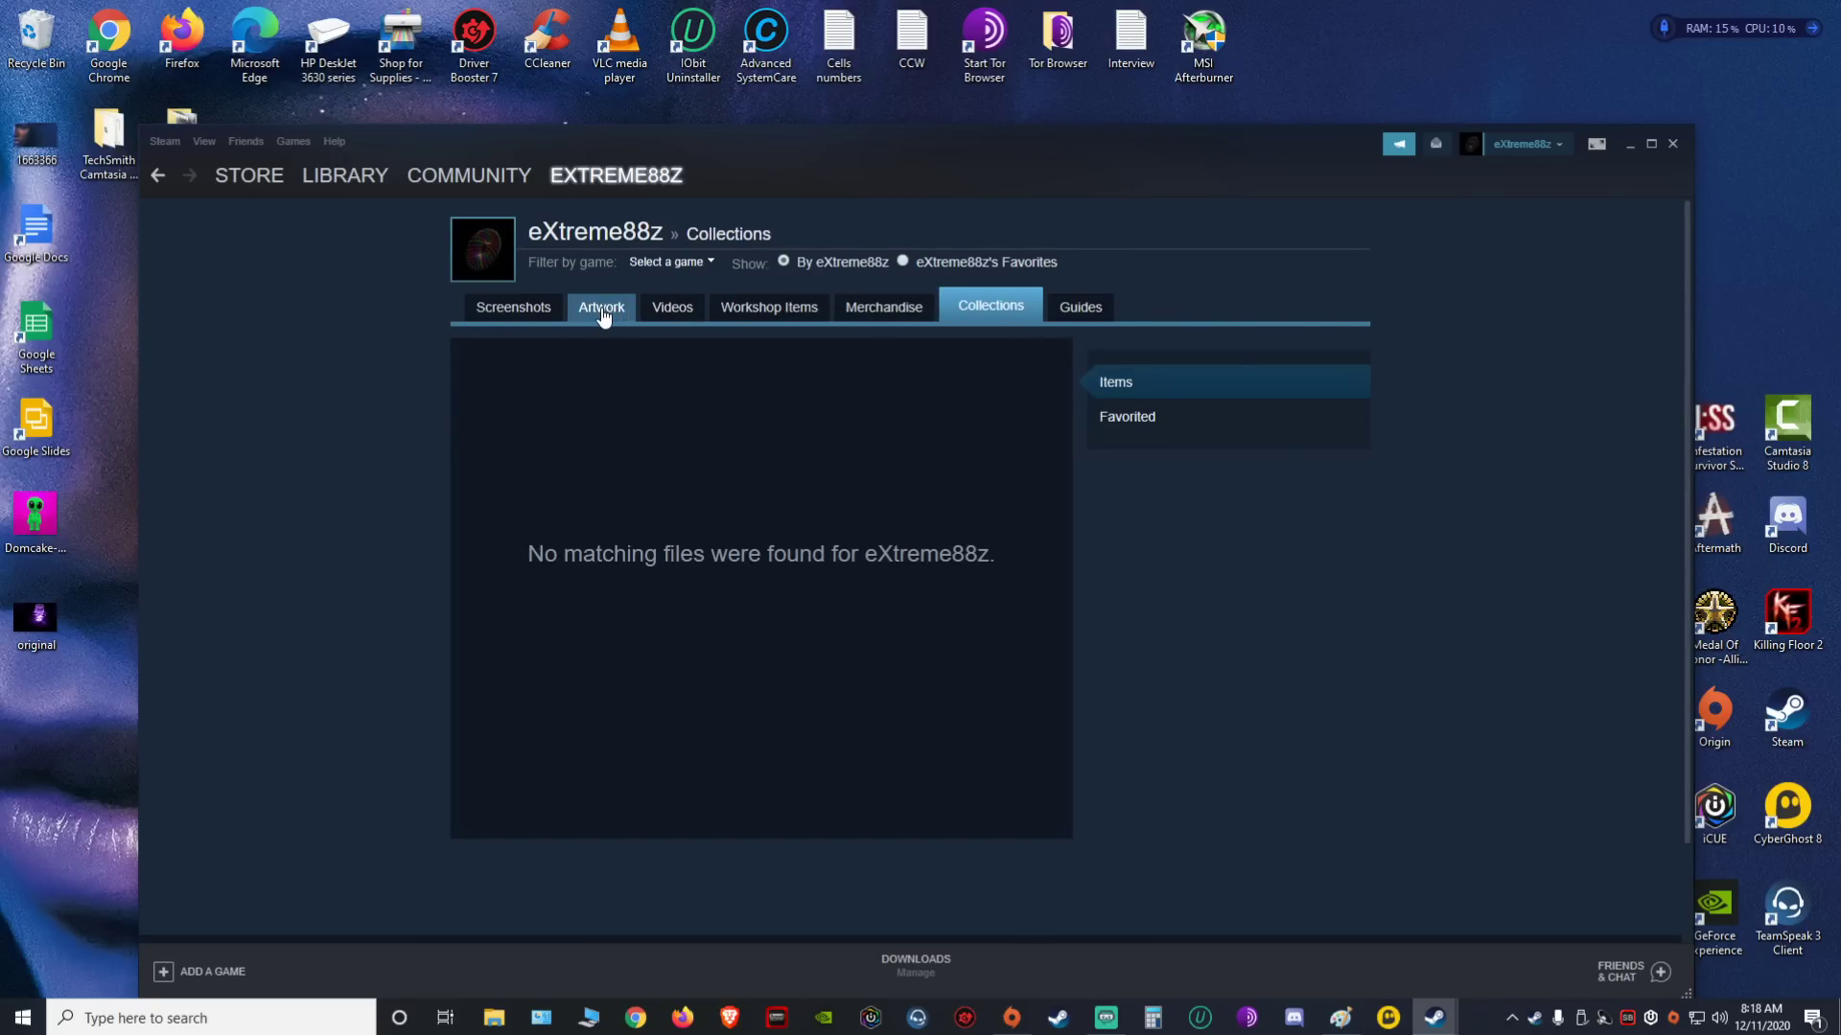
pyautogui.click(506, 307)
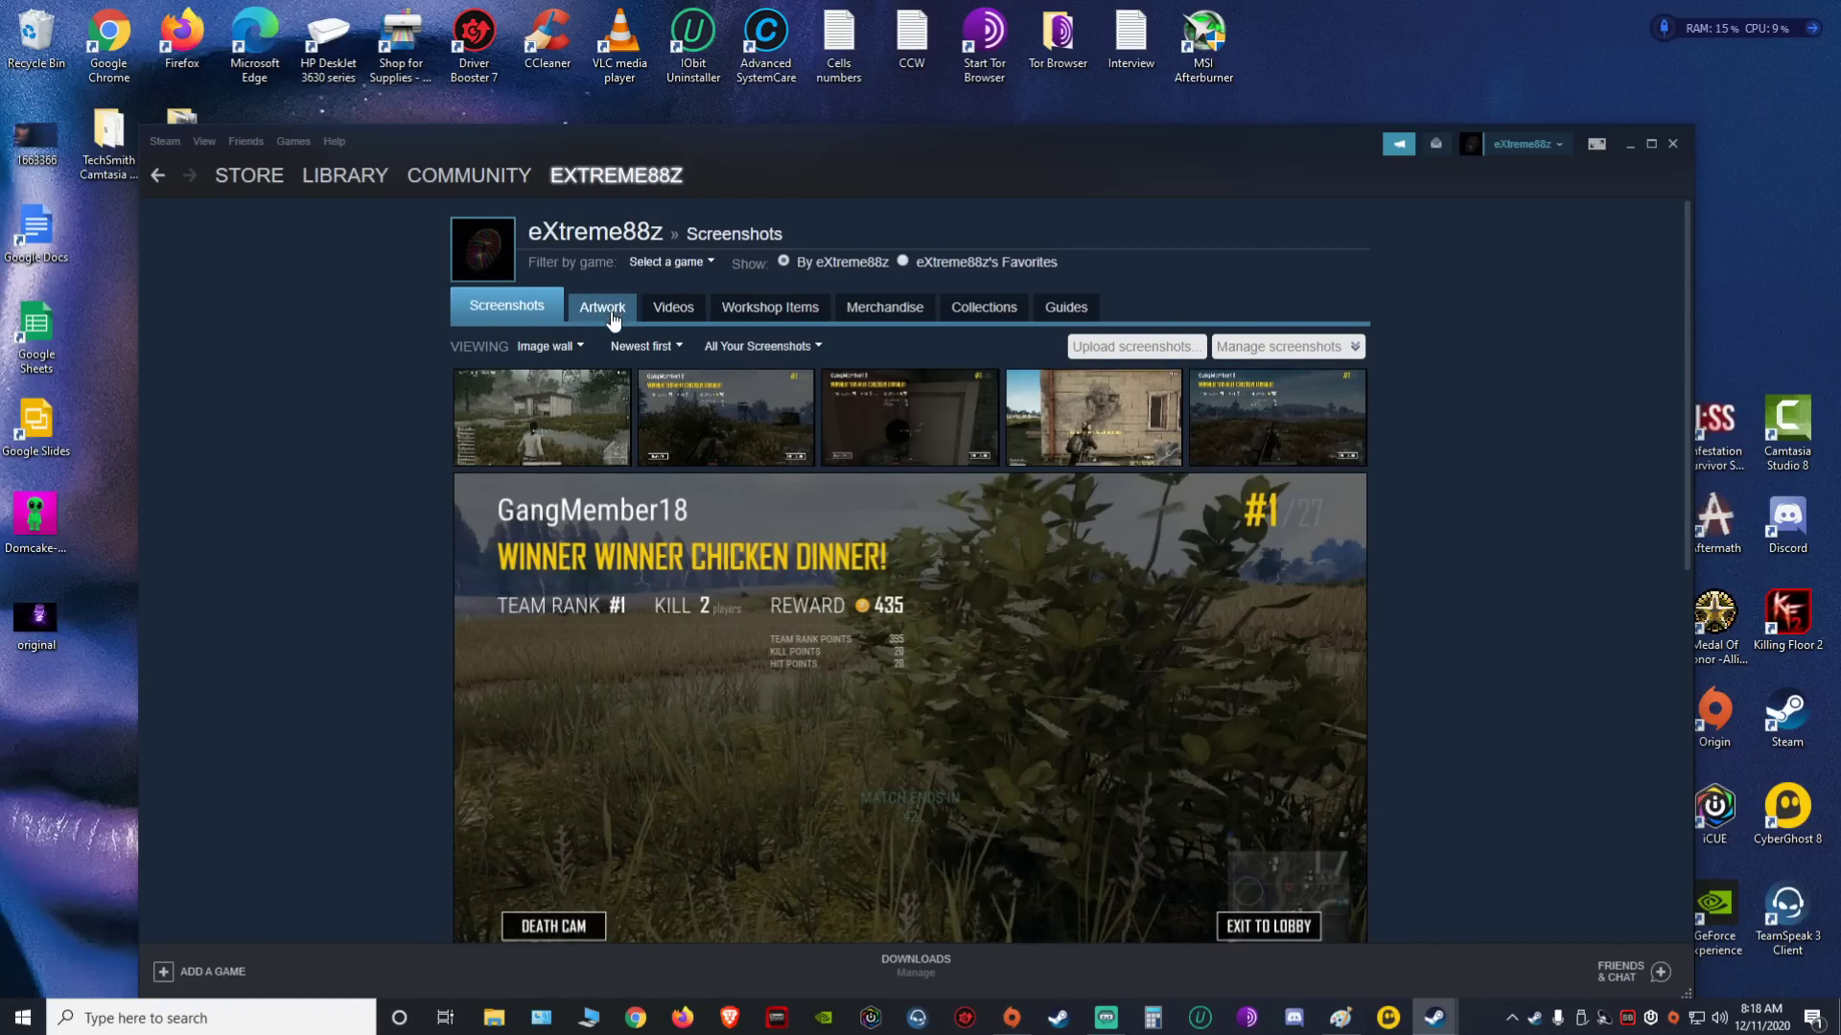
pyautogui.click(601, 307)
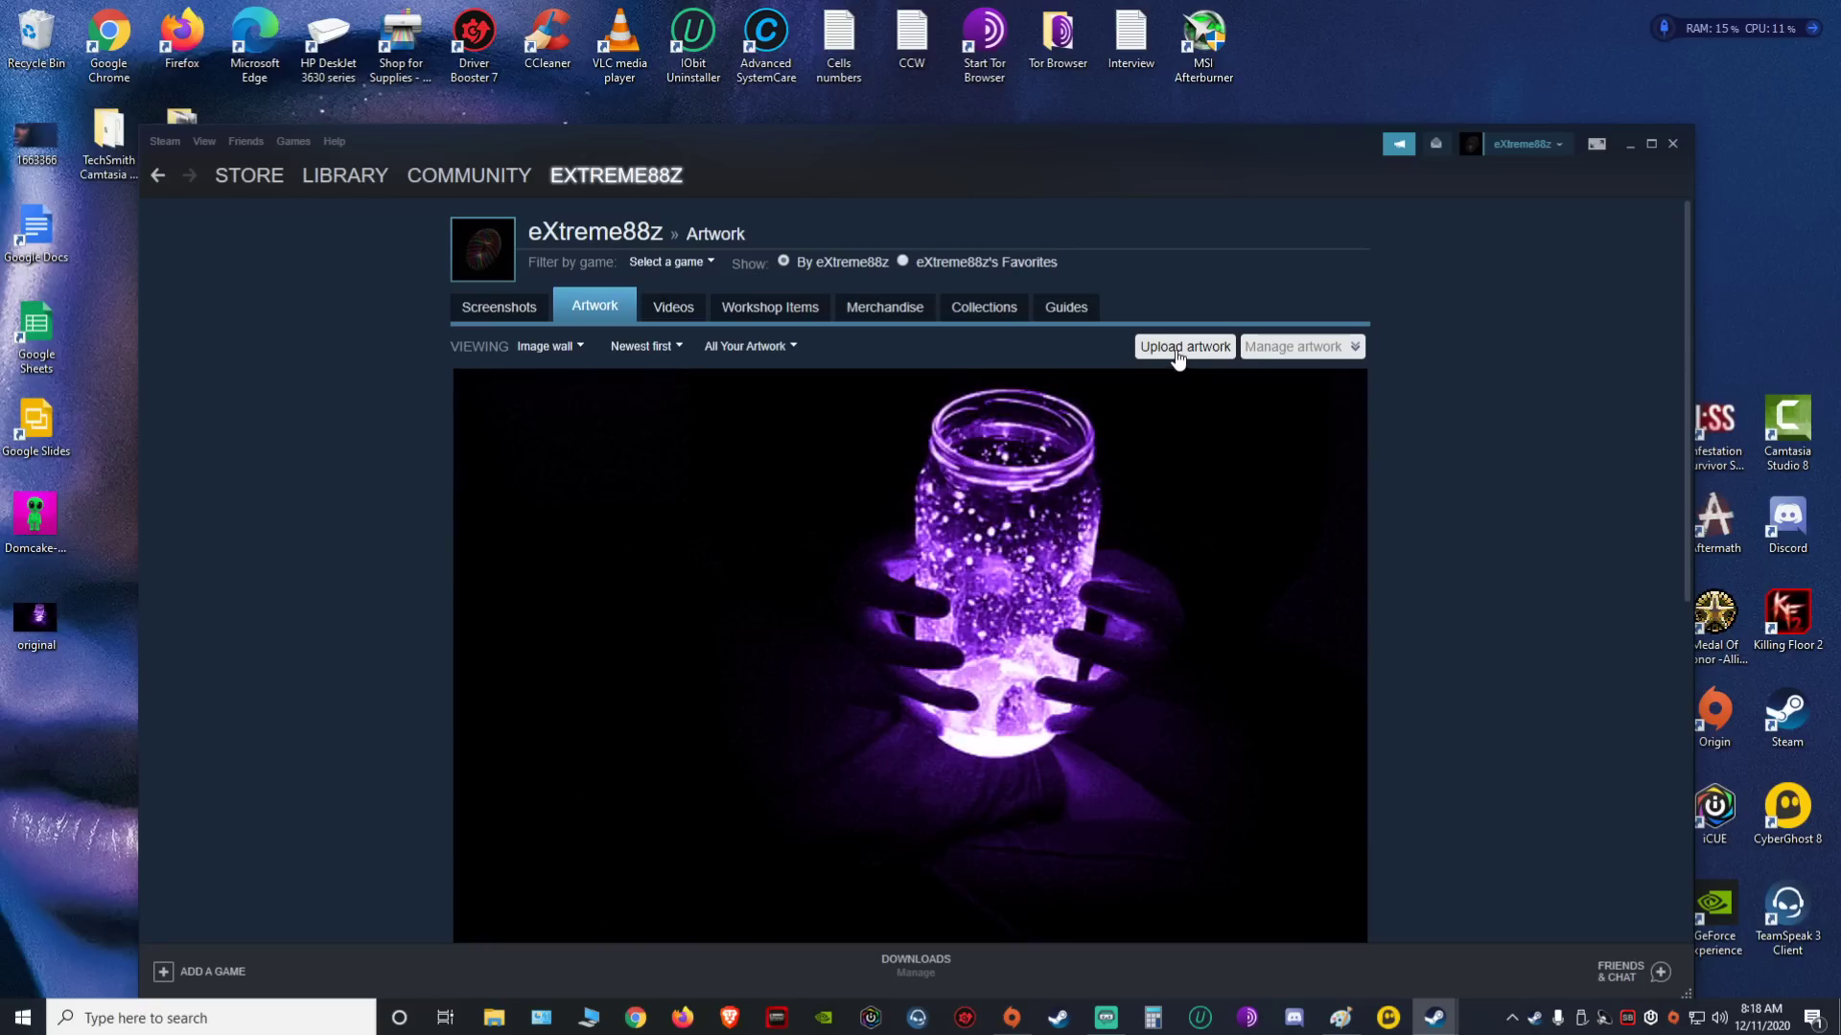
# Start a new artwork upload and mark it as Not Game Specific
pyautogui.click(1183, 346)
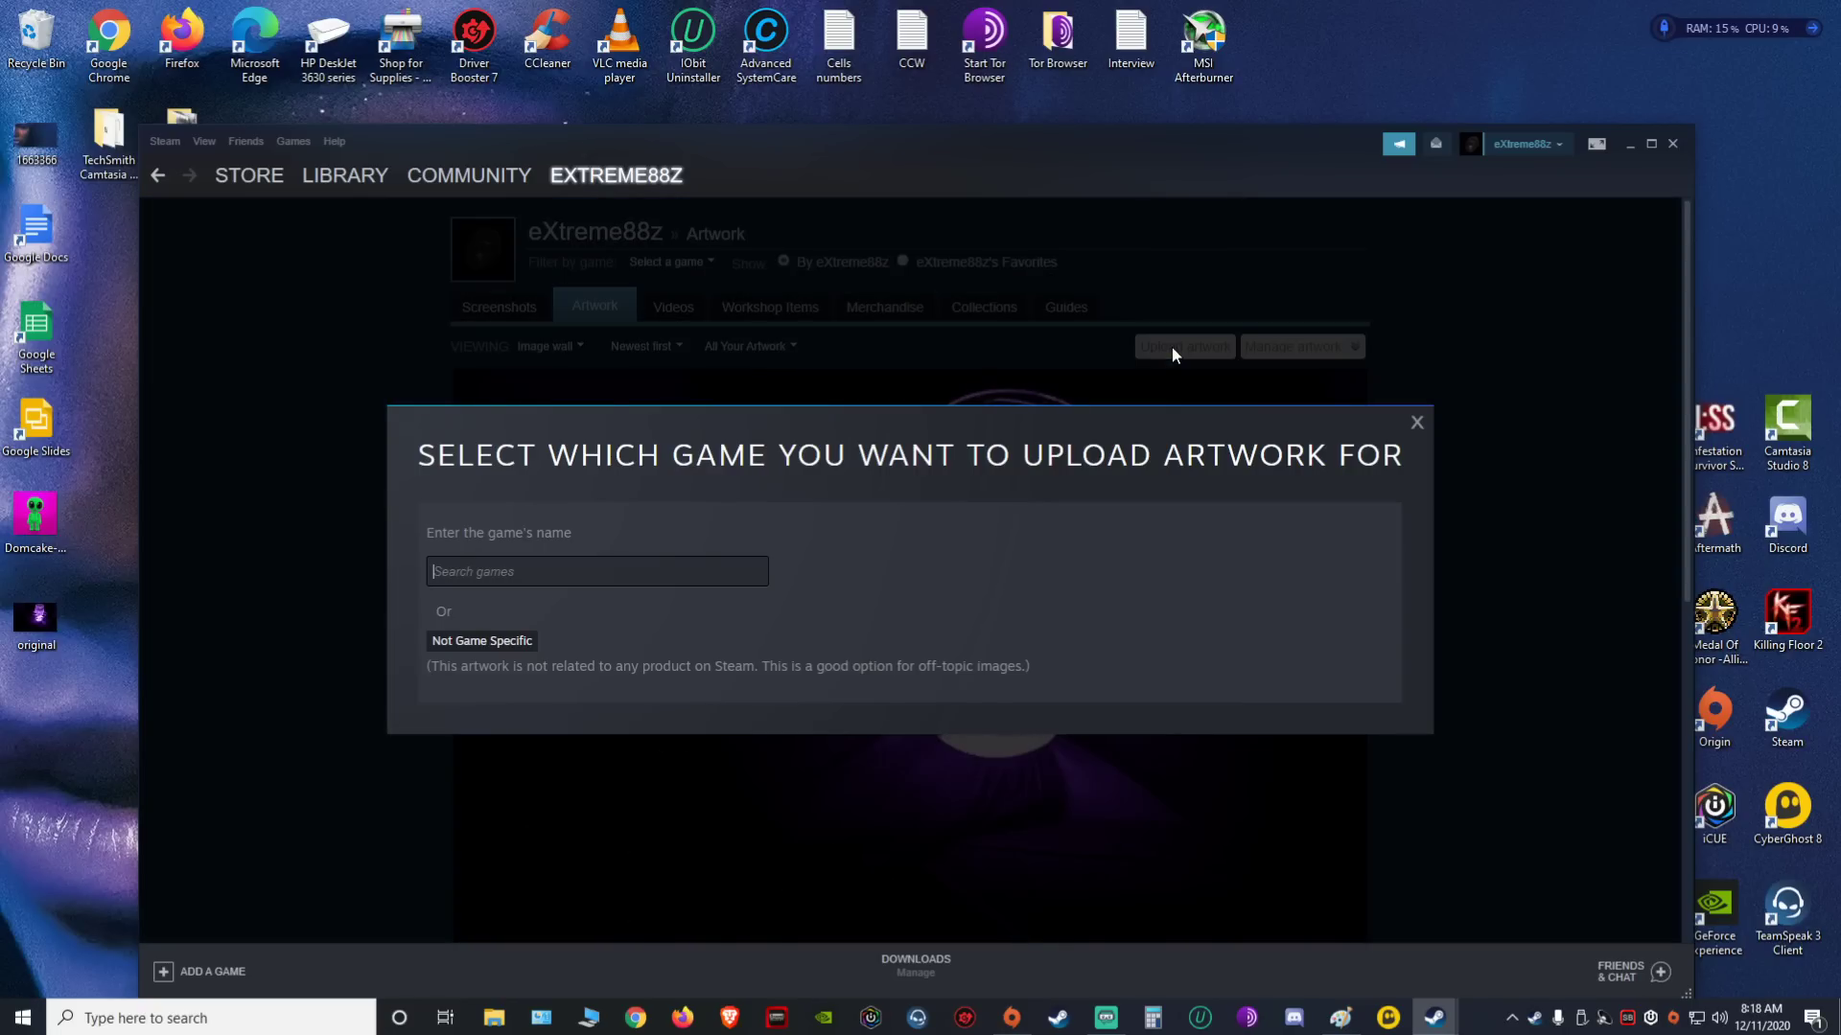
pyautogui.click(596, 570)
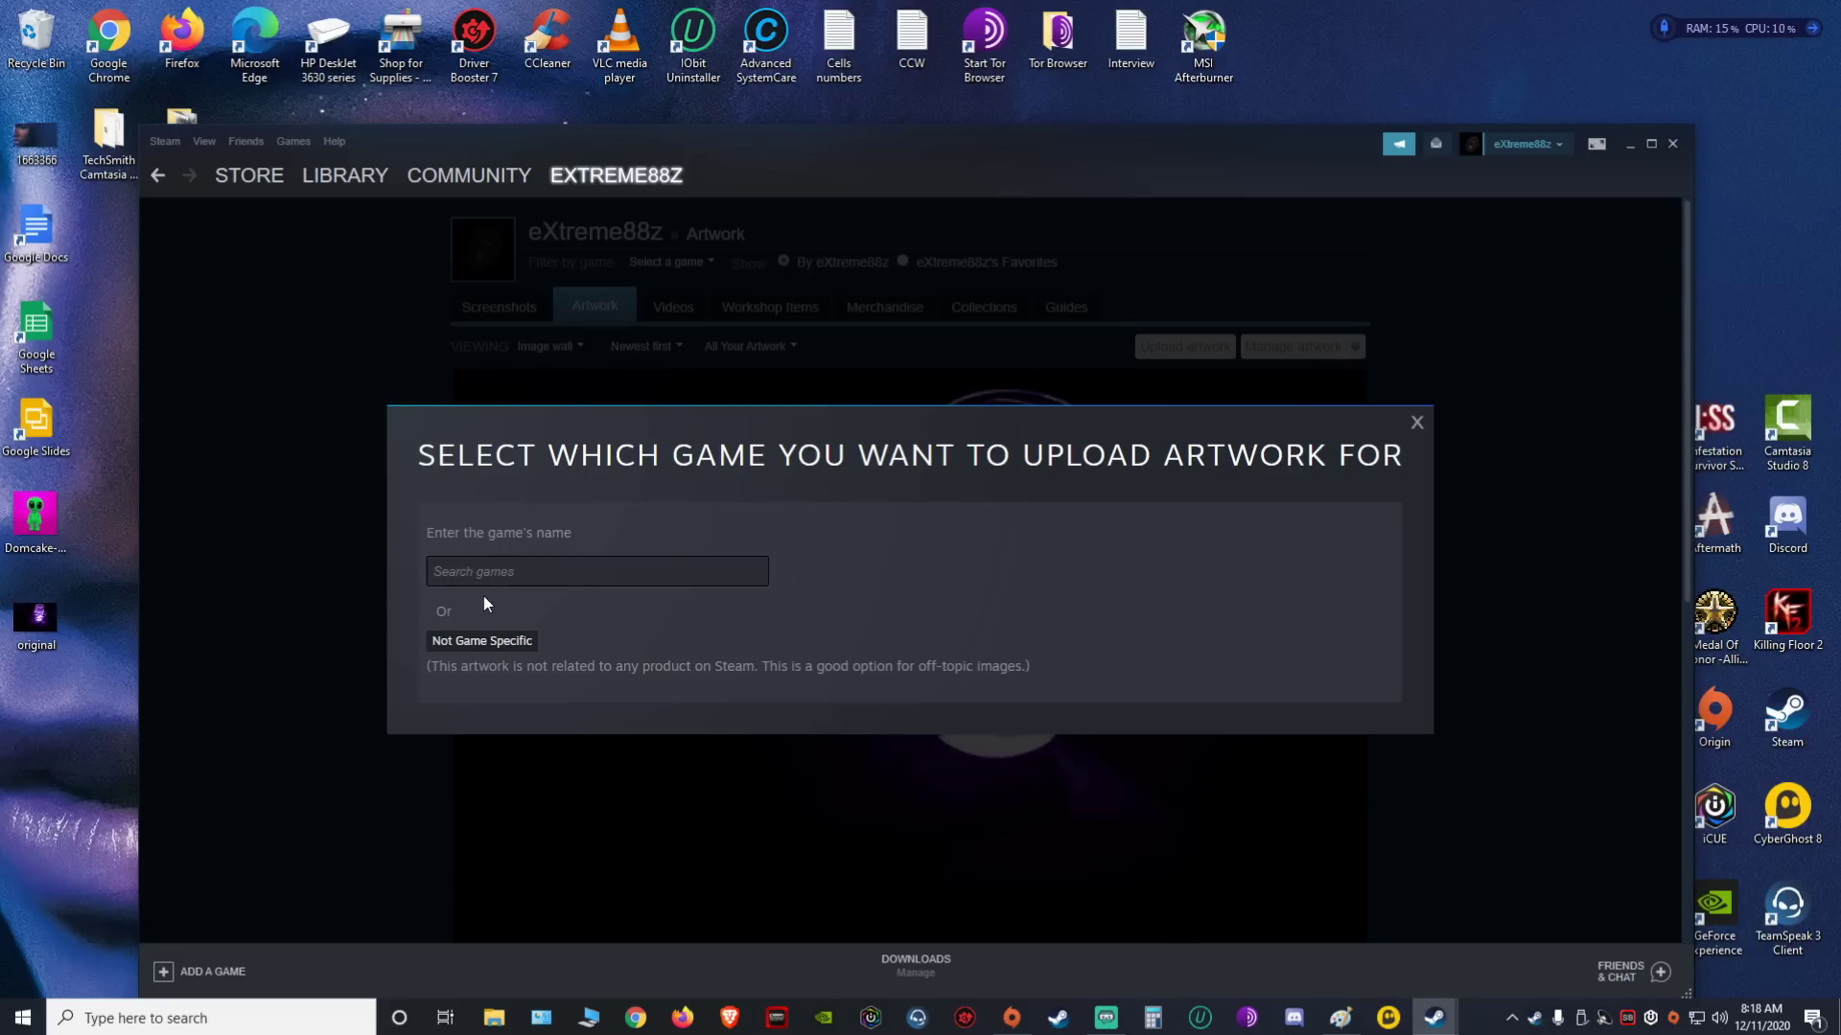
pyautogui.click(480, 641)
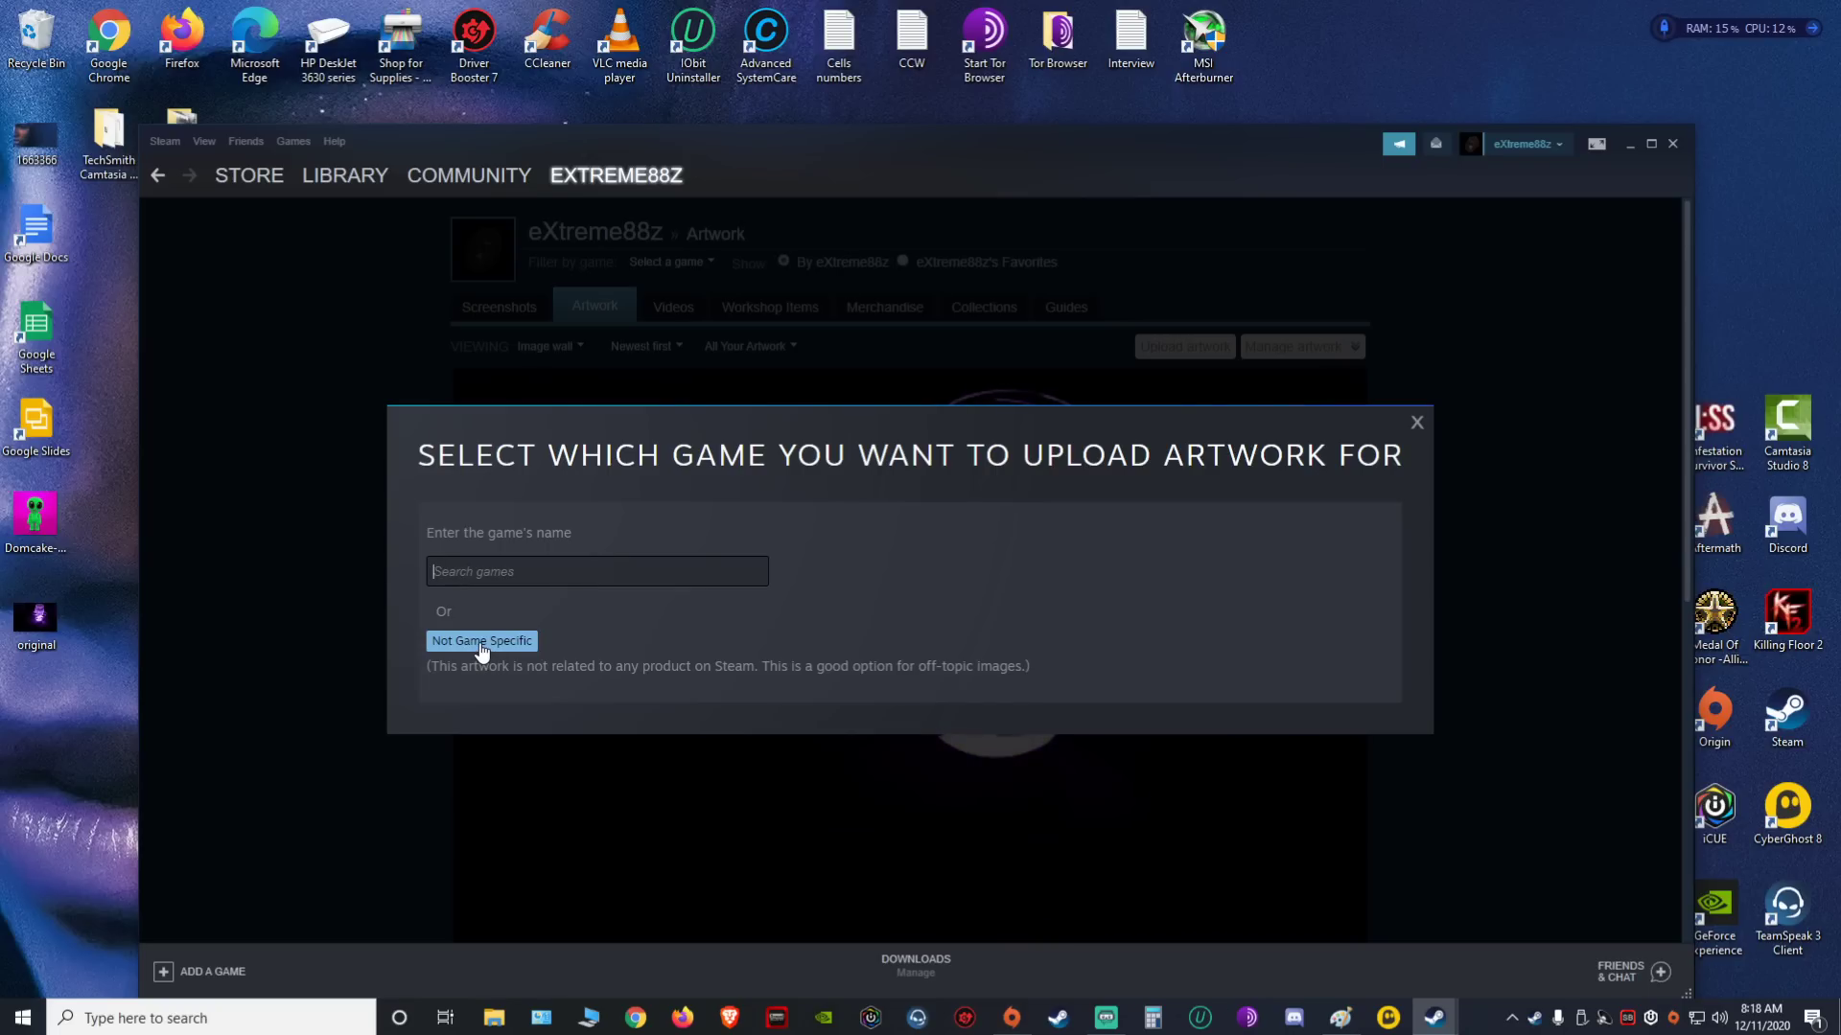
pyautogui.click(480, 641)
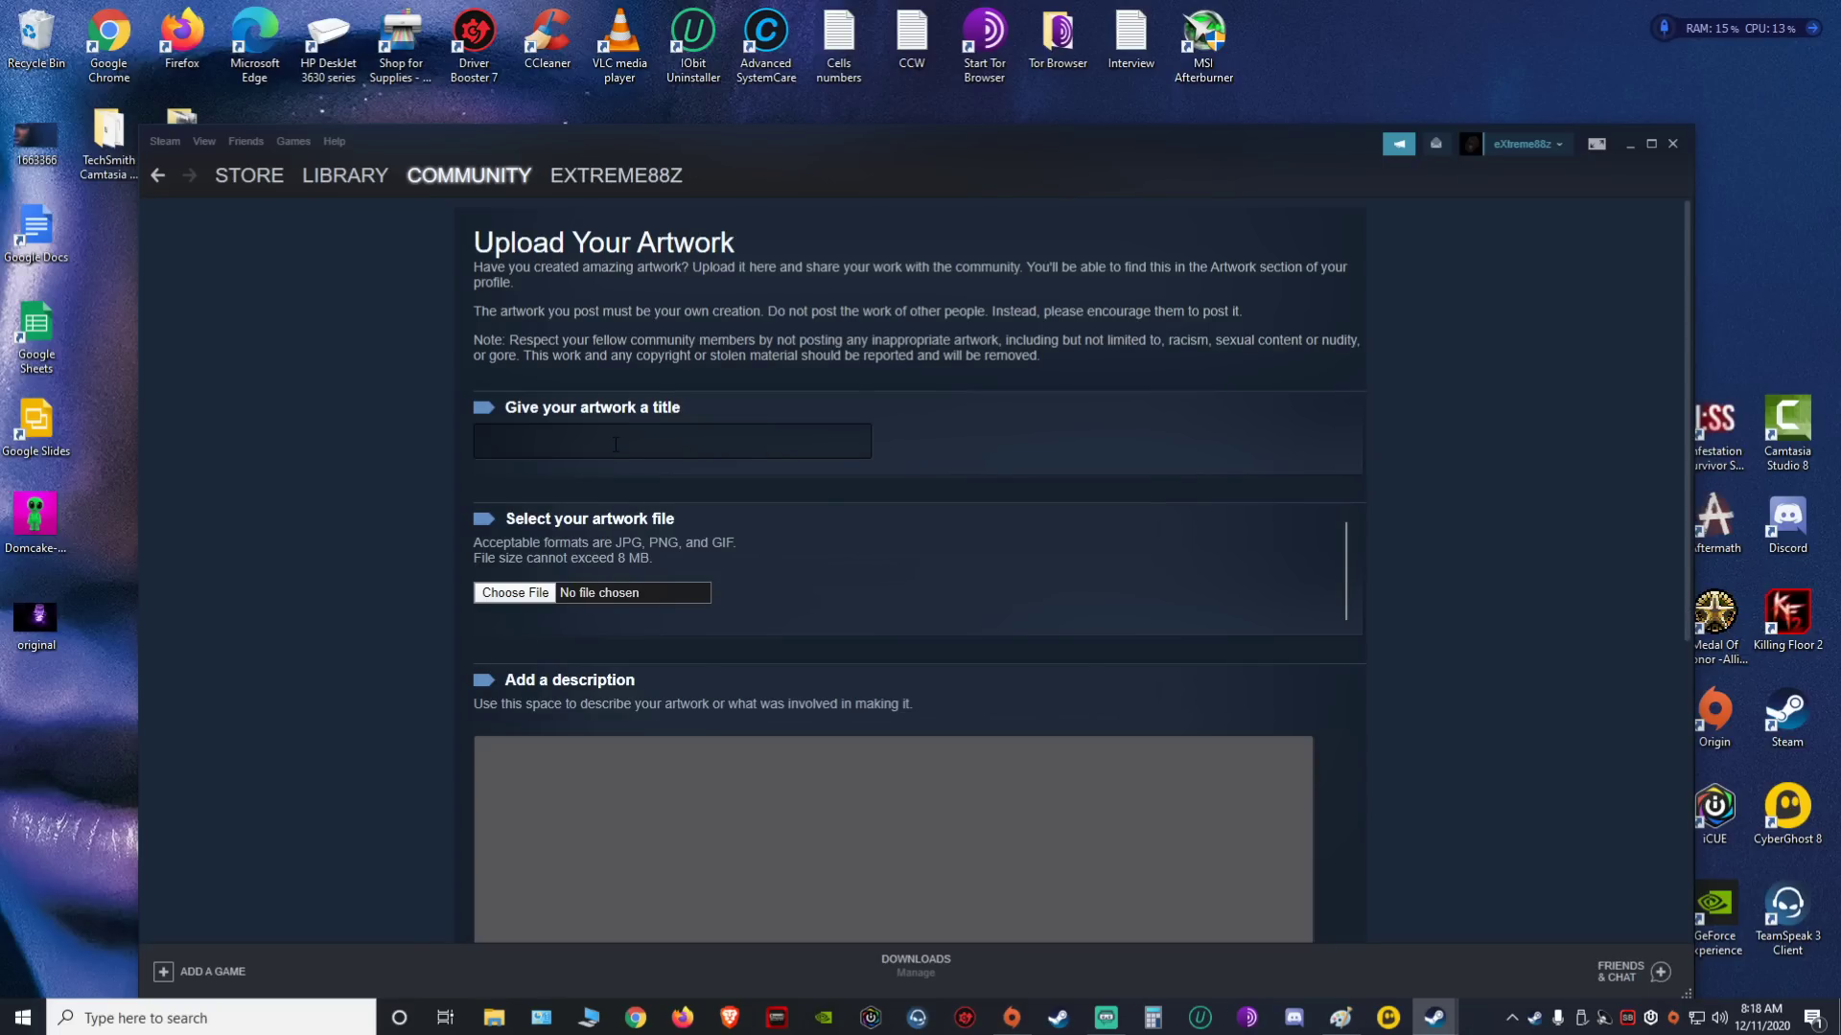
pyautogui.moveTo(654, 396)
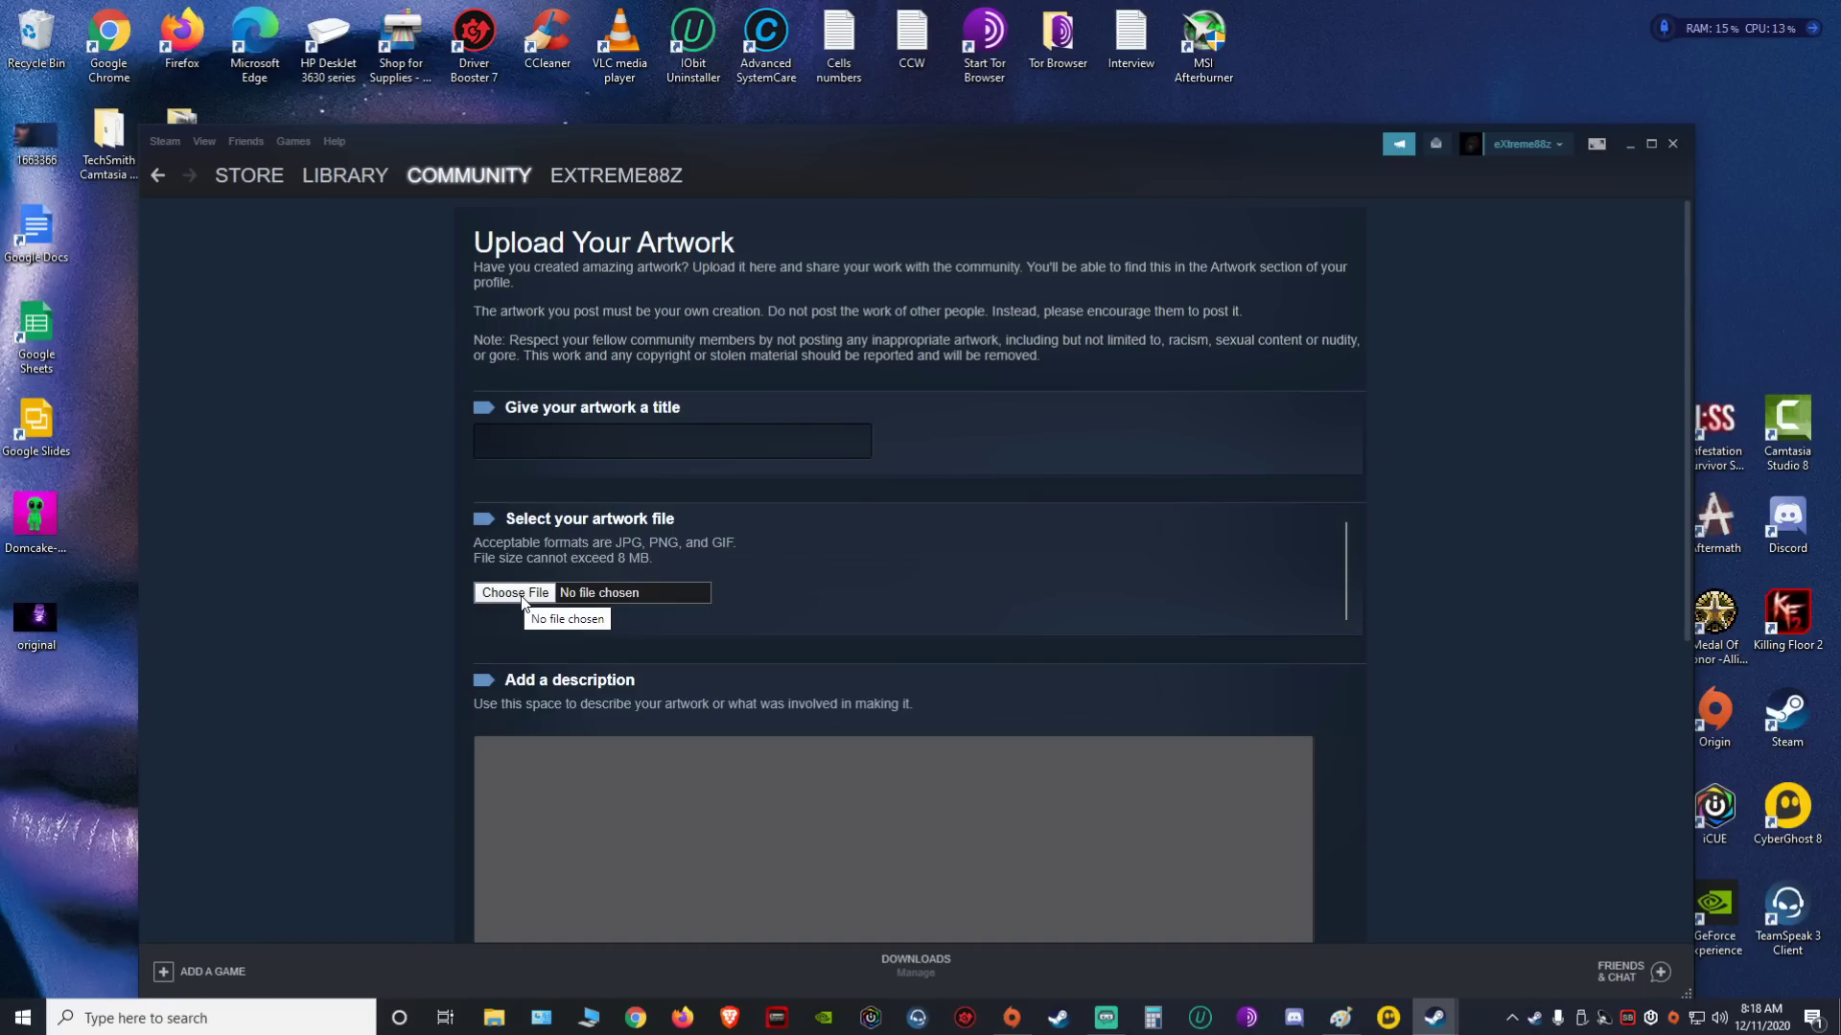
pyautogui.moveTo(524, 953)
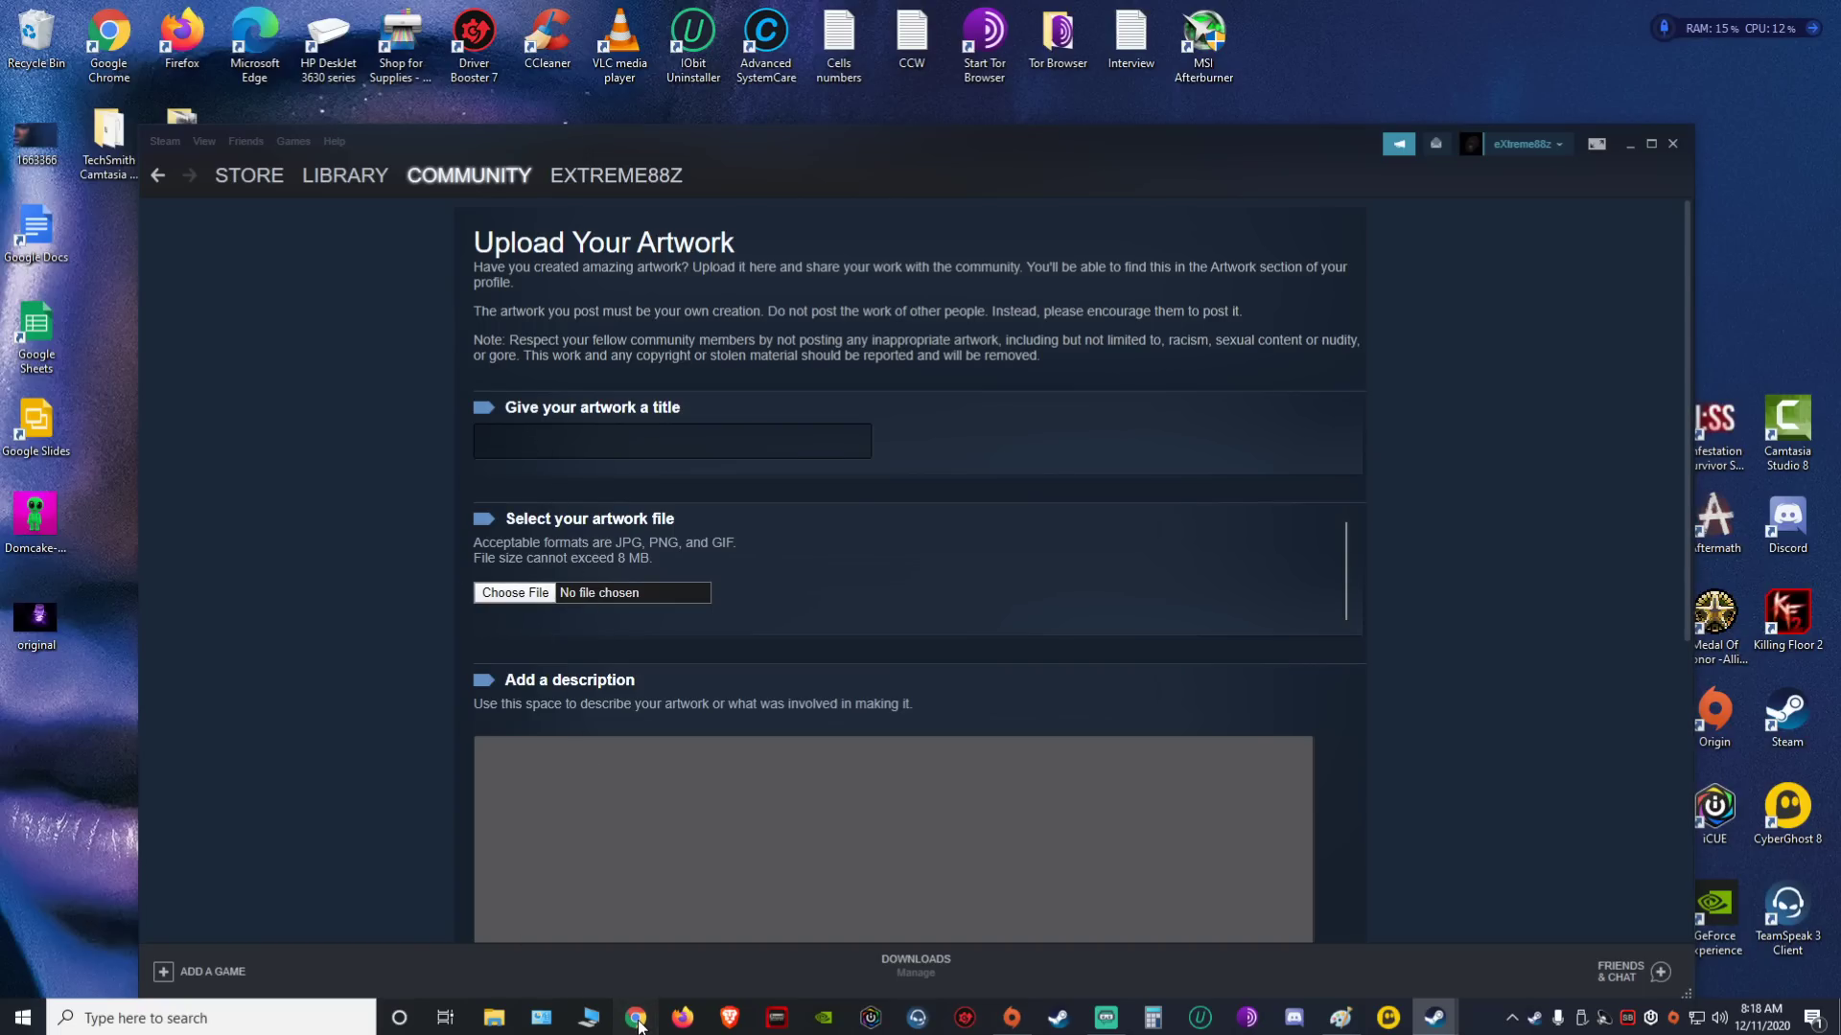
# Switch to the browser and show Google Images results for the 'no copyright gif' search
pyautogui.click(635, 1018)
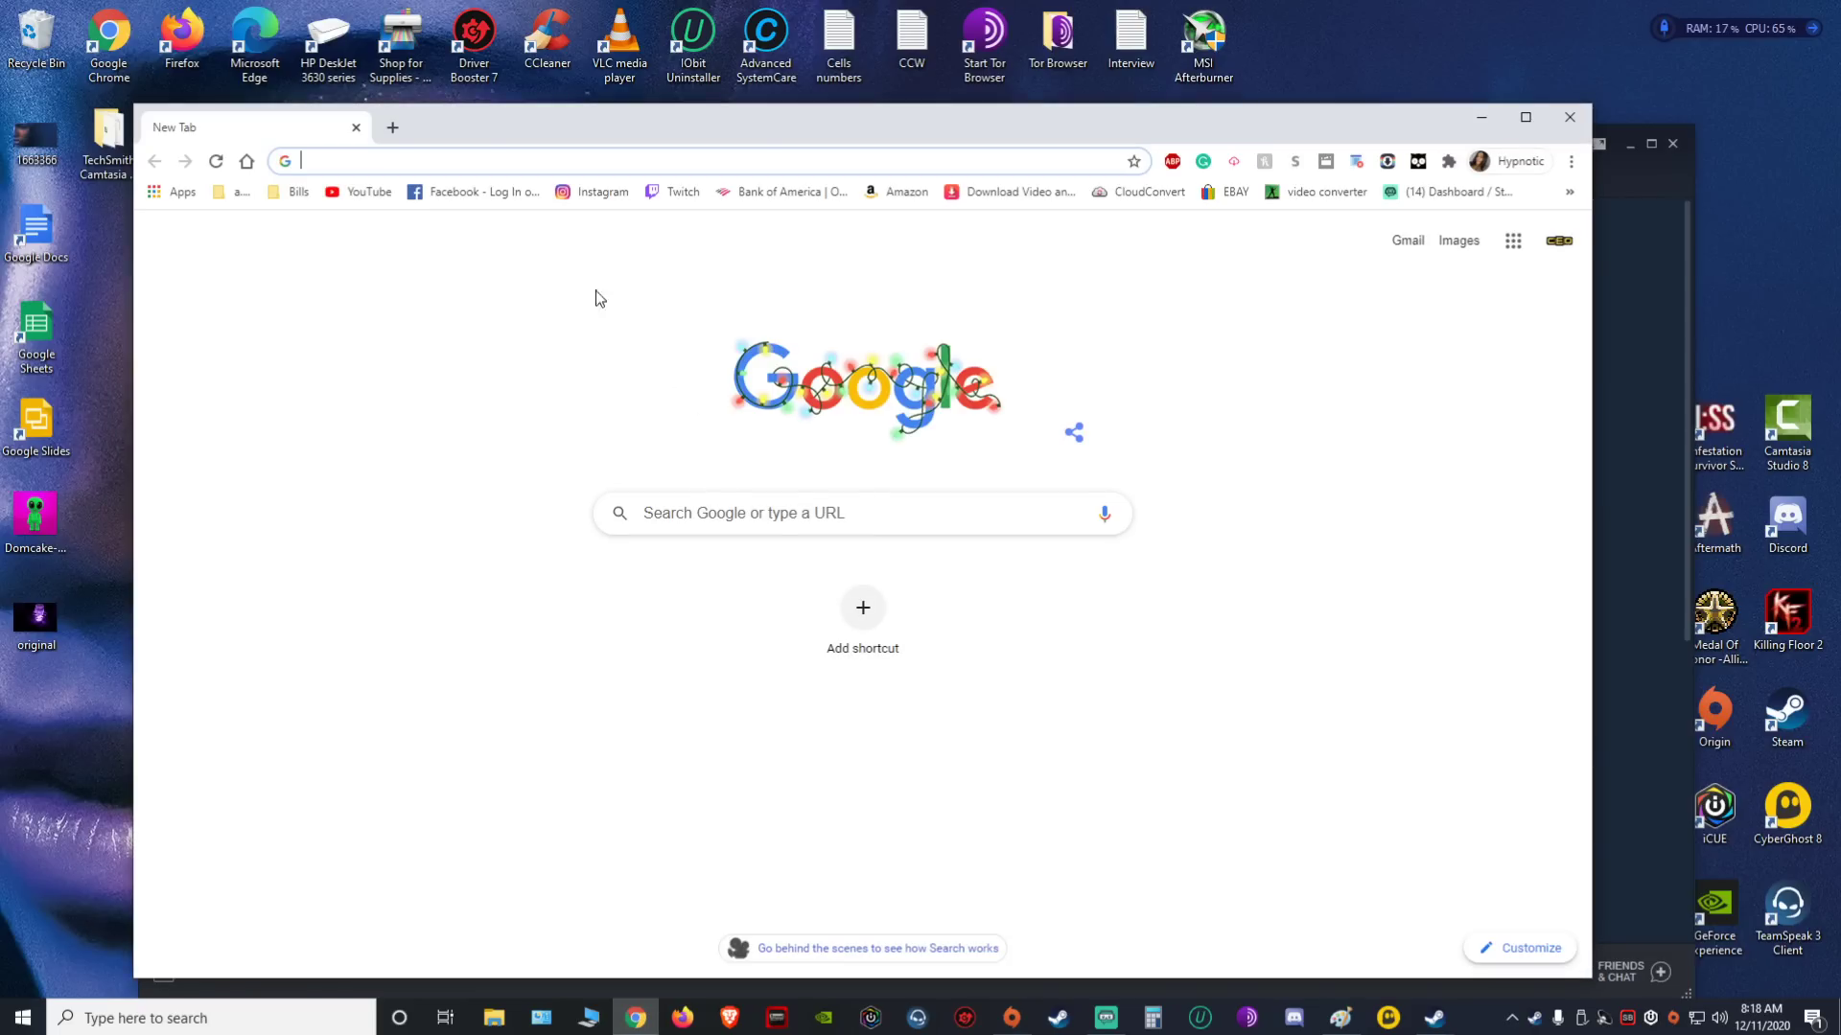
pyautogui.rightClick(862, 512)
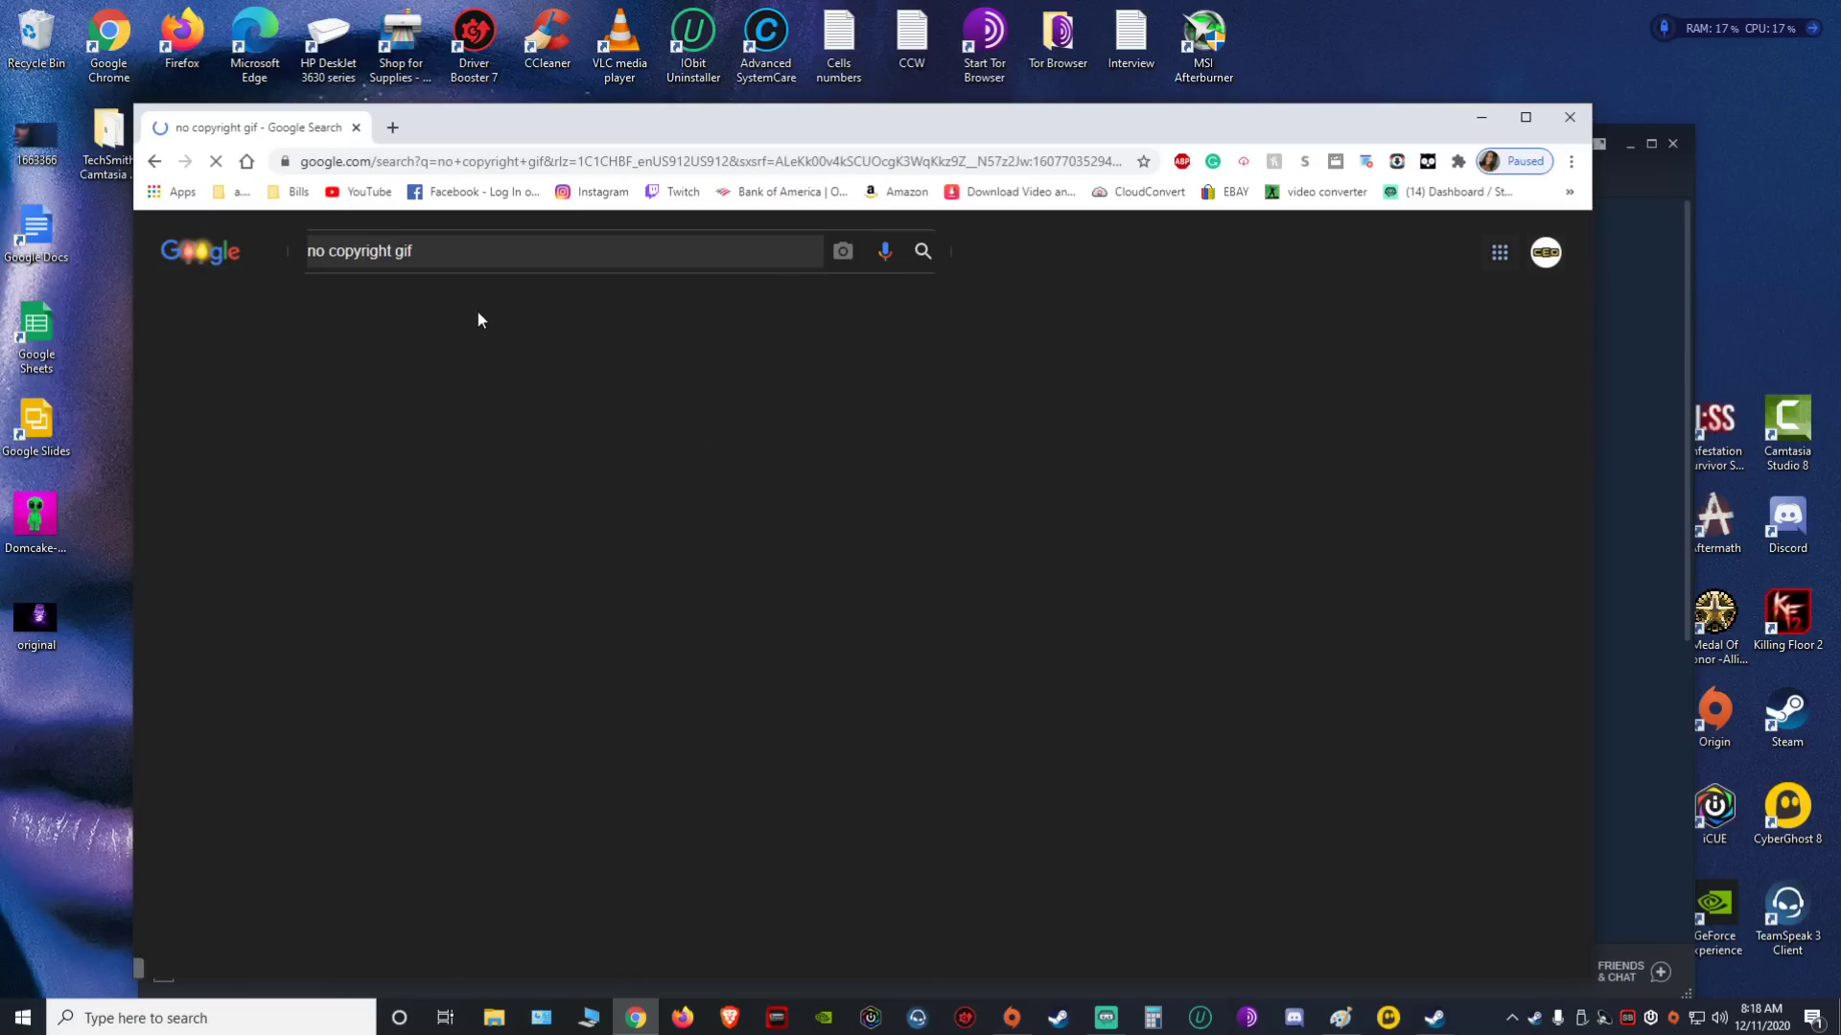
pyautogui.click(485, 304)
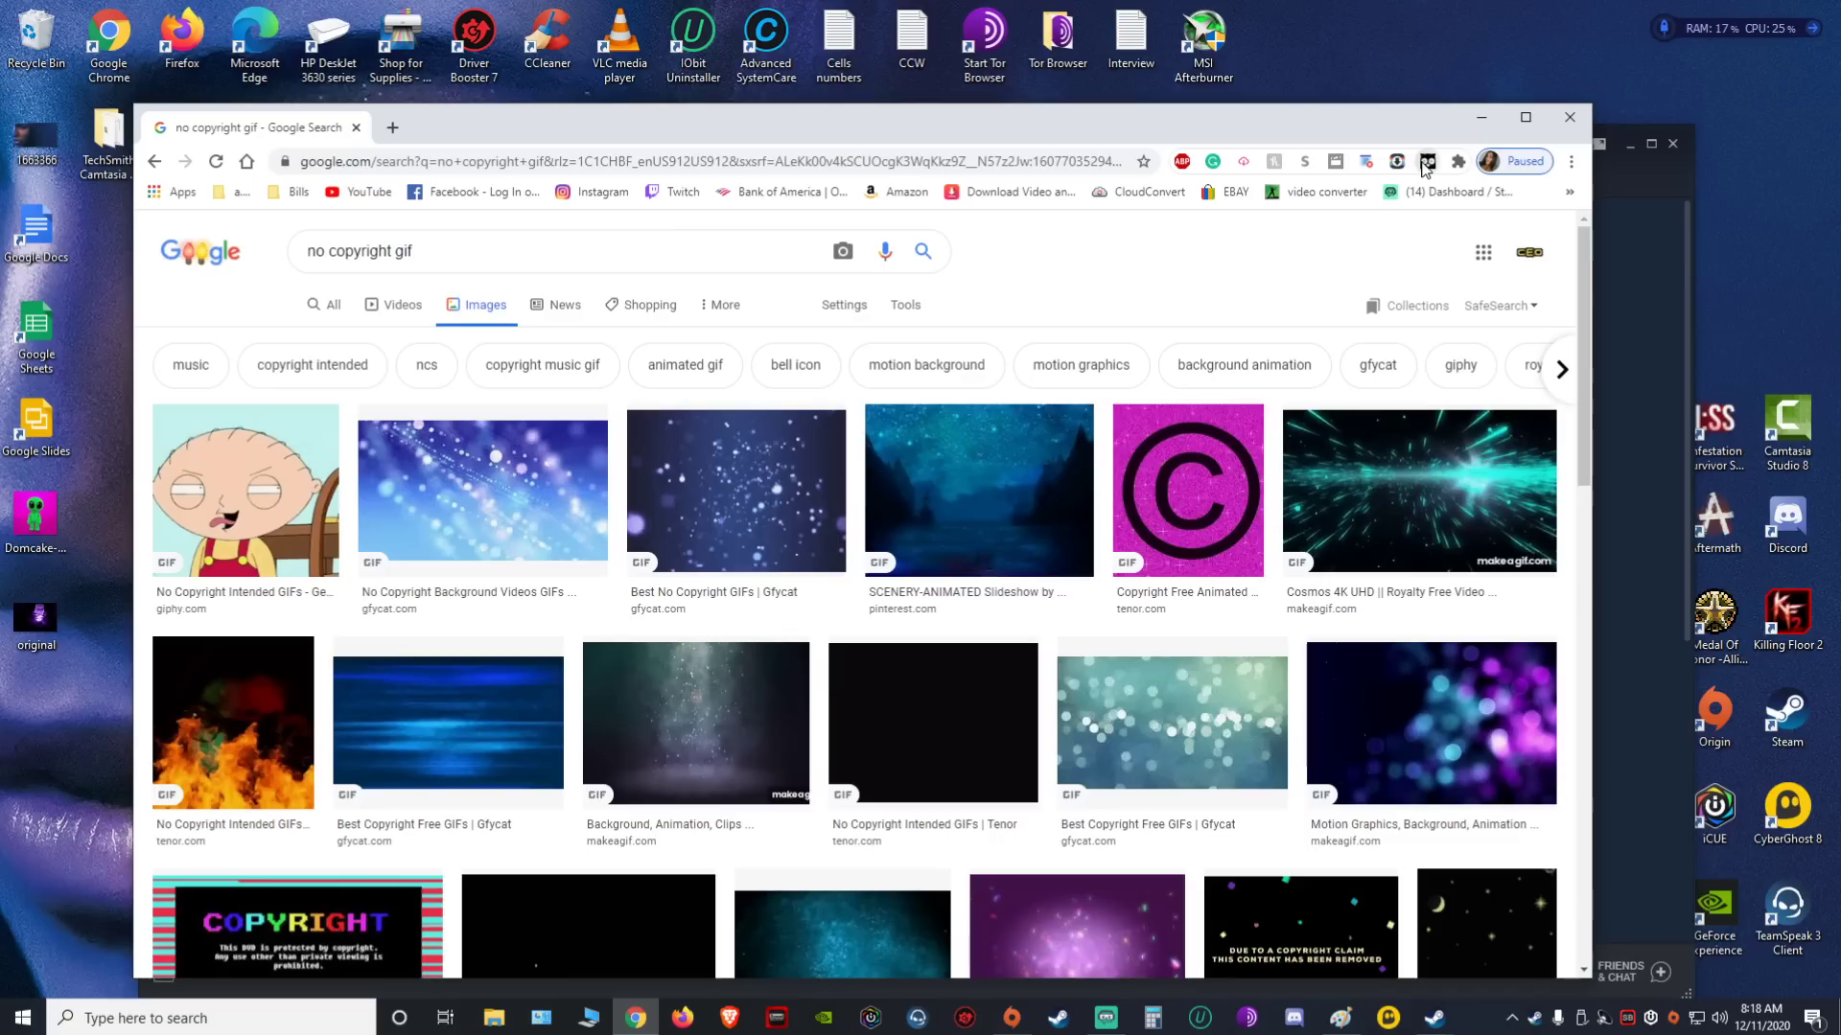
# Scroll down through the GIF results toward the pixel-art crocodile GIF
pyautogui.scroll(-3)
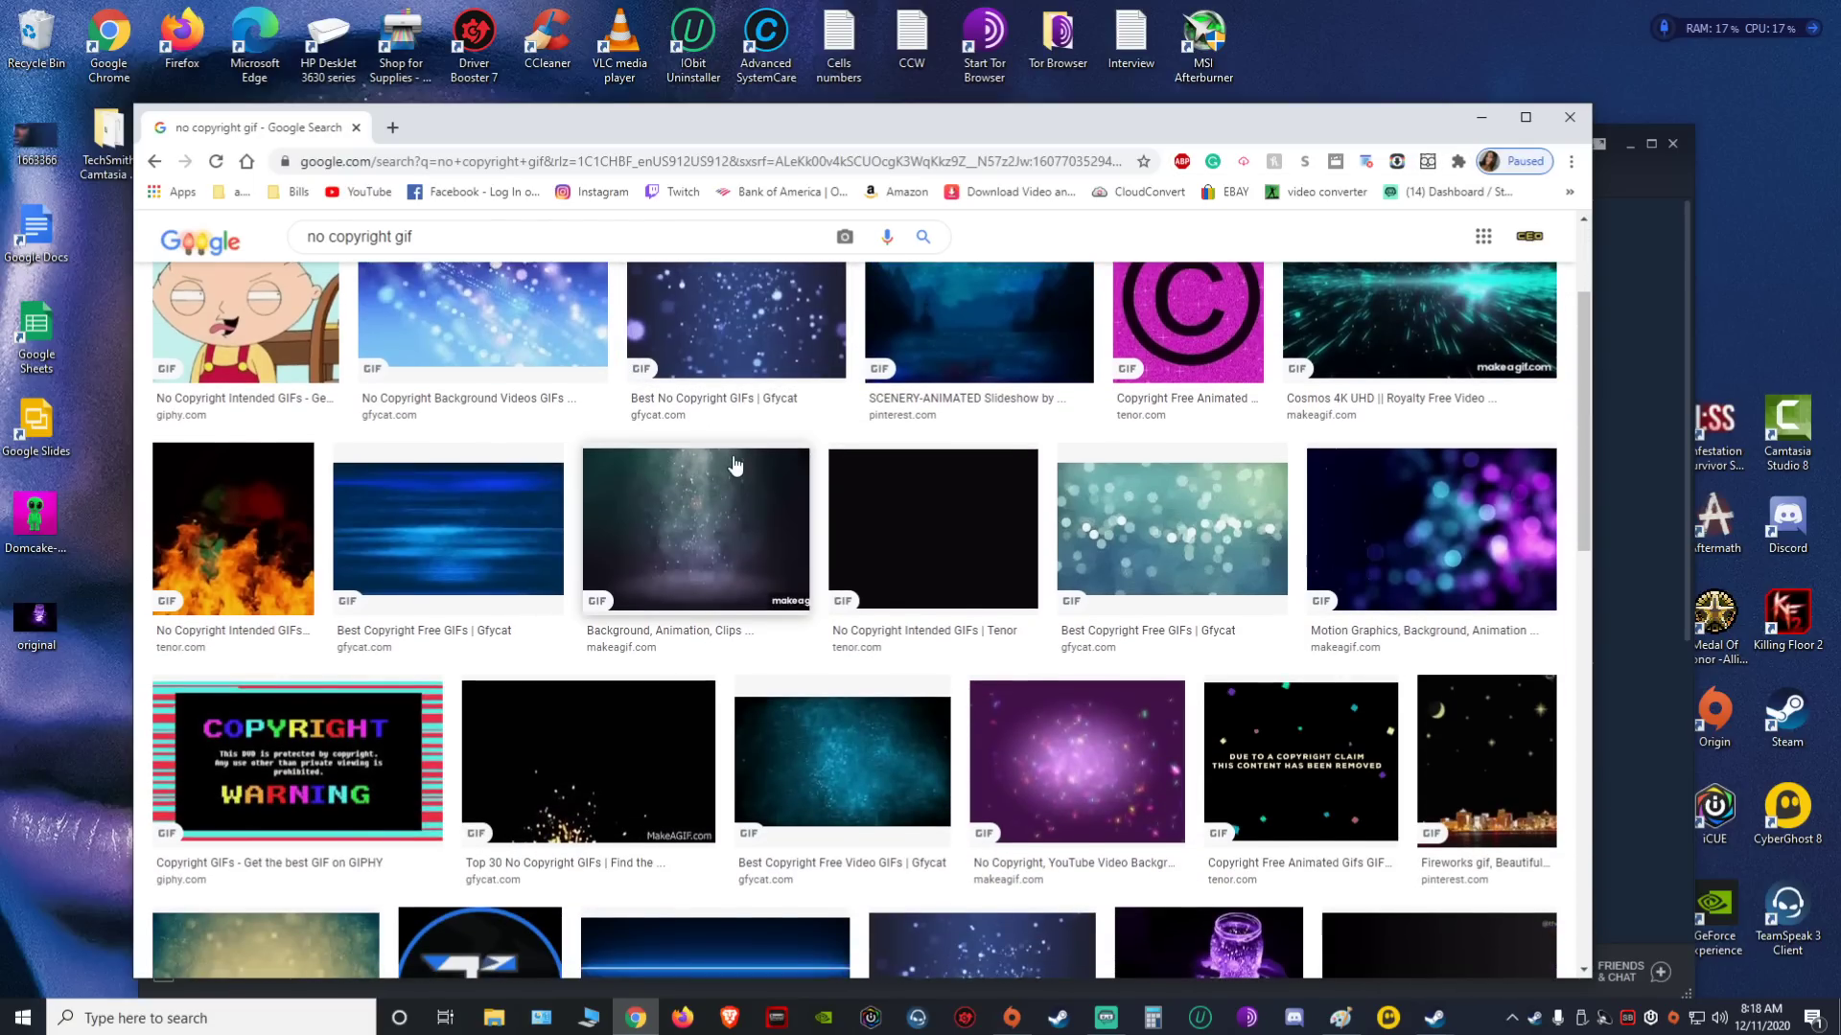
pyautogui.scroll(-3)
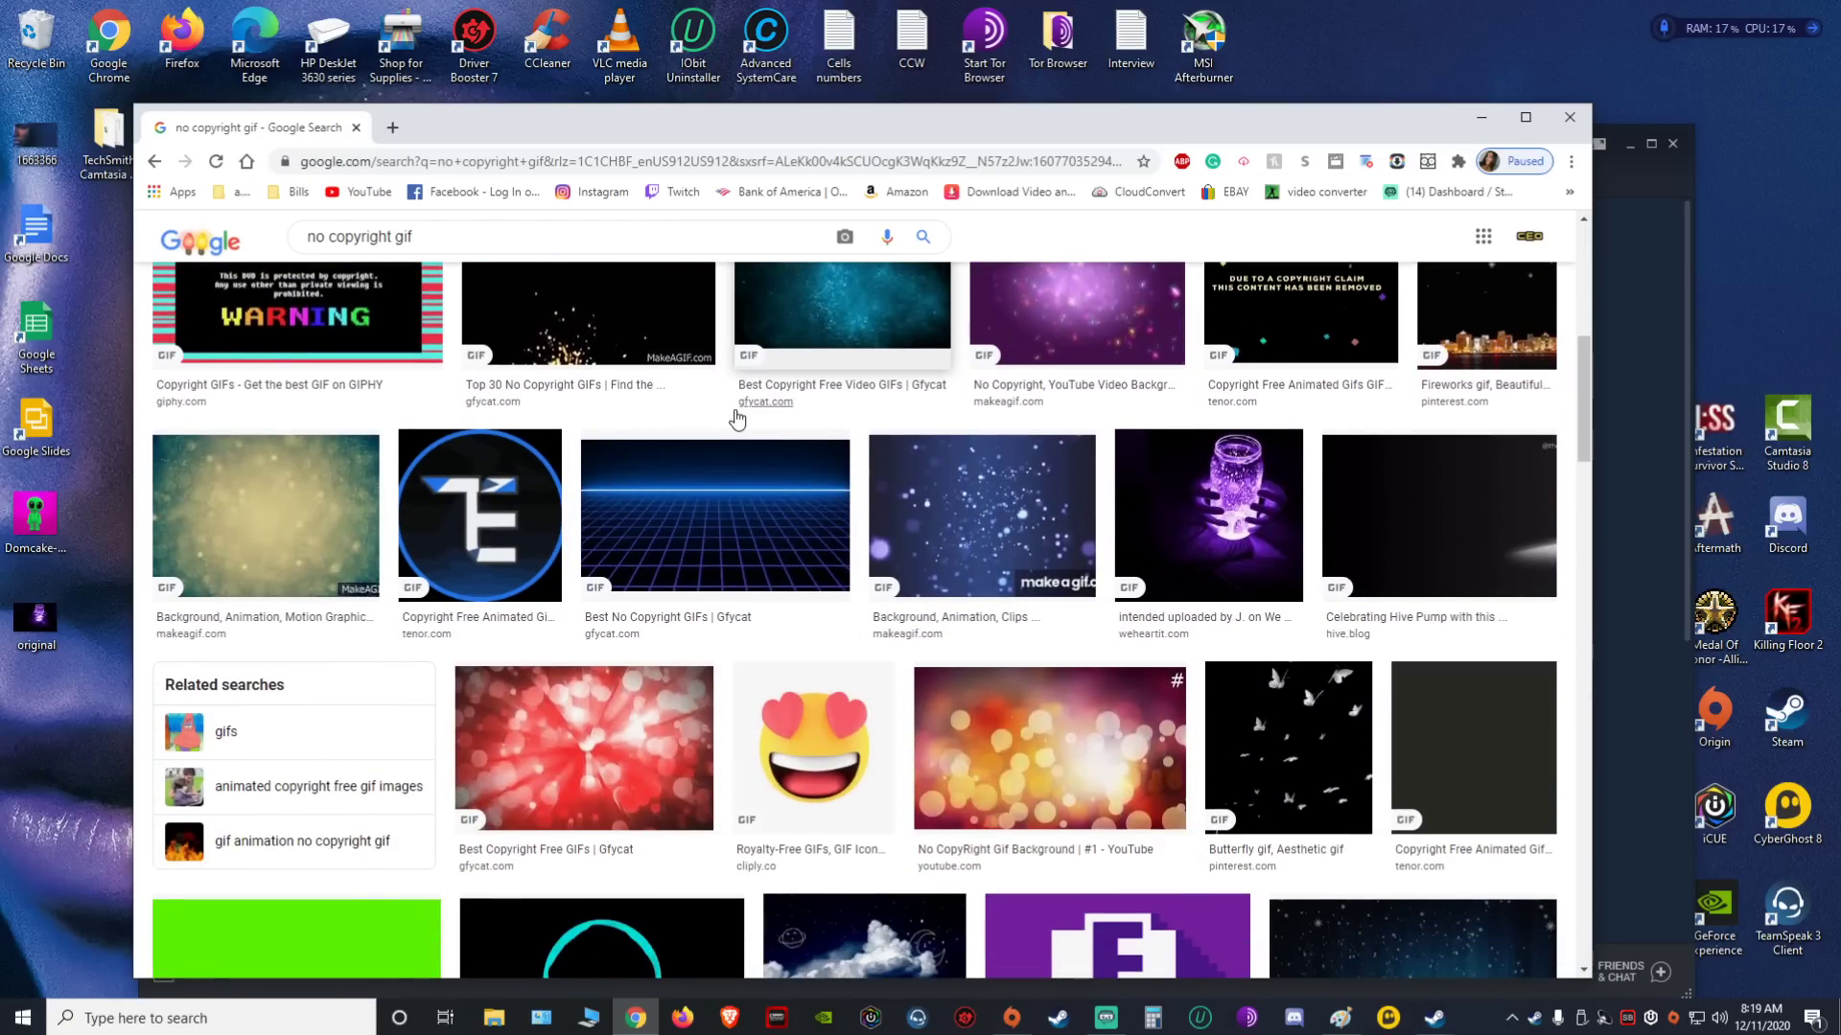
pyautogui.scroll(-3)
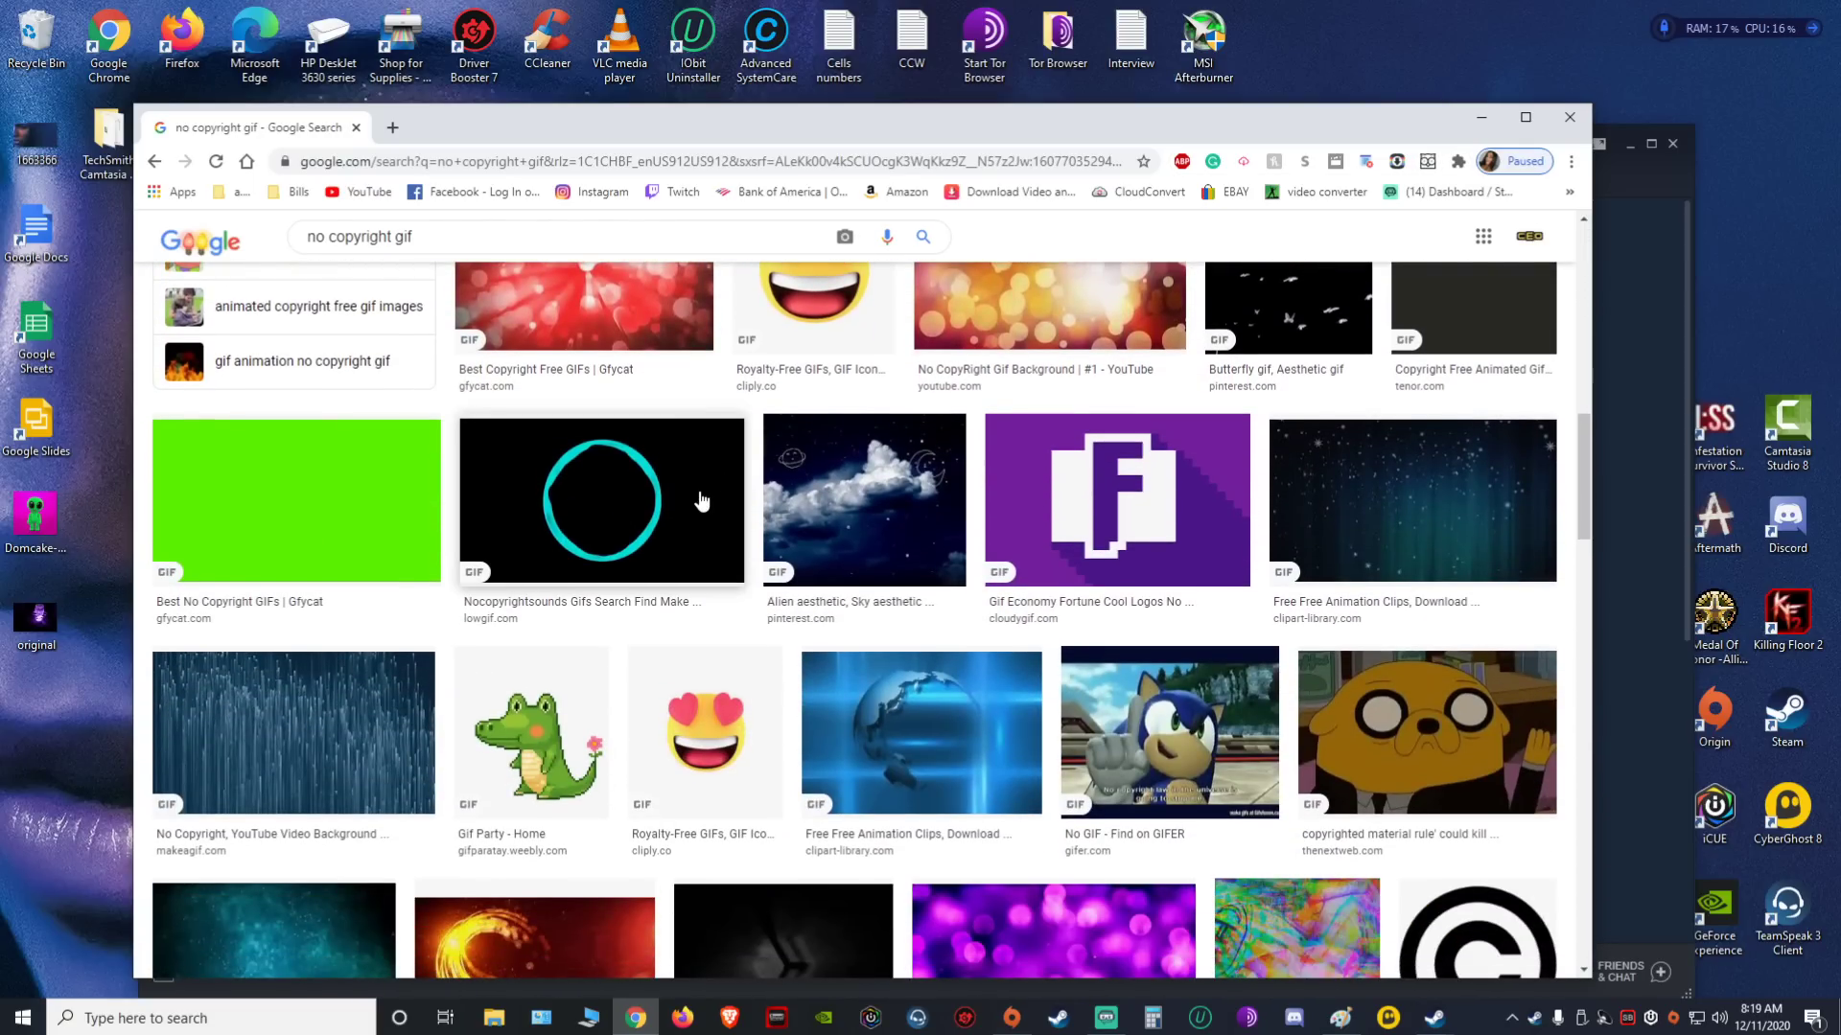
pyautogui.scroll(-3)
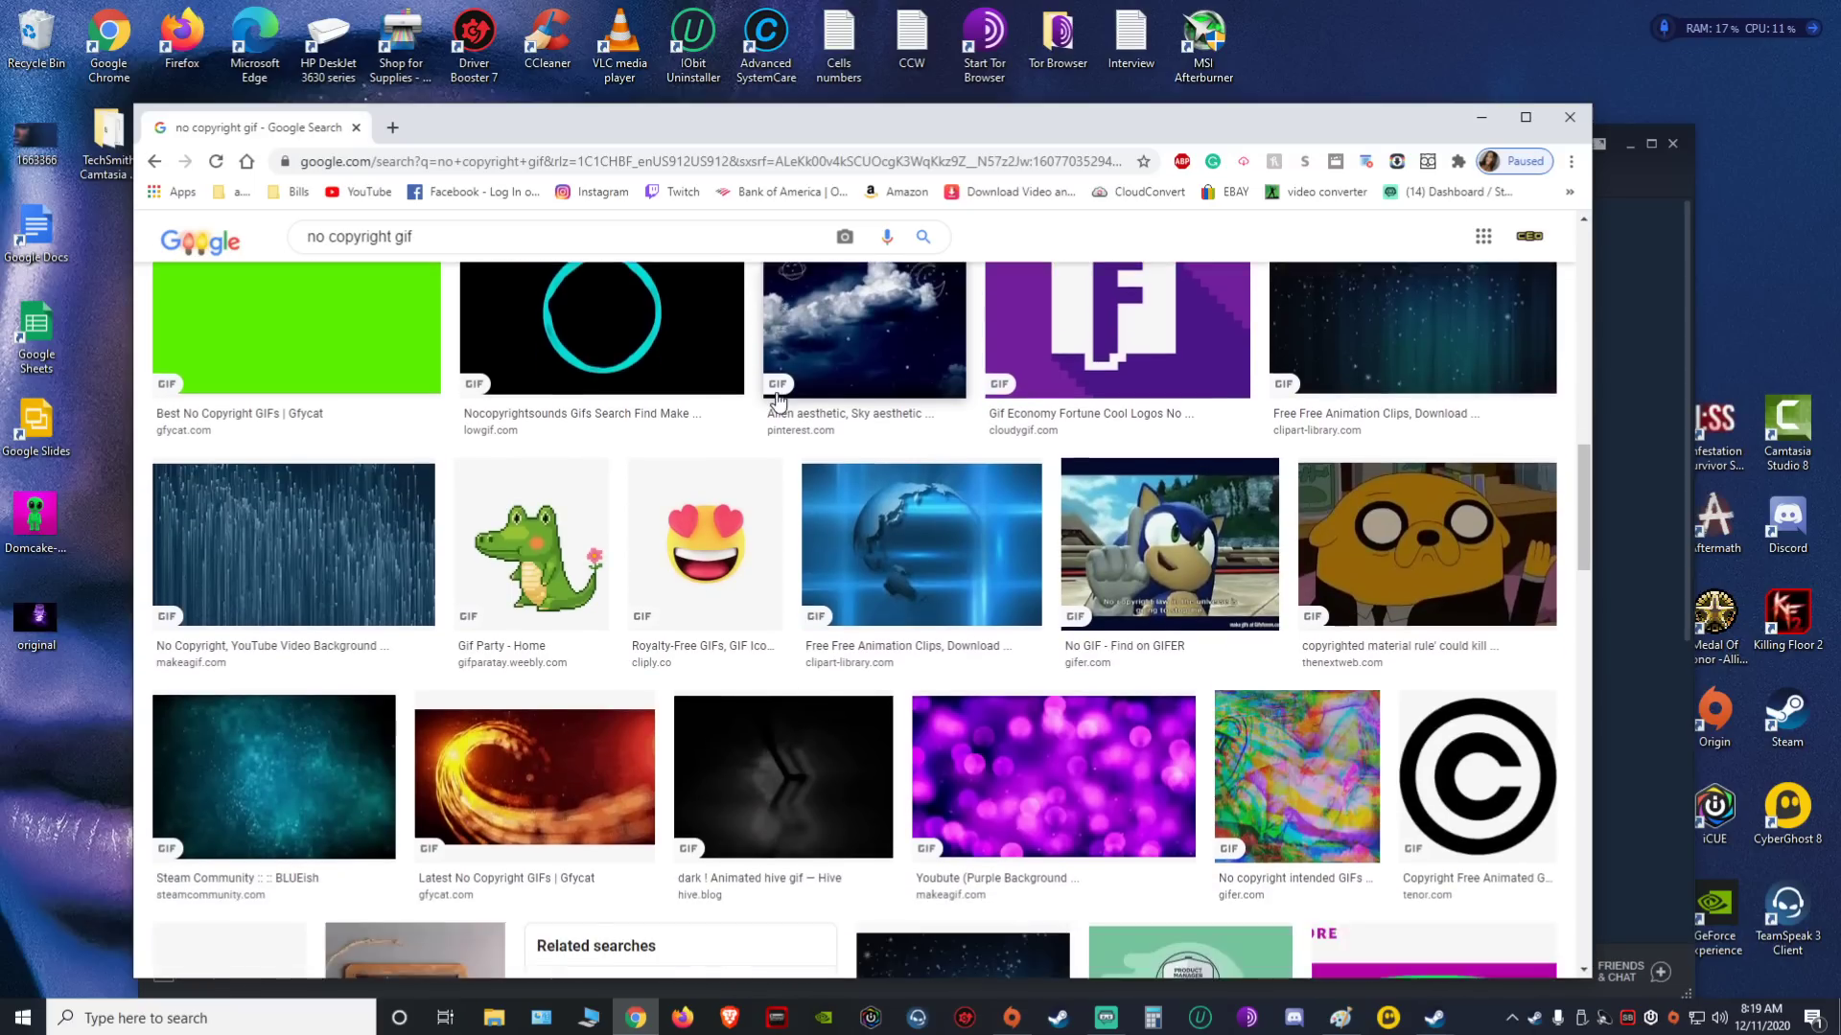
pyautogui.scroll(-3)
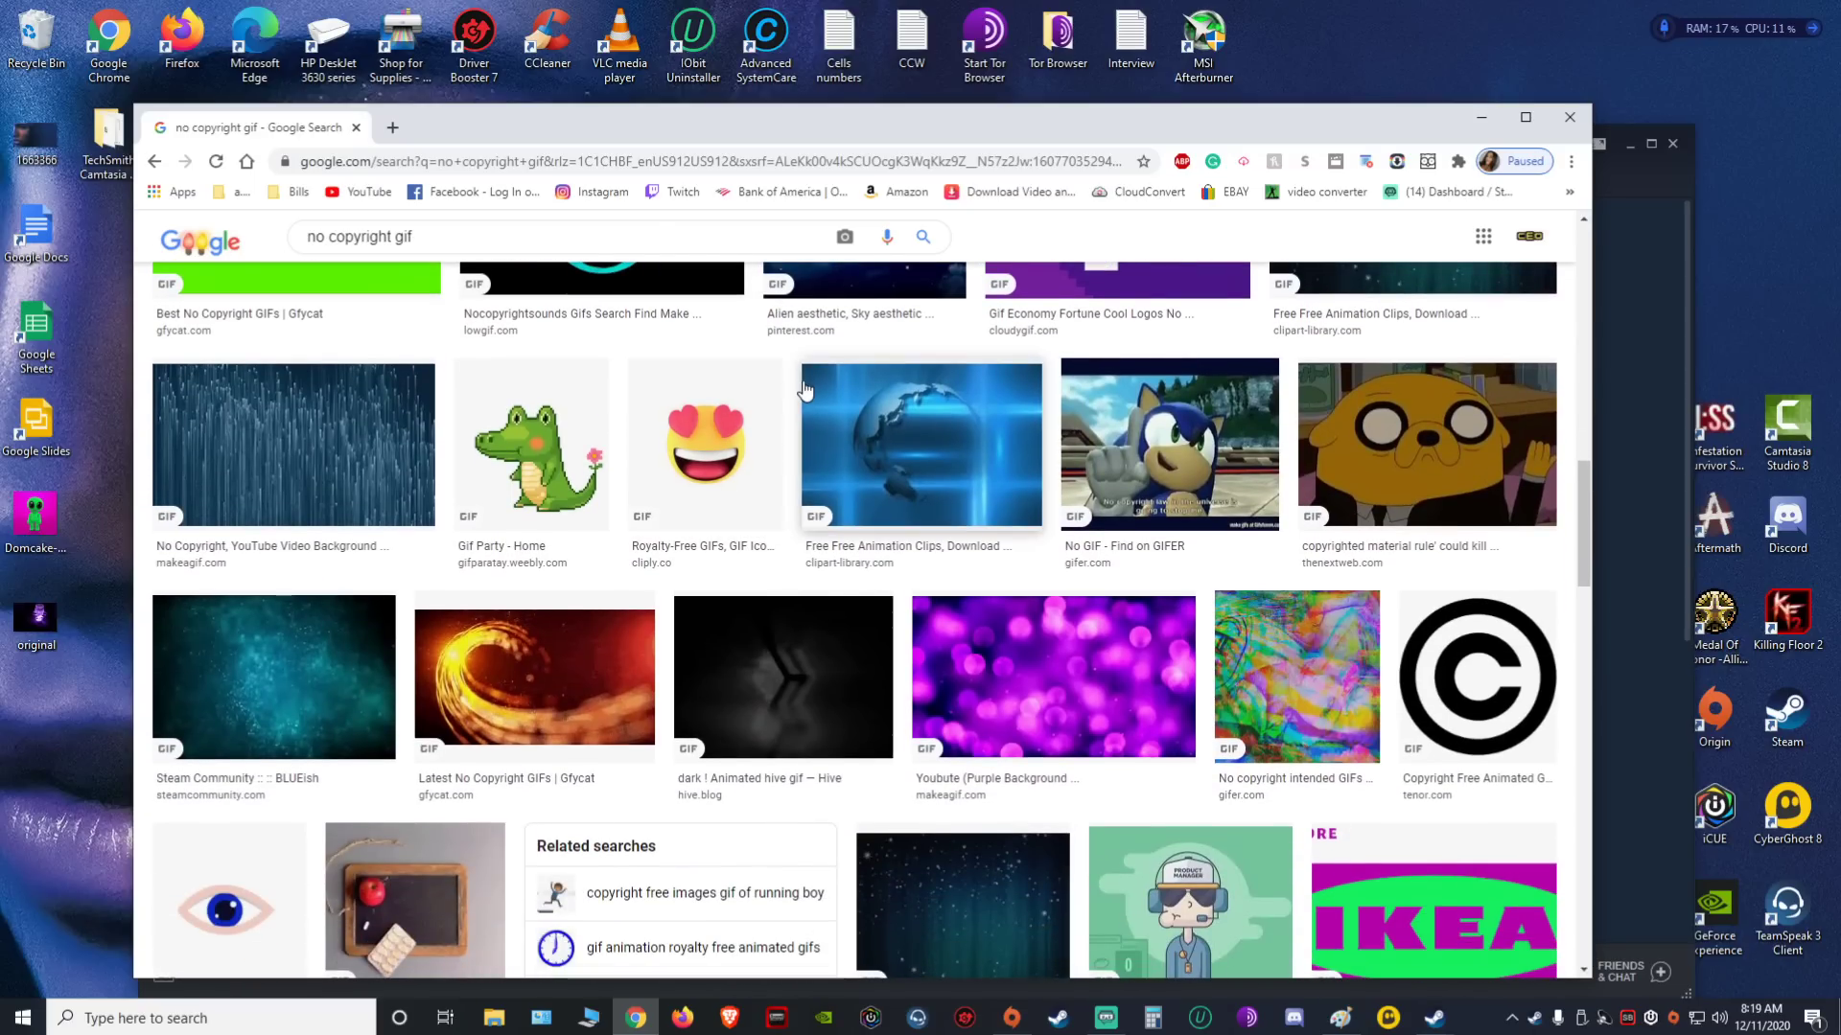
pyautogui.scroll(-3)
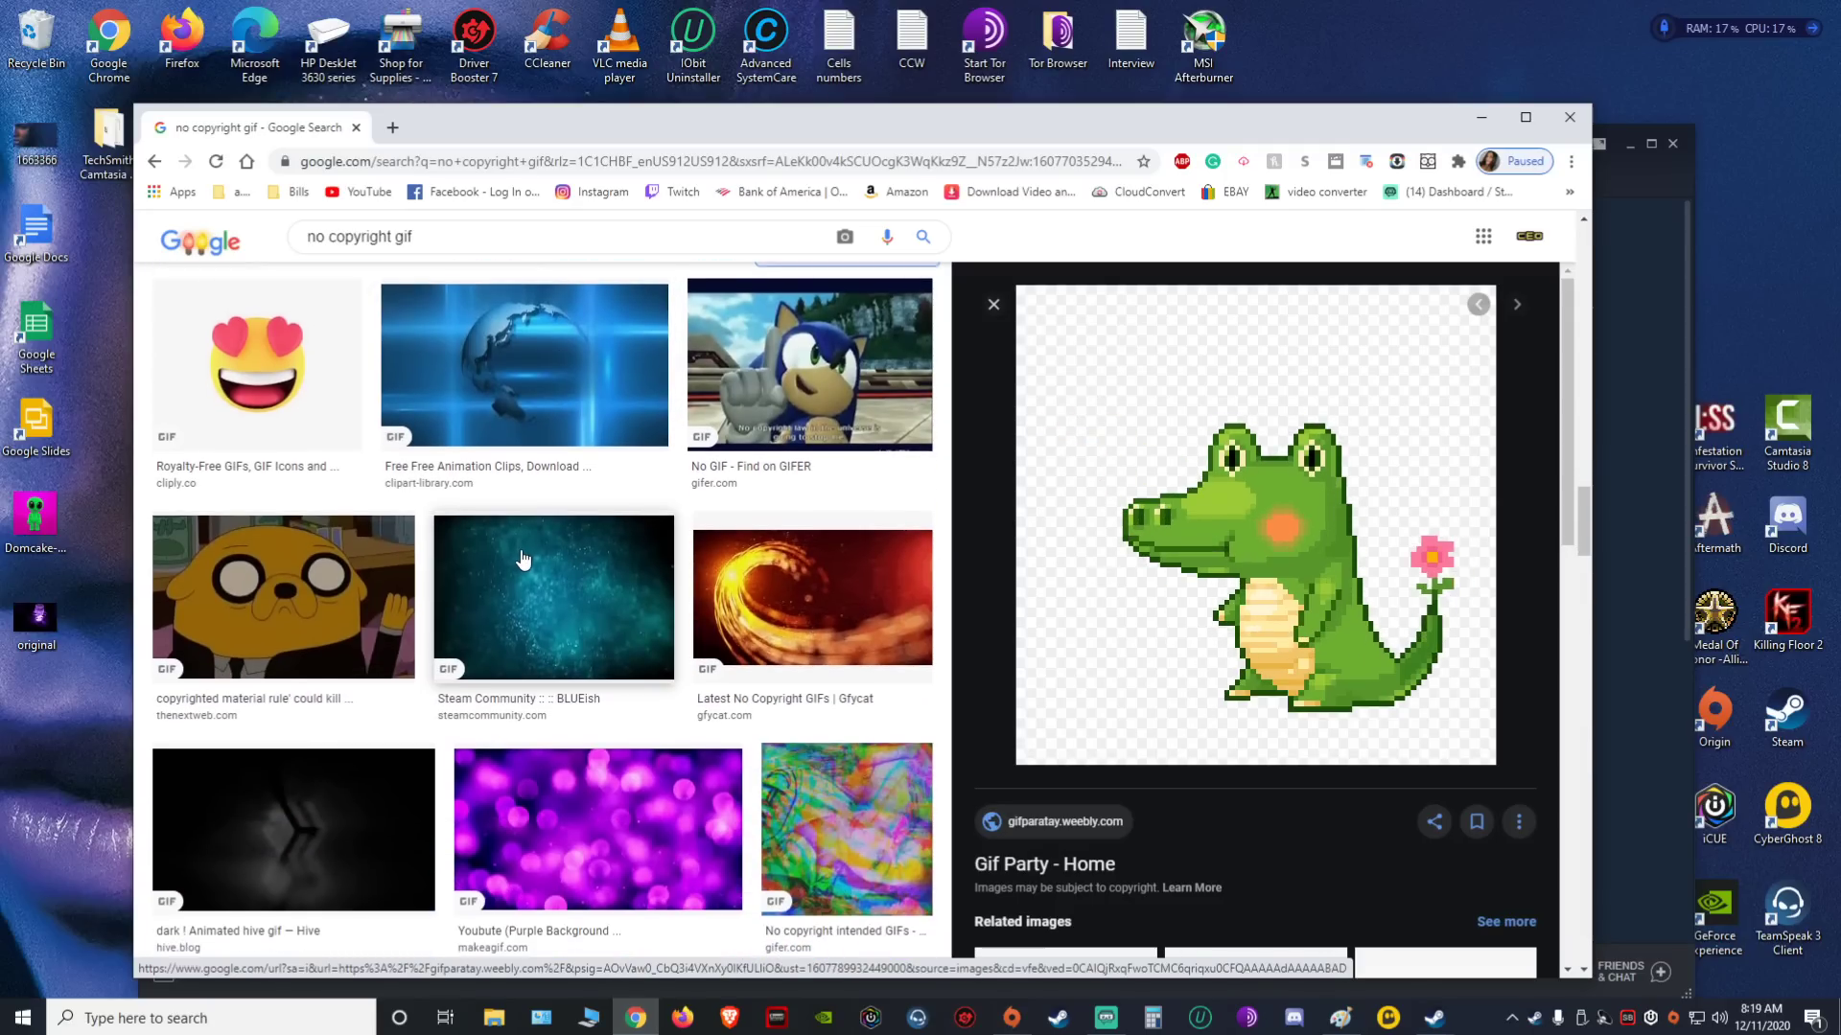
pyautogui.scroll(-3)
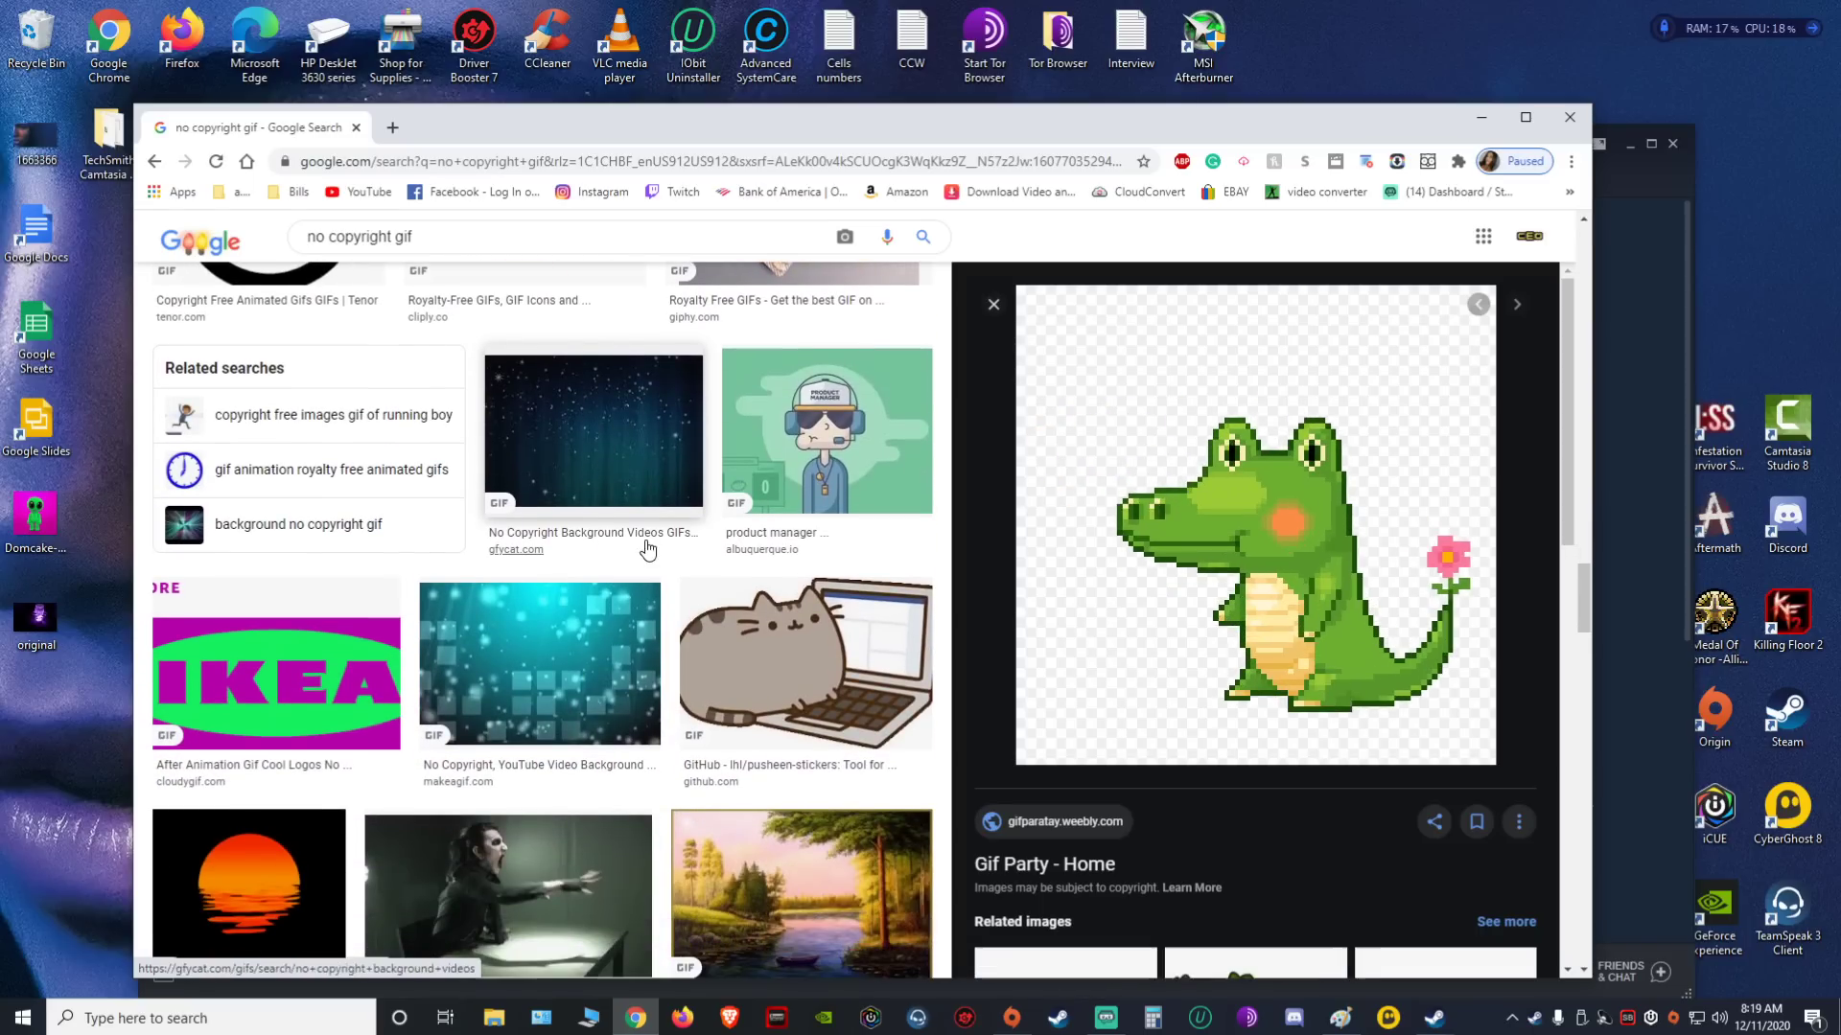
# Save the cartoon product manager GIF from its preview to the Desktop
pyautogui.click(826, 429)
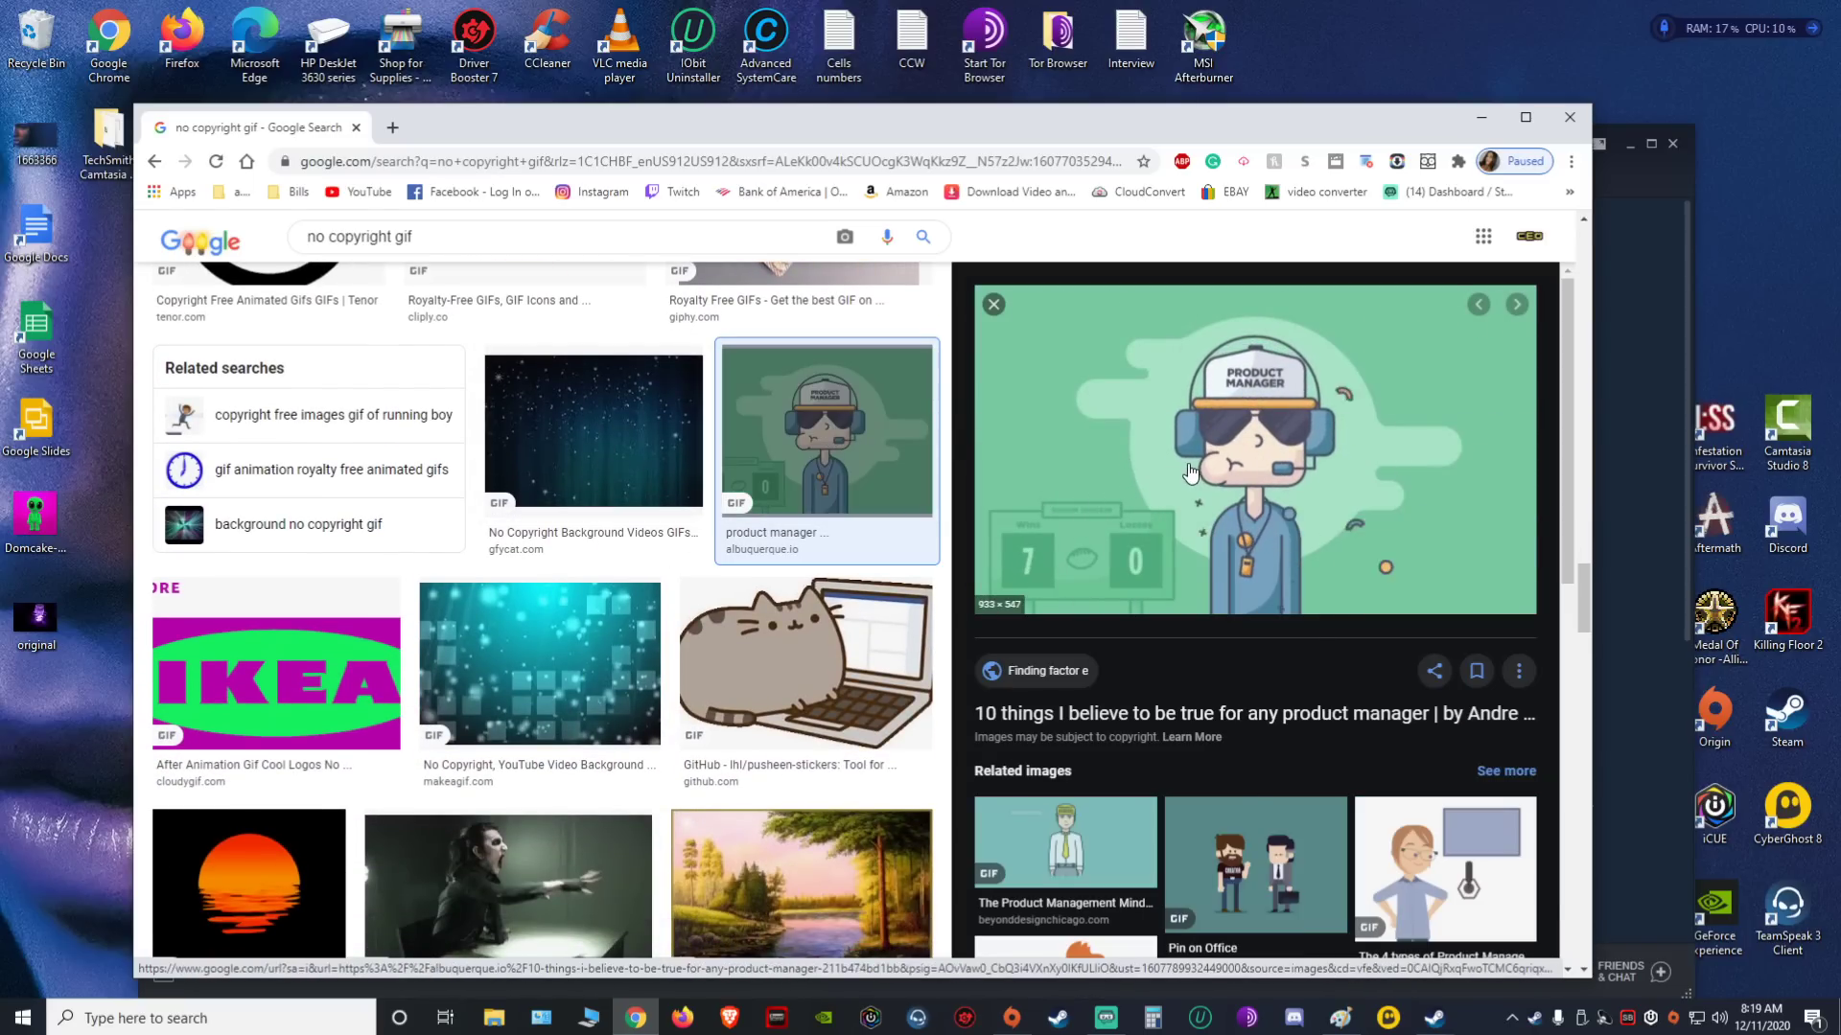
pyautogui.rightClick(1192, 472)
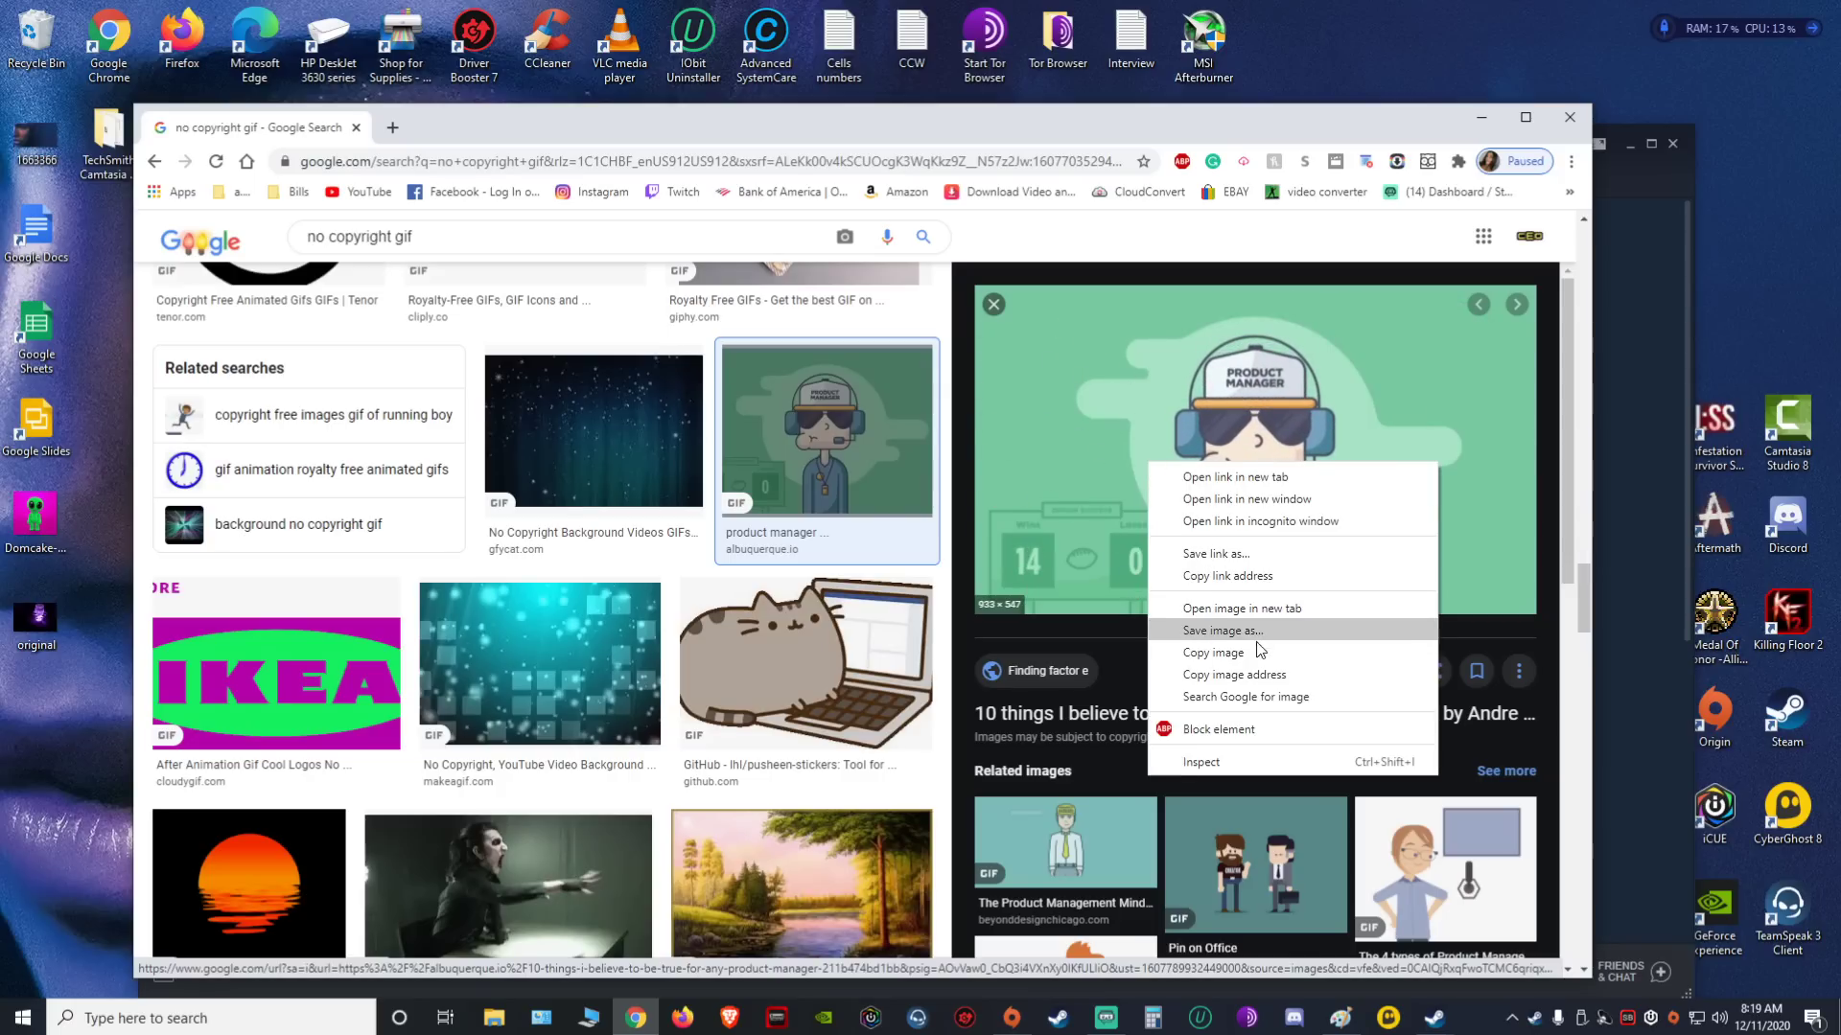
pyautogui.click(1221, 631)
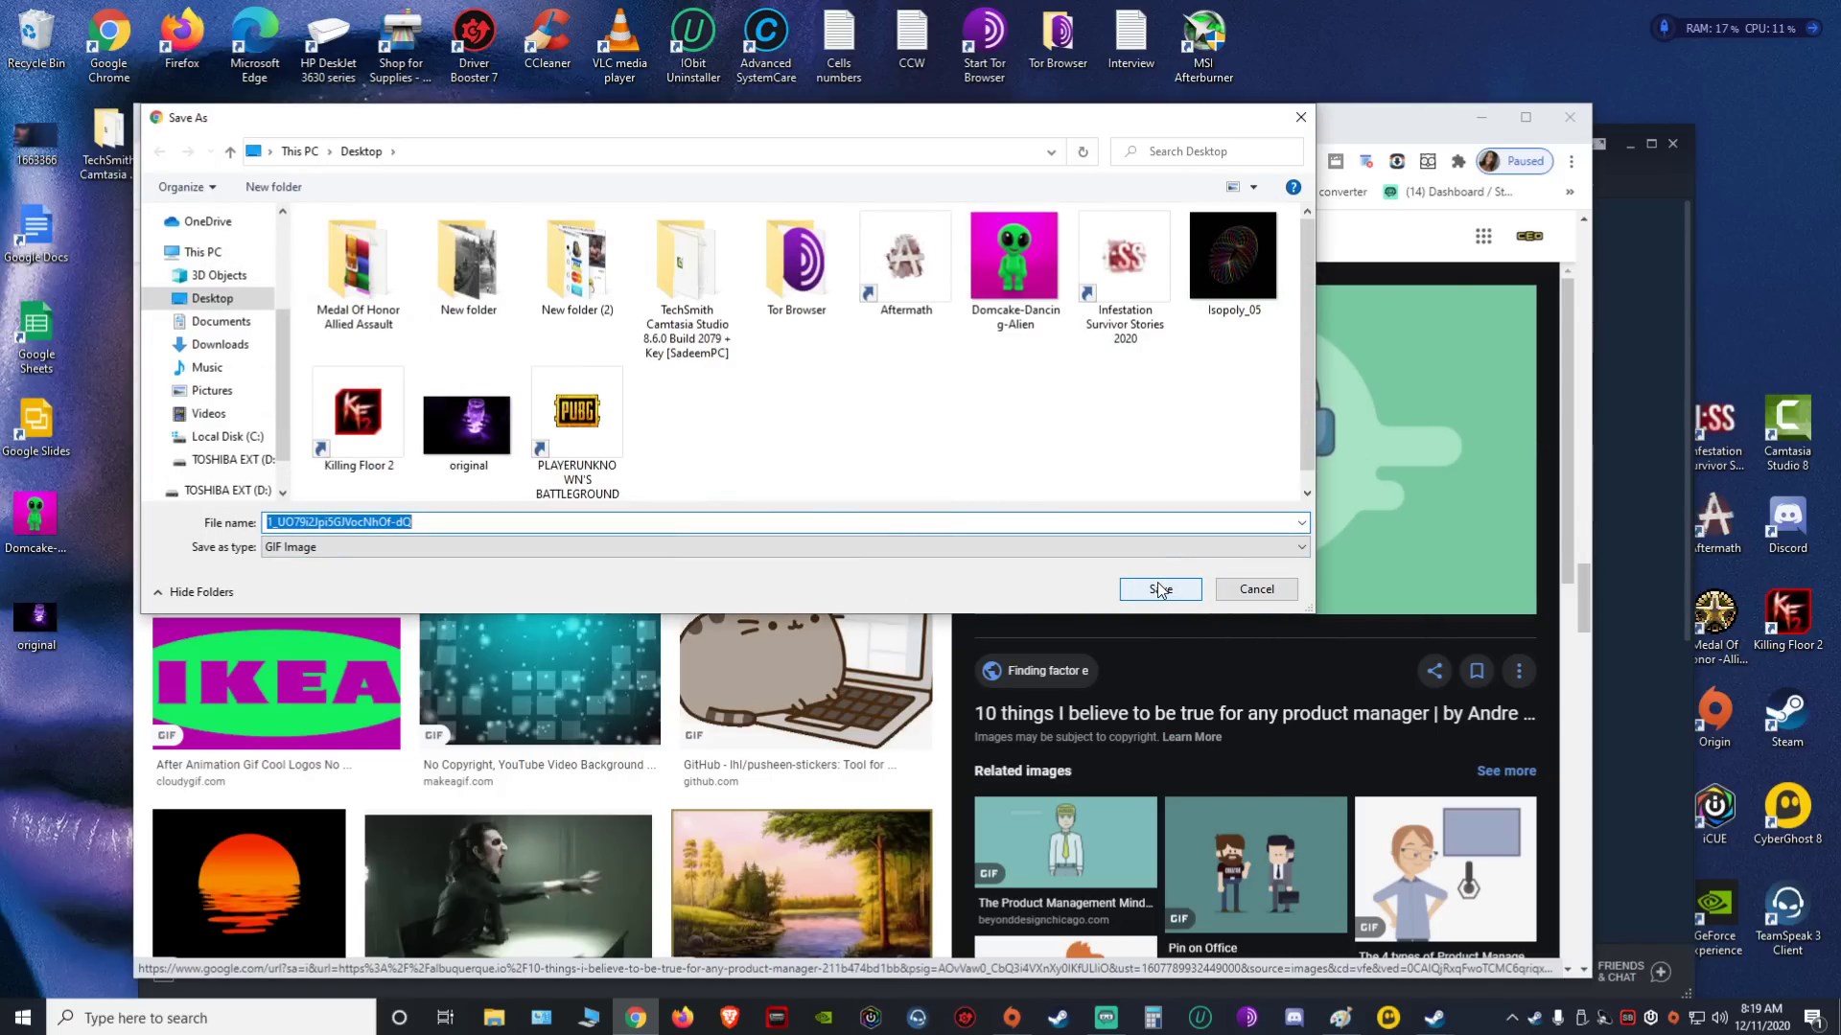
pyautogui.click(1157, 590)
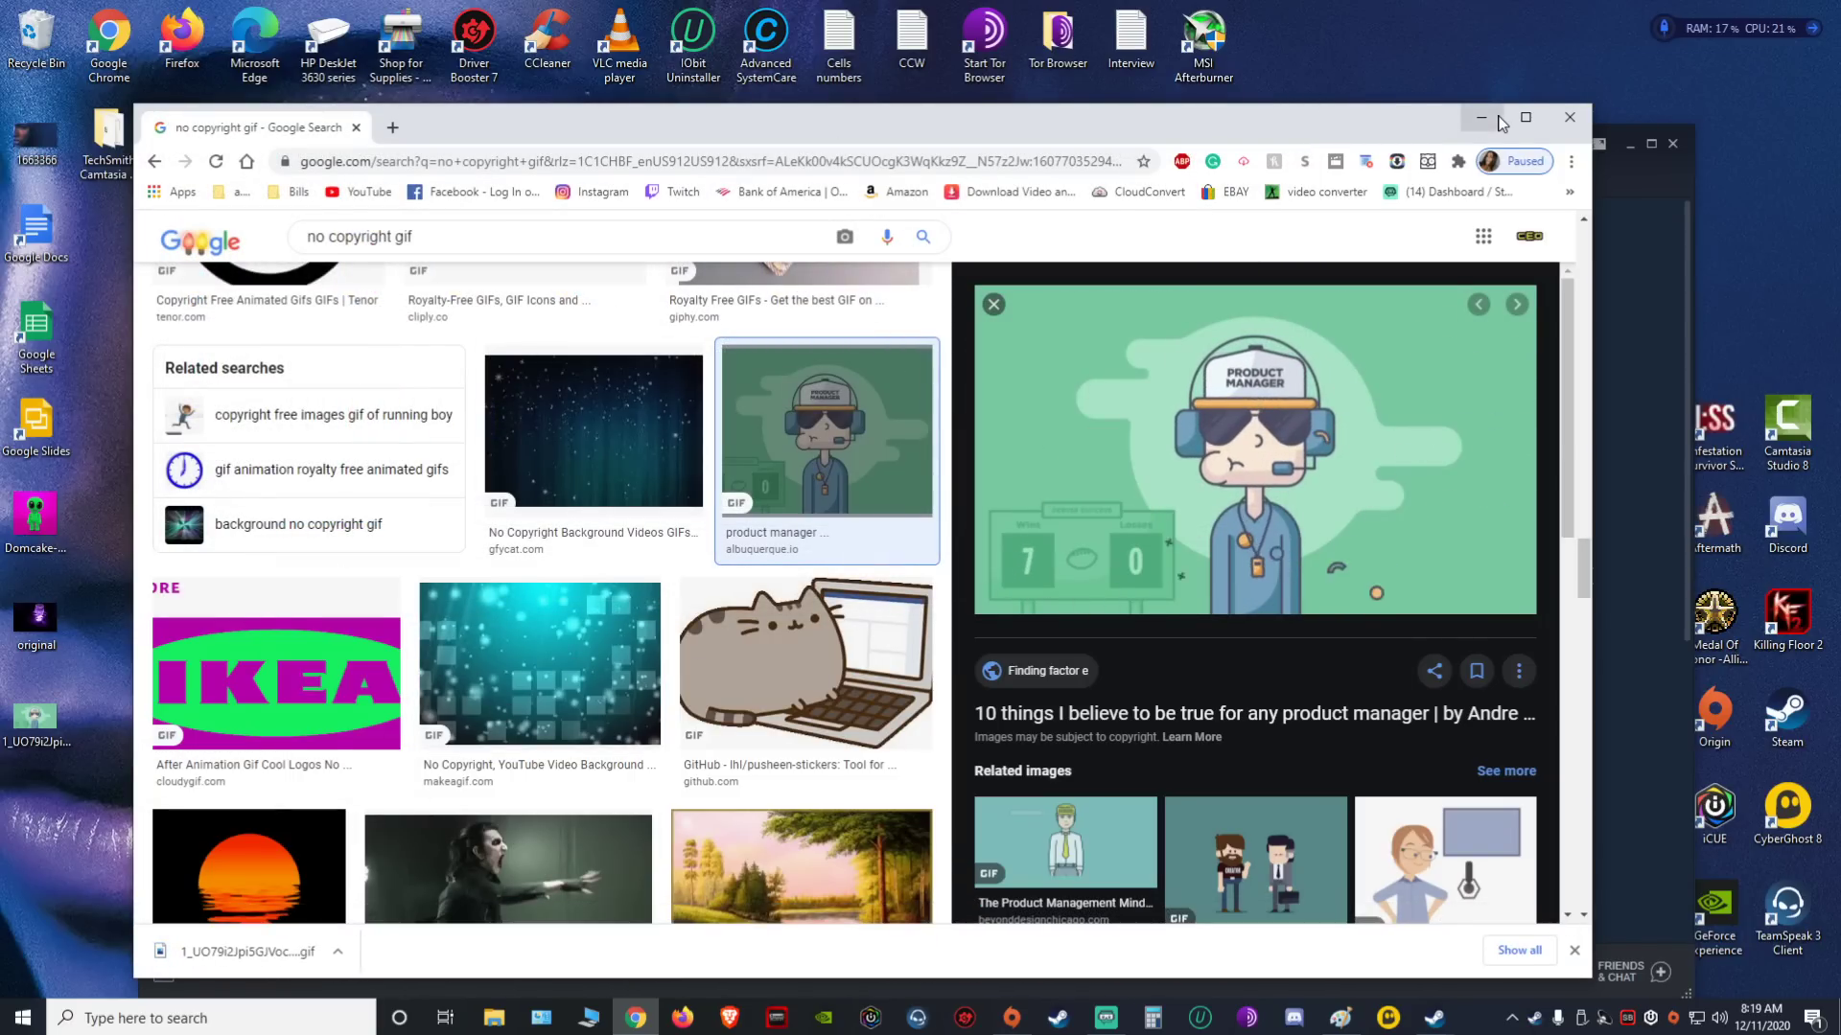
# Back in Steam, attach the downloaded product manager GIF as the artwork file
pyautogui.click(1433, 1018)
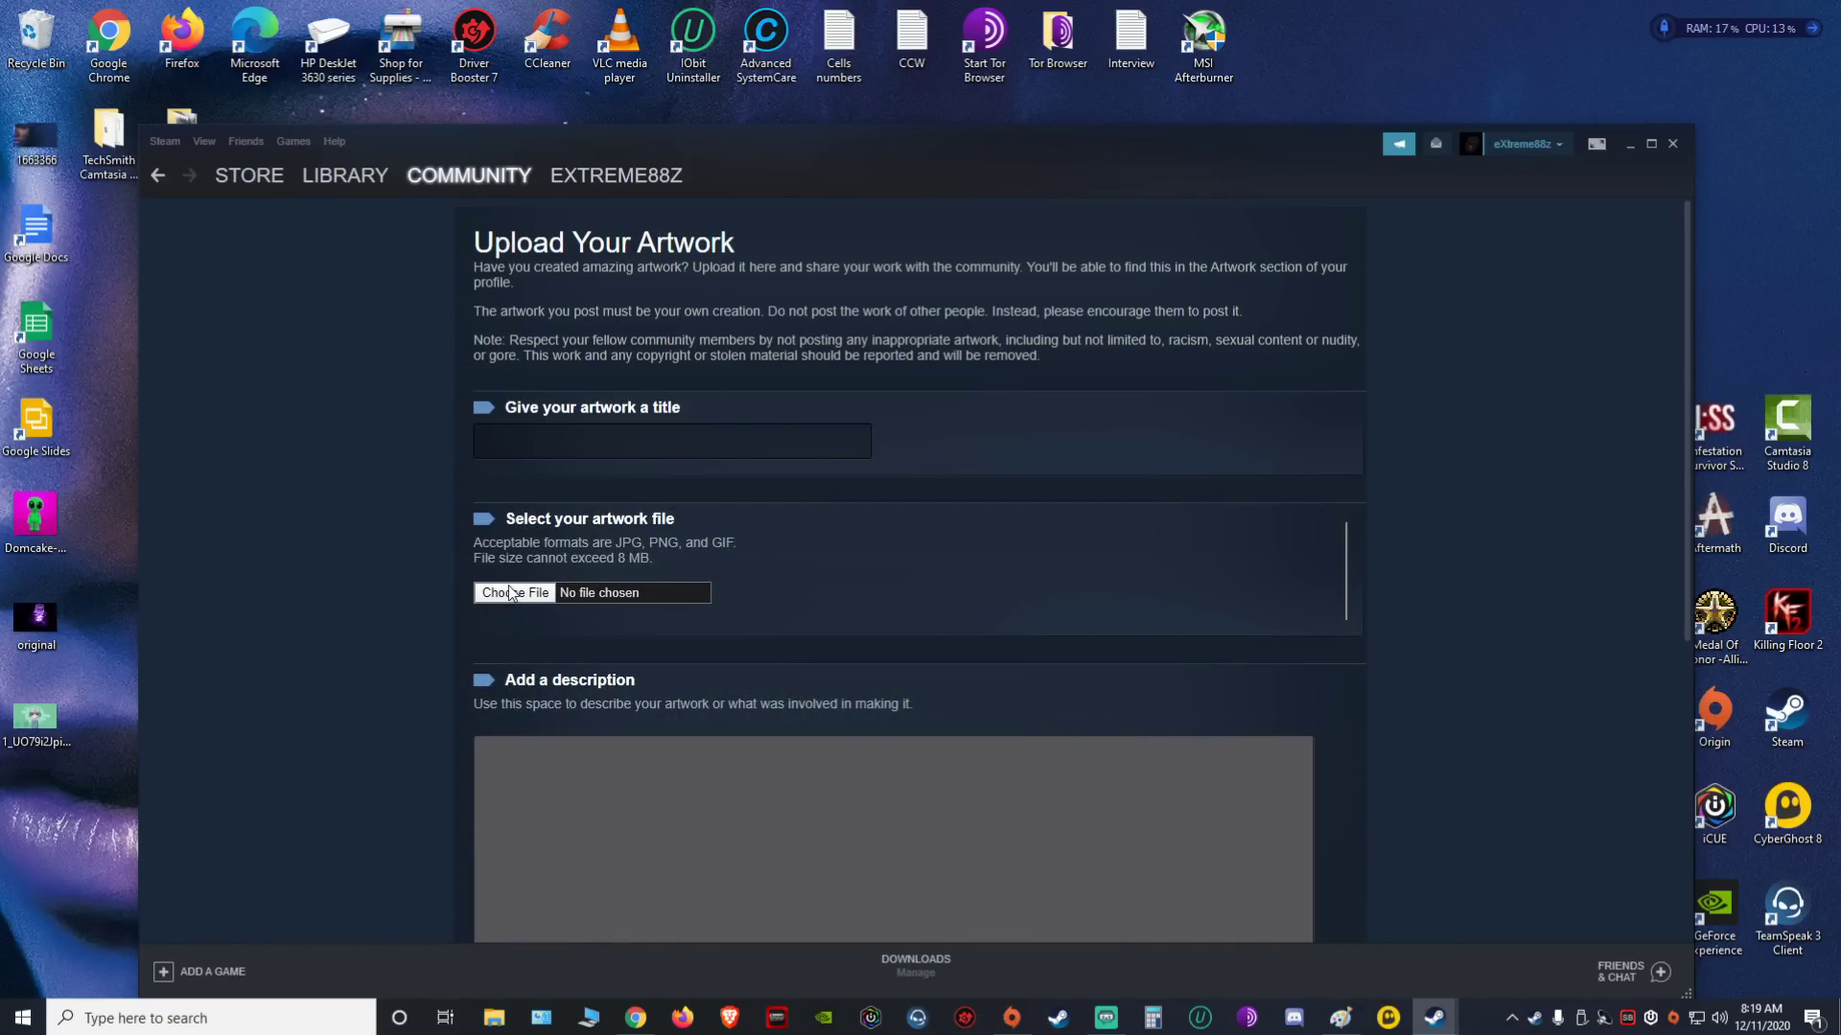
pyautogui.click(514, 592)
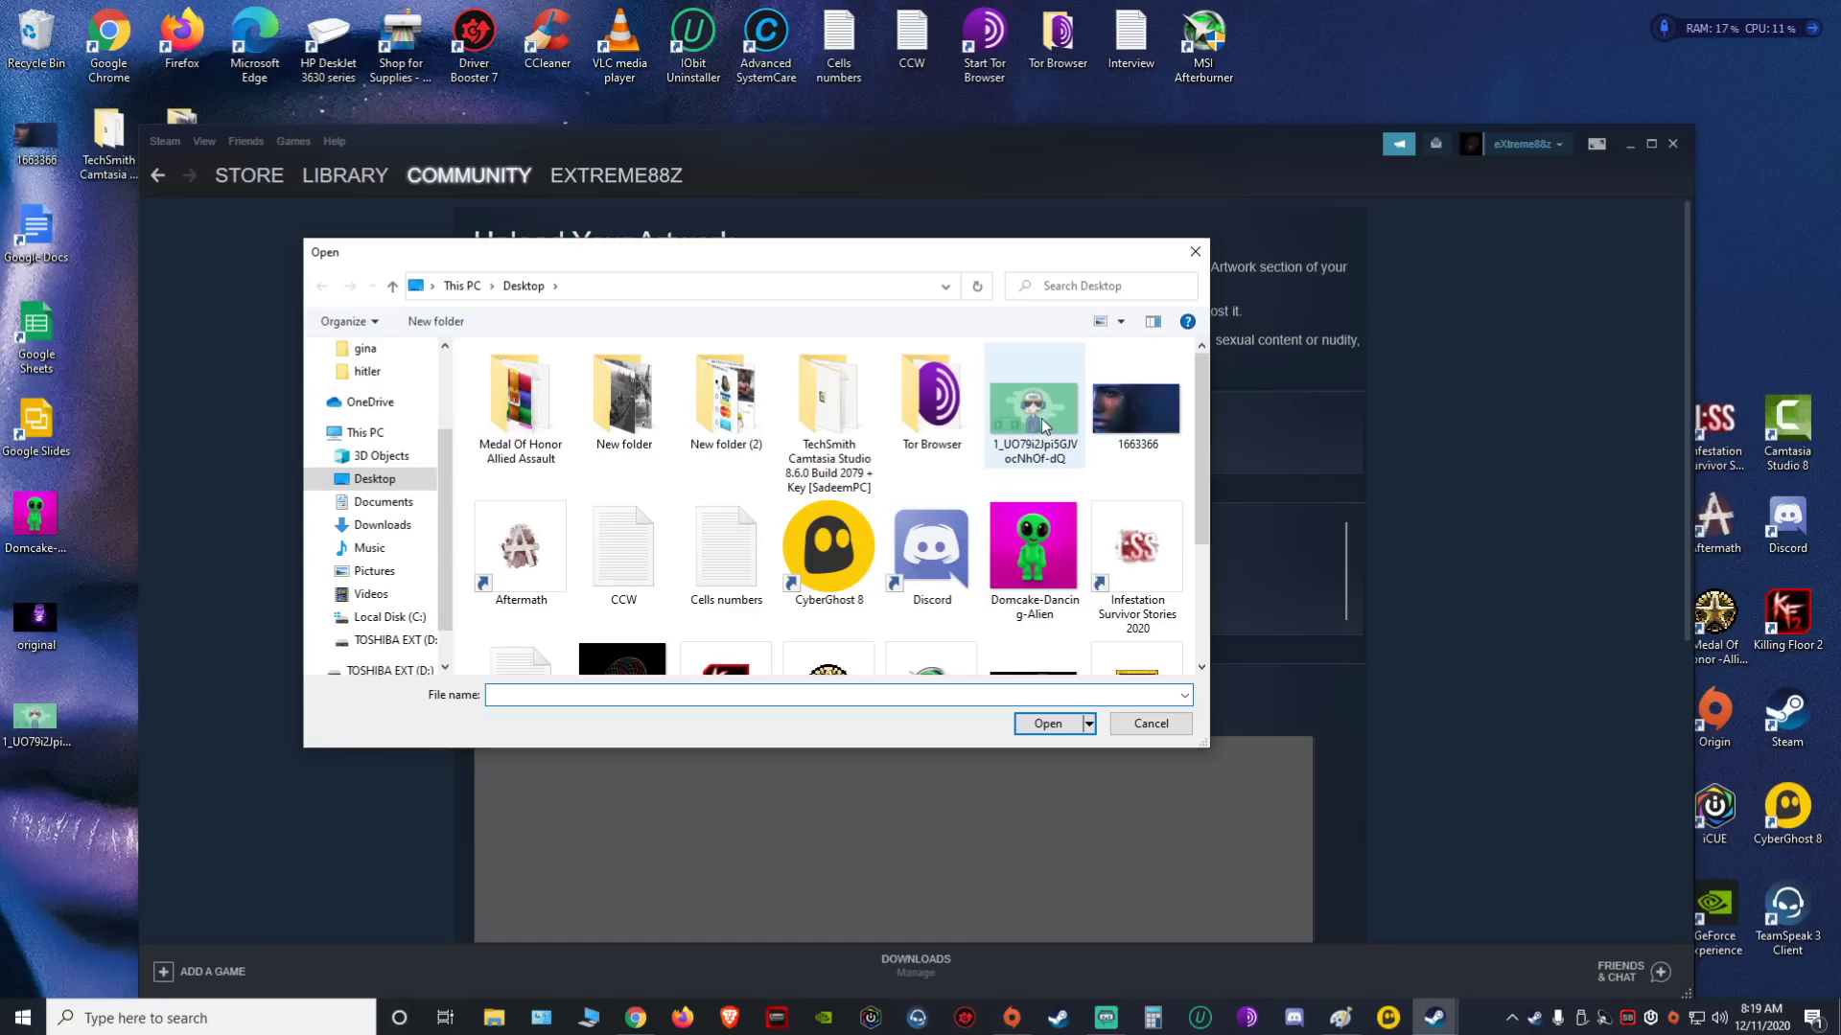
pyautogui.click(1045, 723)
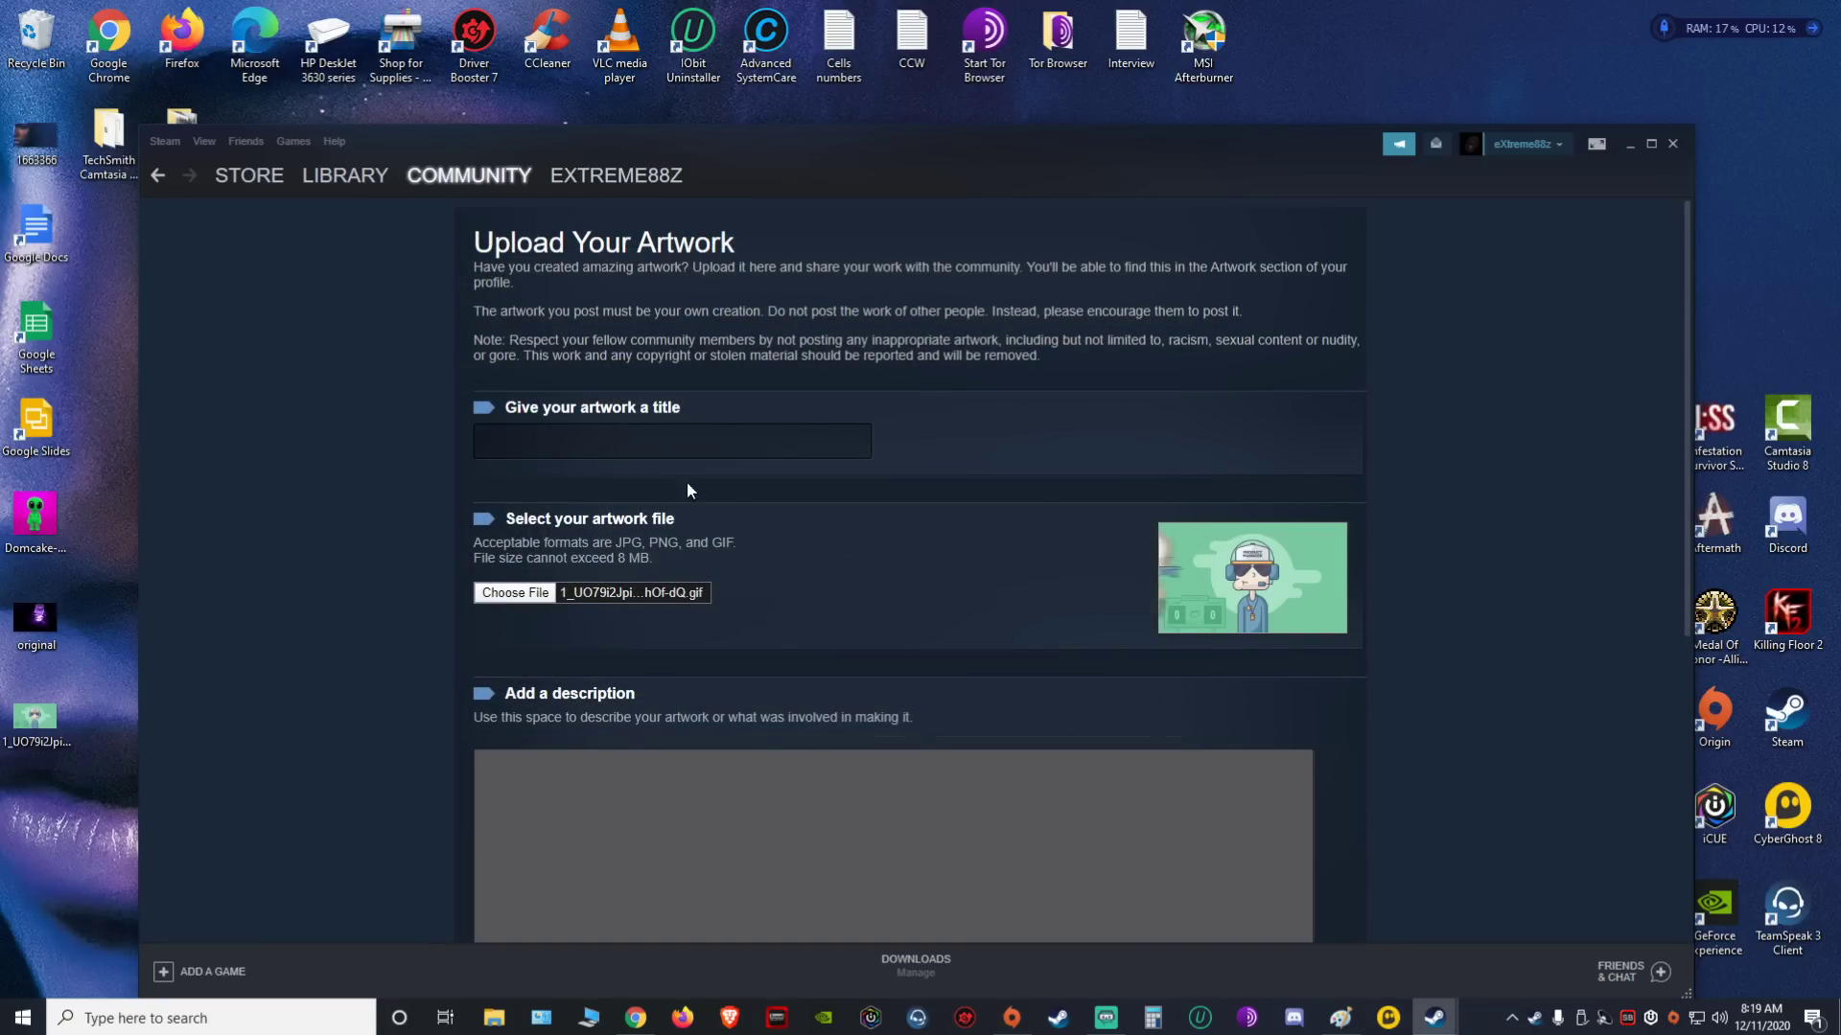
pyautogui.click(671, 440)
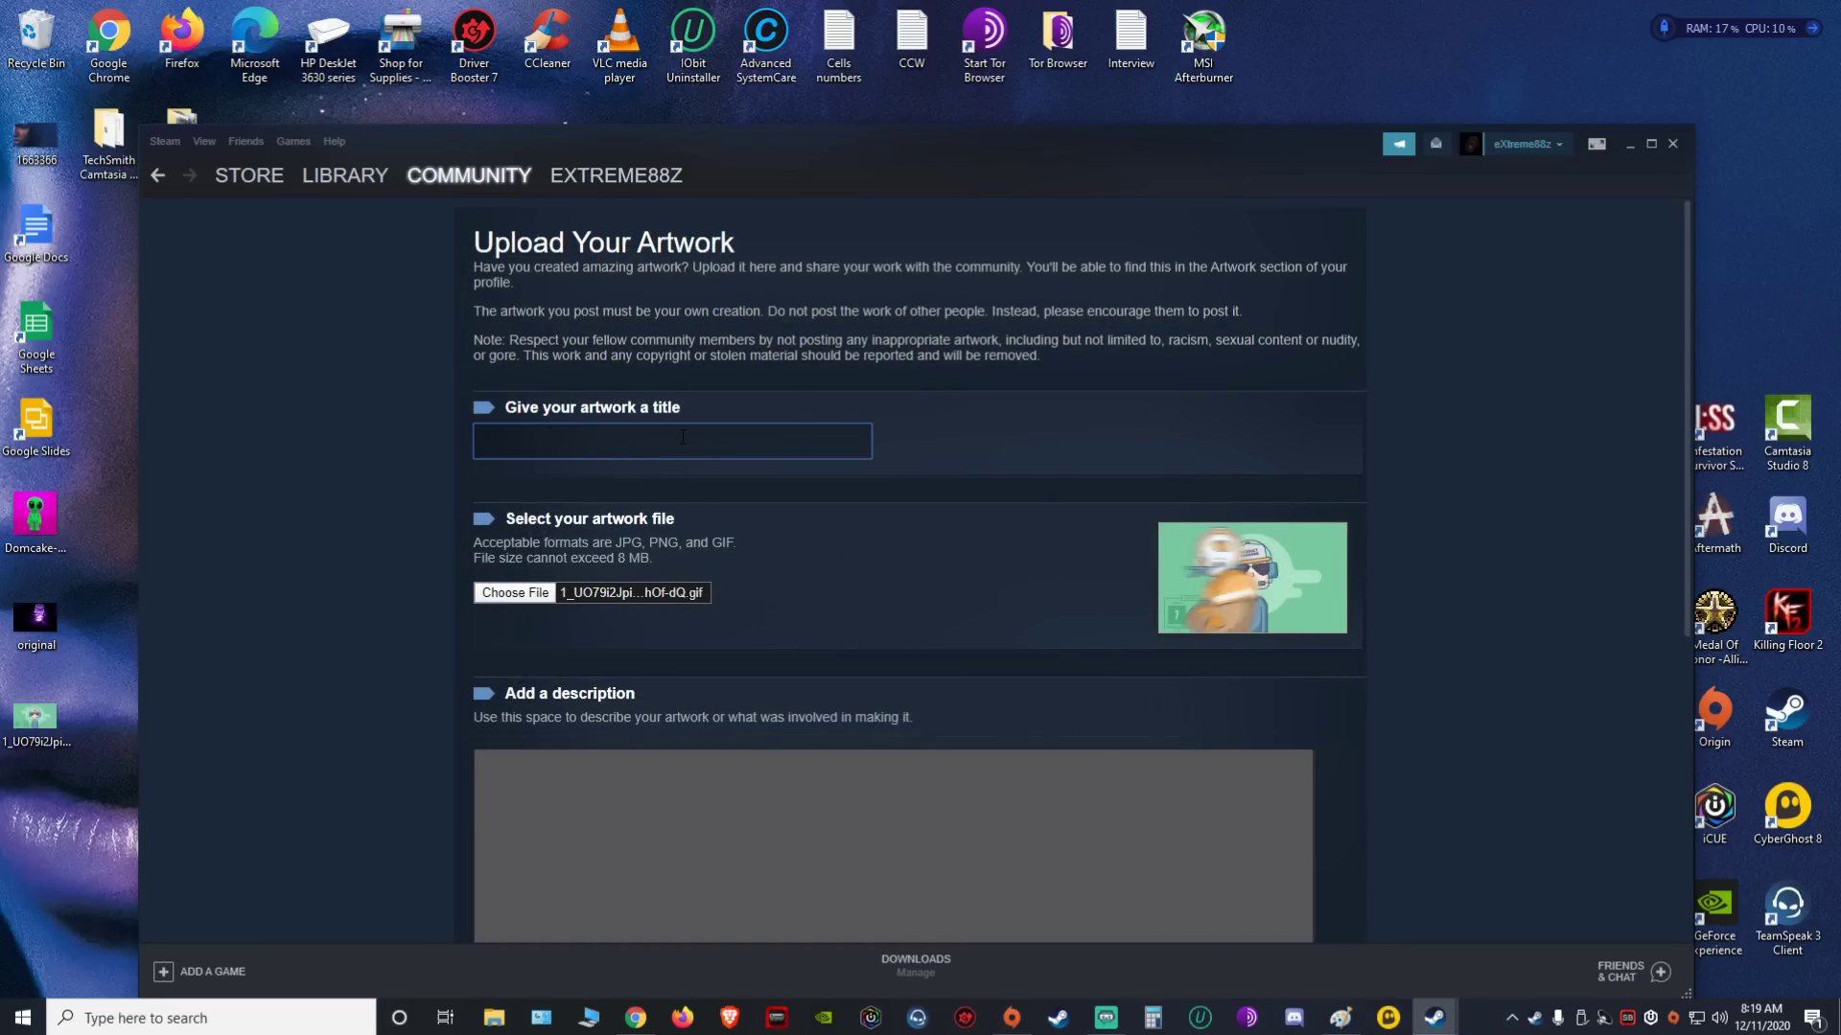
# Title the artwork 'r1' and tick 'I certify that I created this artwork'
pyautogui.write('r1')
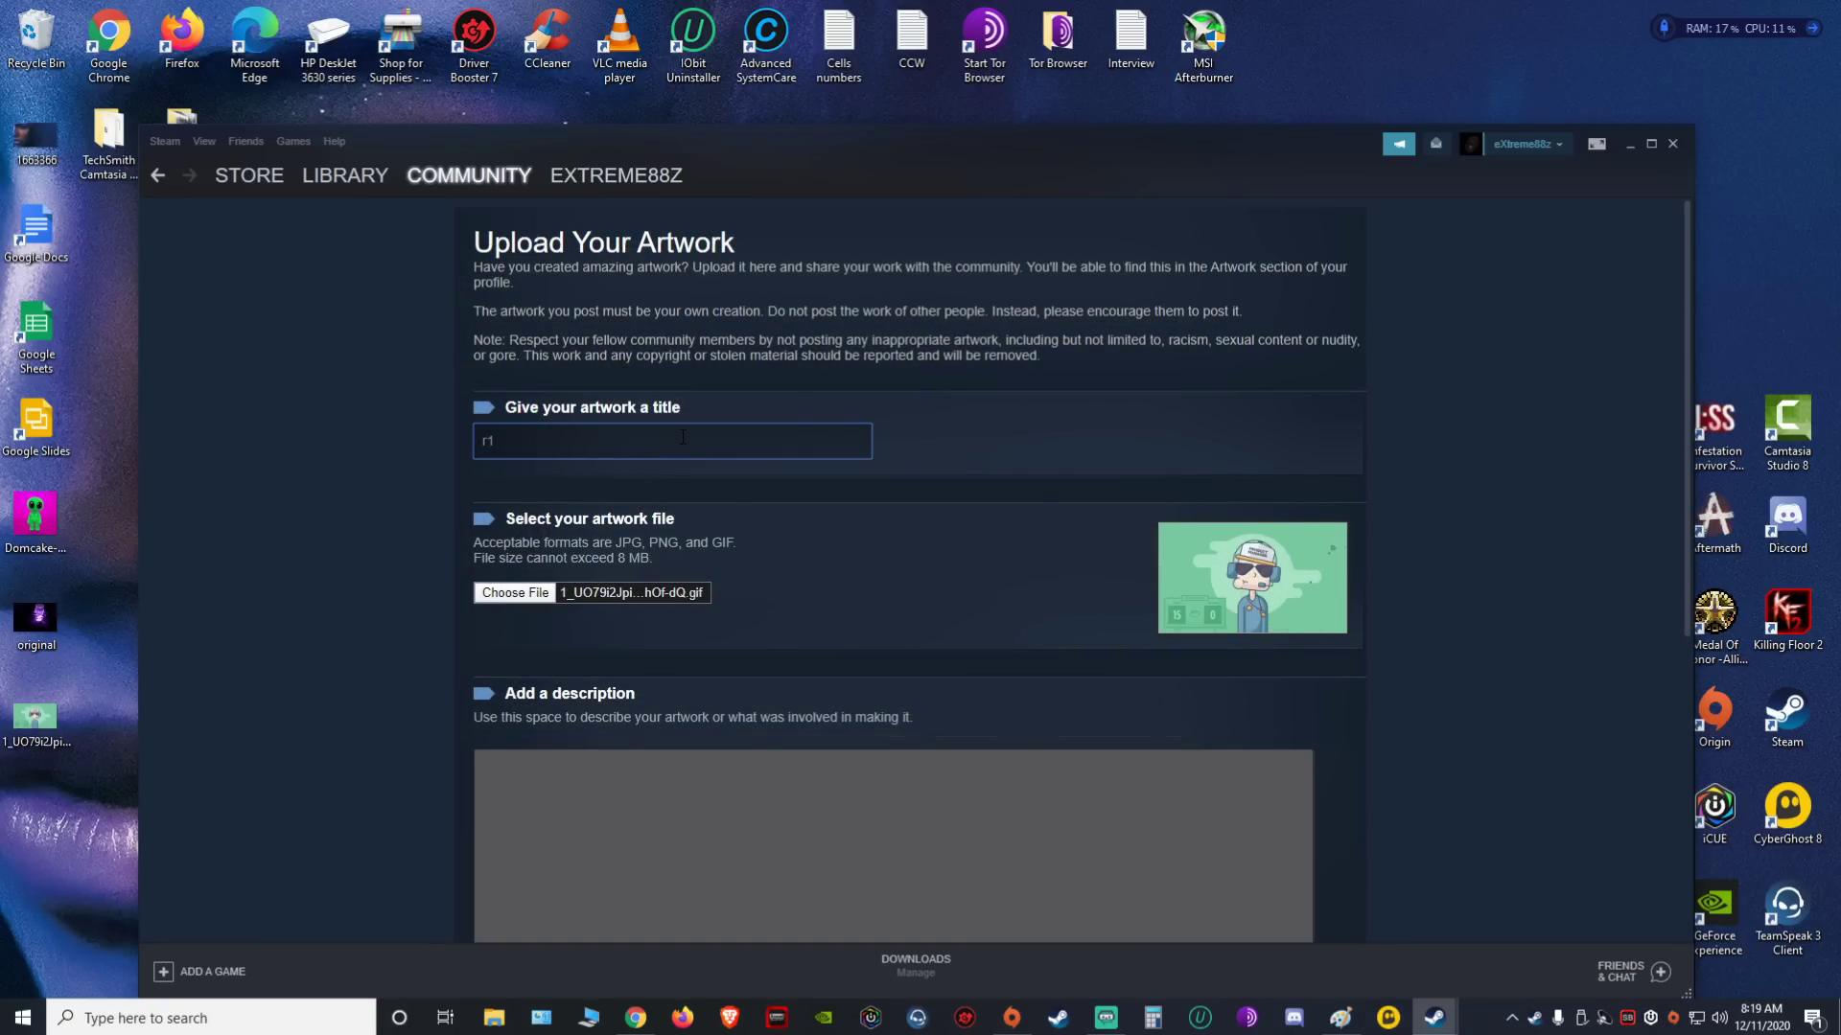
pyautogui.scroll(-3)
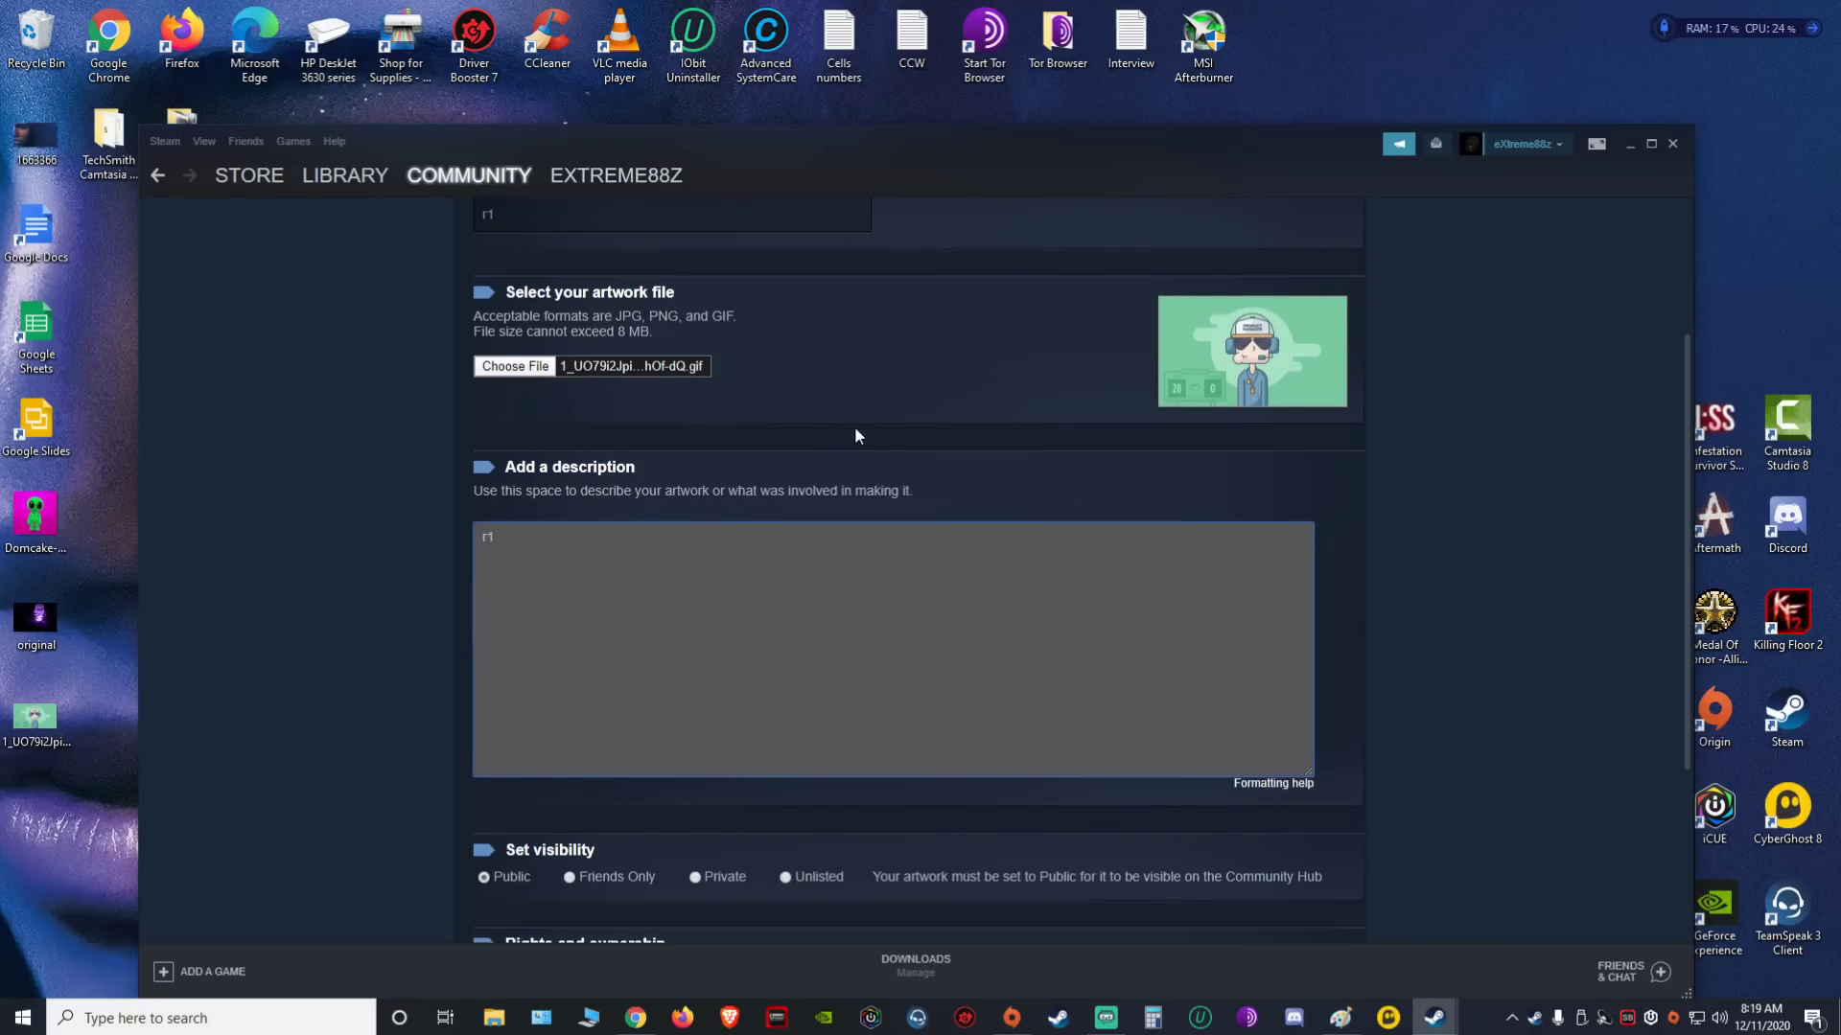
pyautogui.scroll(-3)
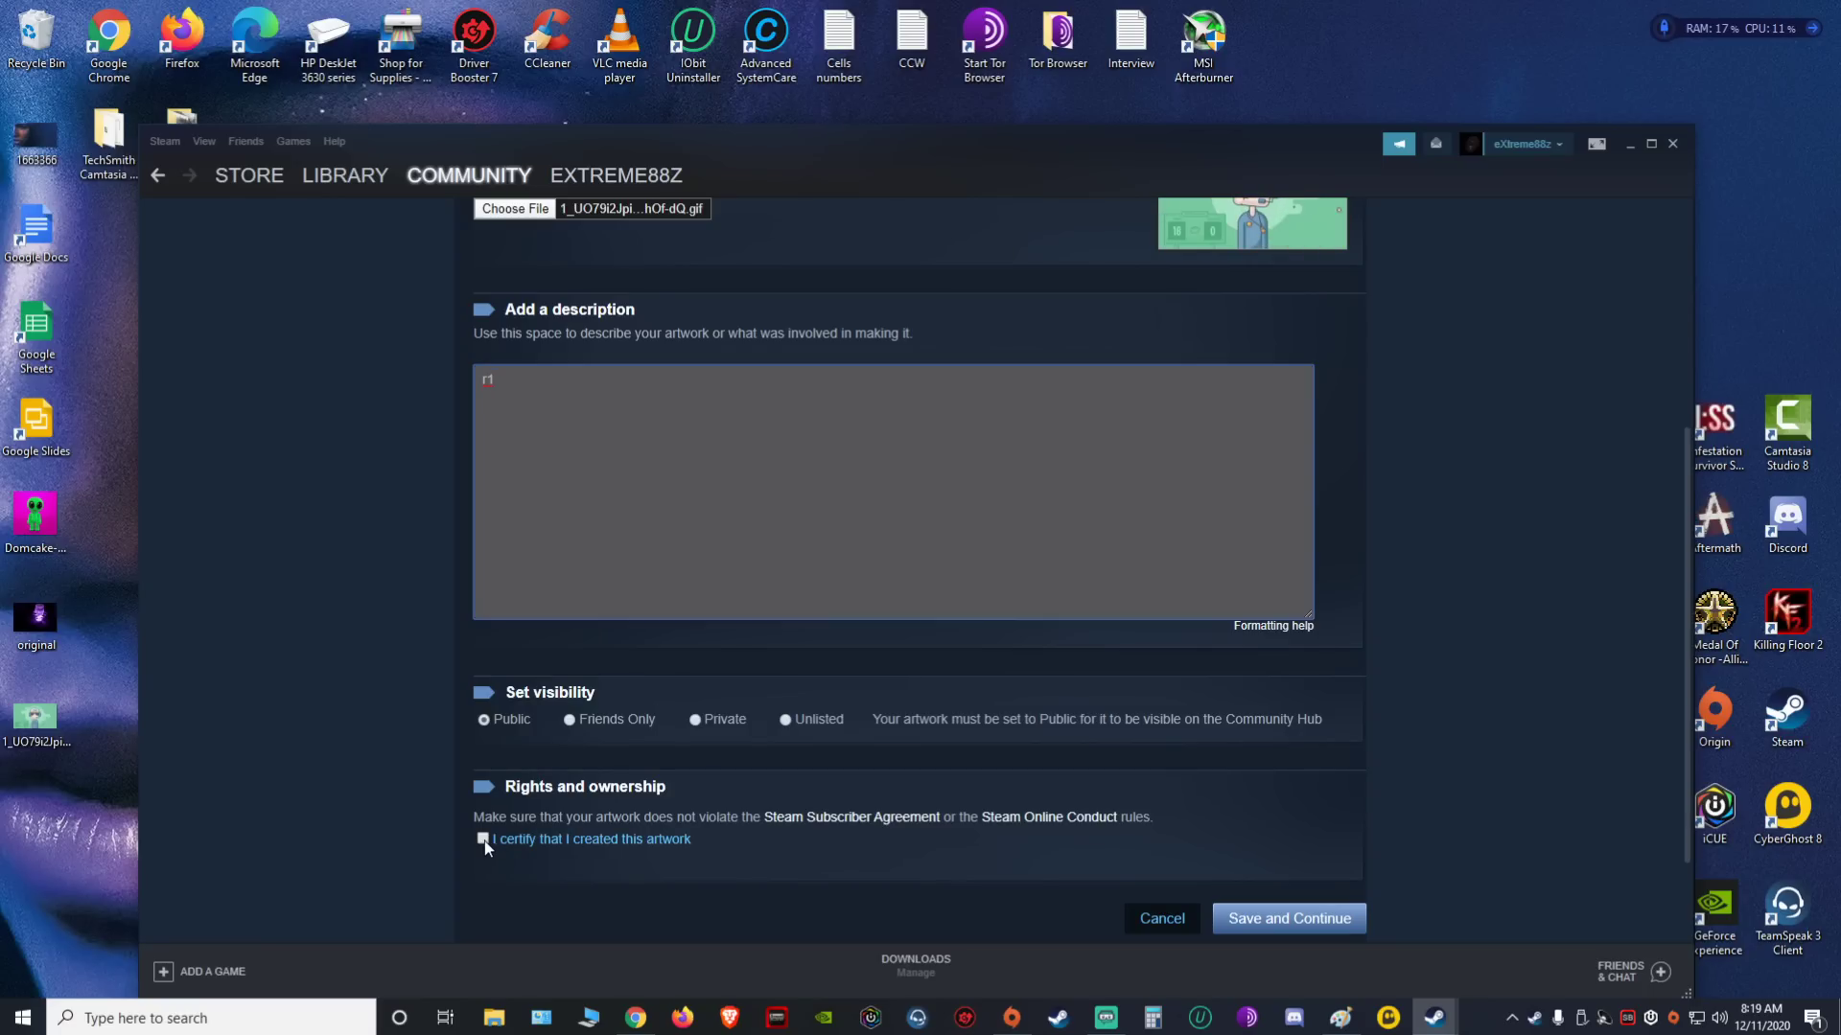
pyautogui.click(481, 840)
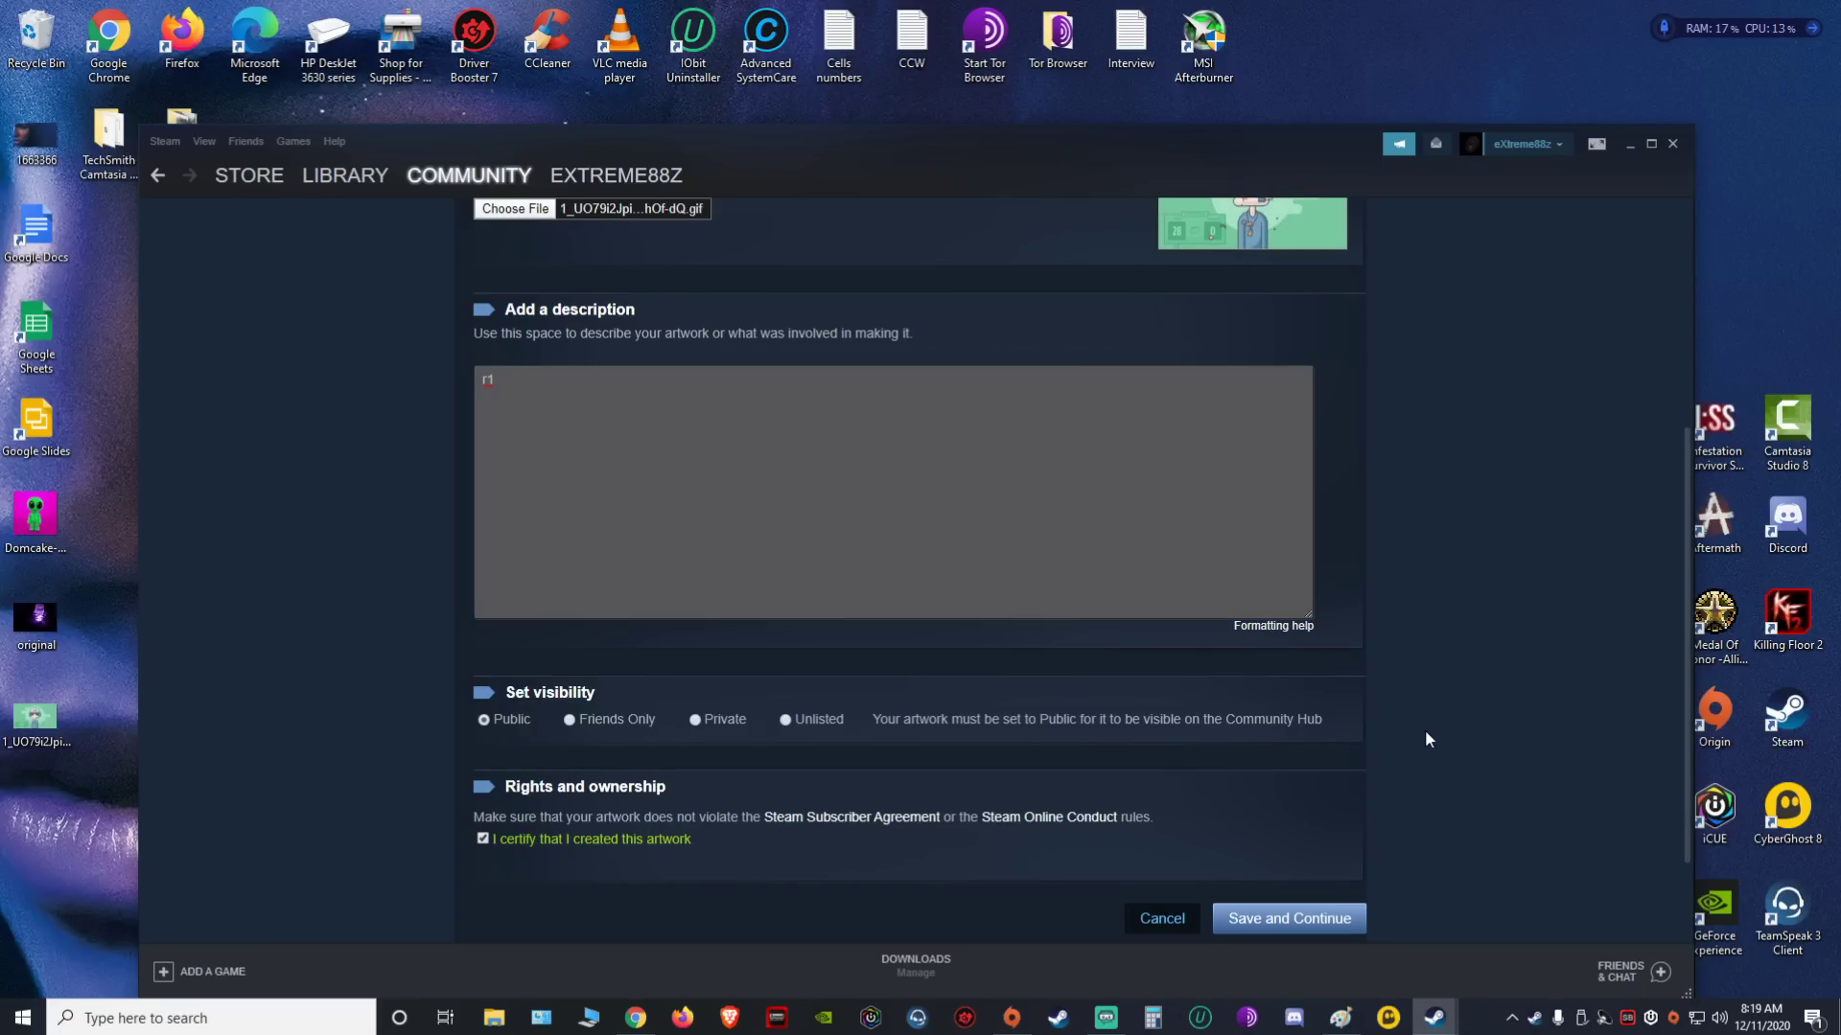
pyautogui.scroll(-3)
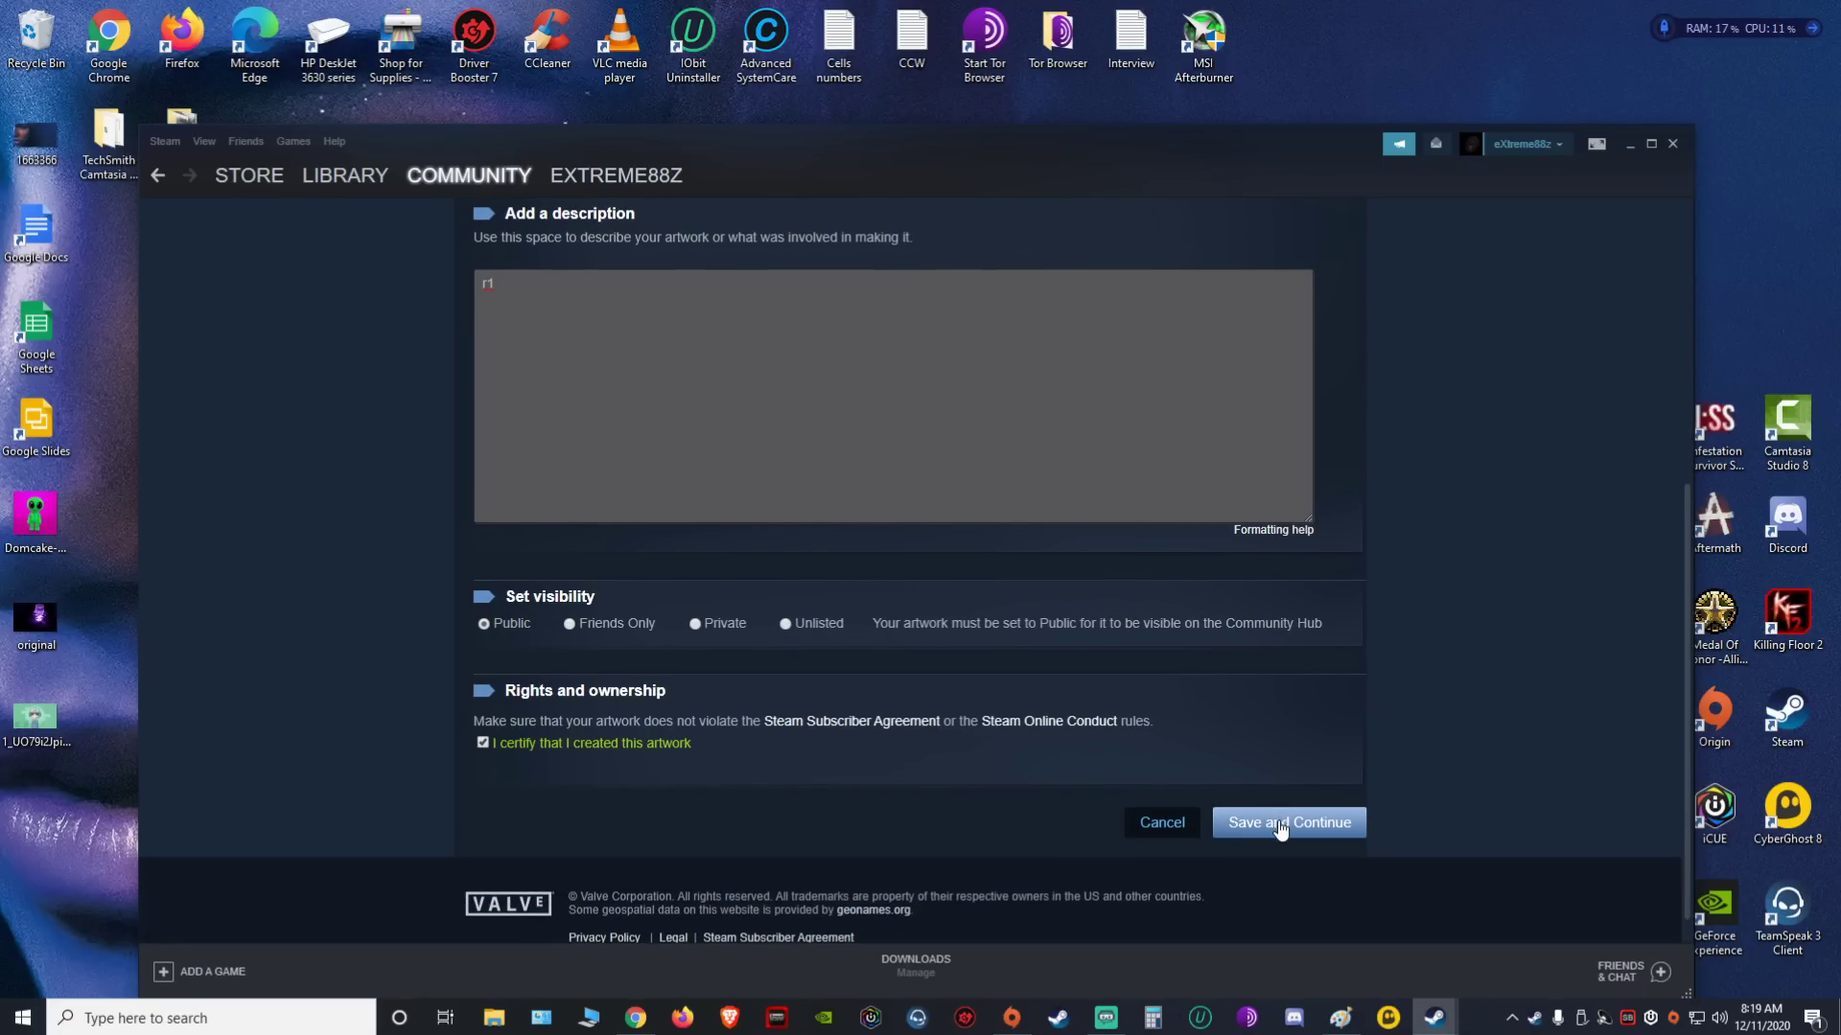